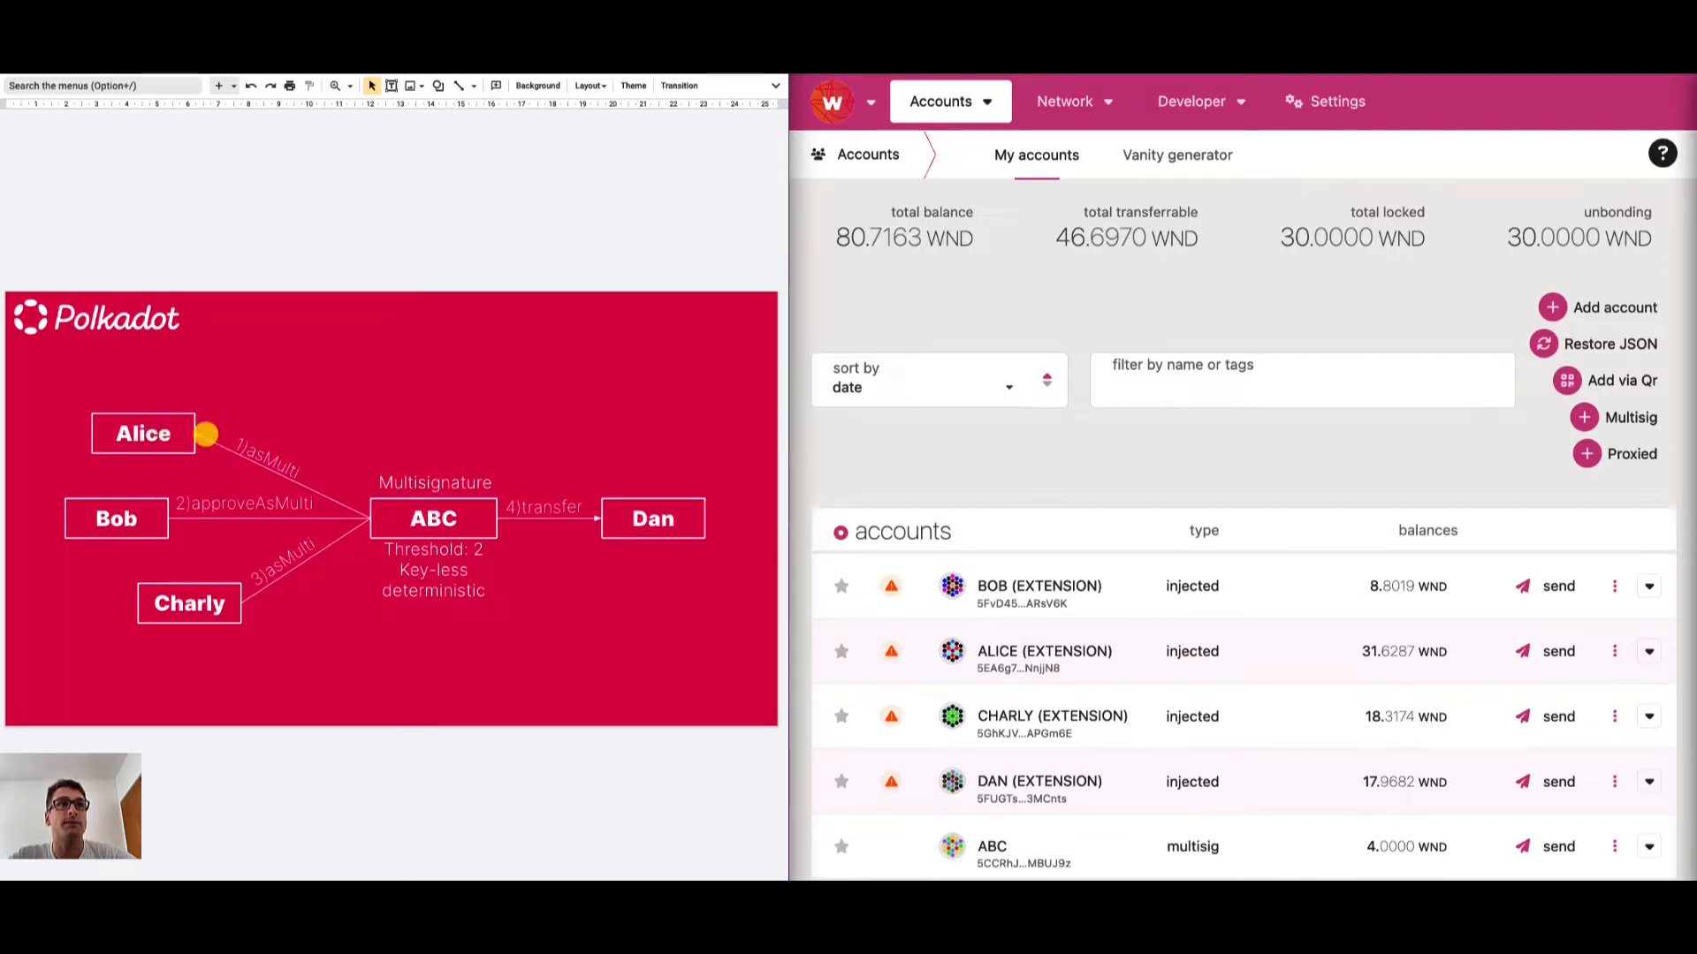
pyautogui.moveTo(460, 500)
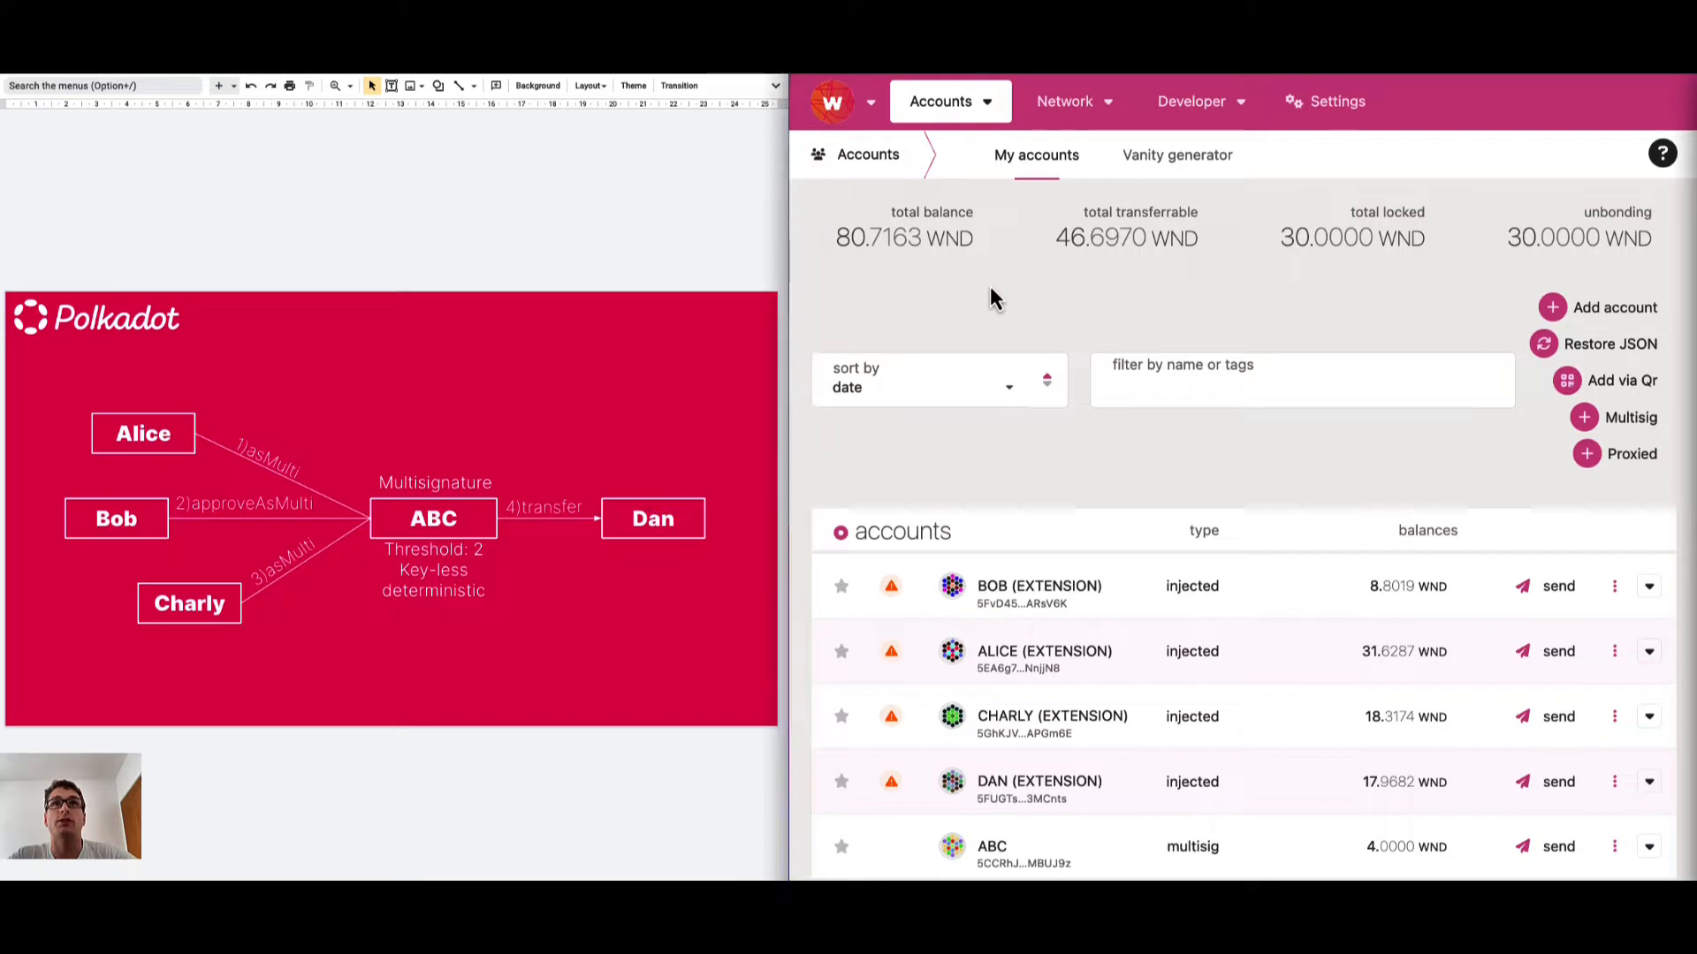
# Start a multisig asMulti extrinsic from Alice on the Developer Extrinsics page
pyautogui.click(1191, 101)
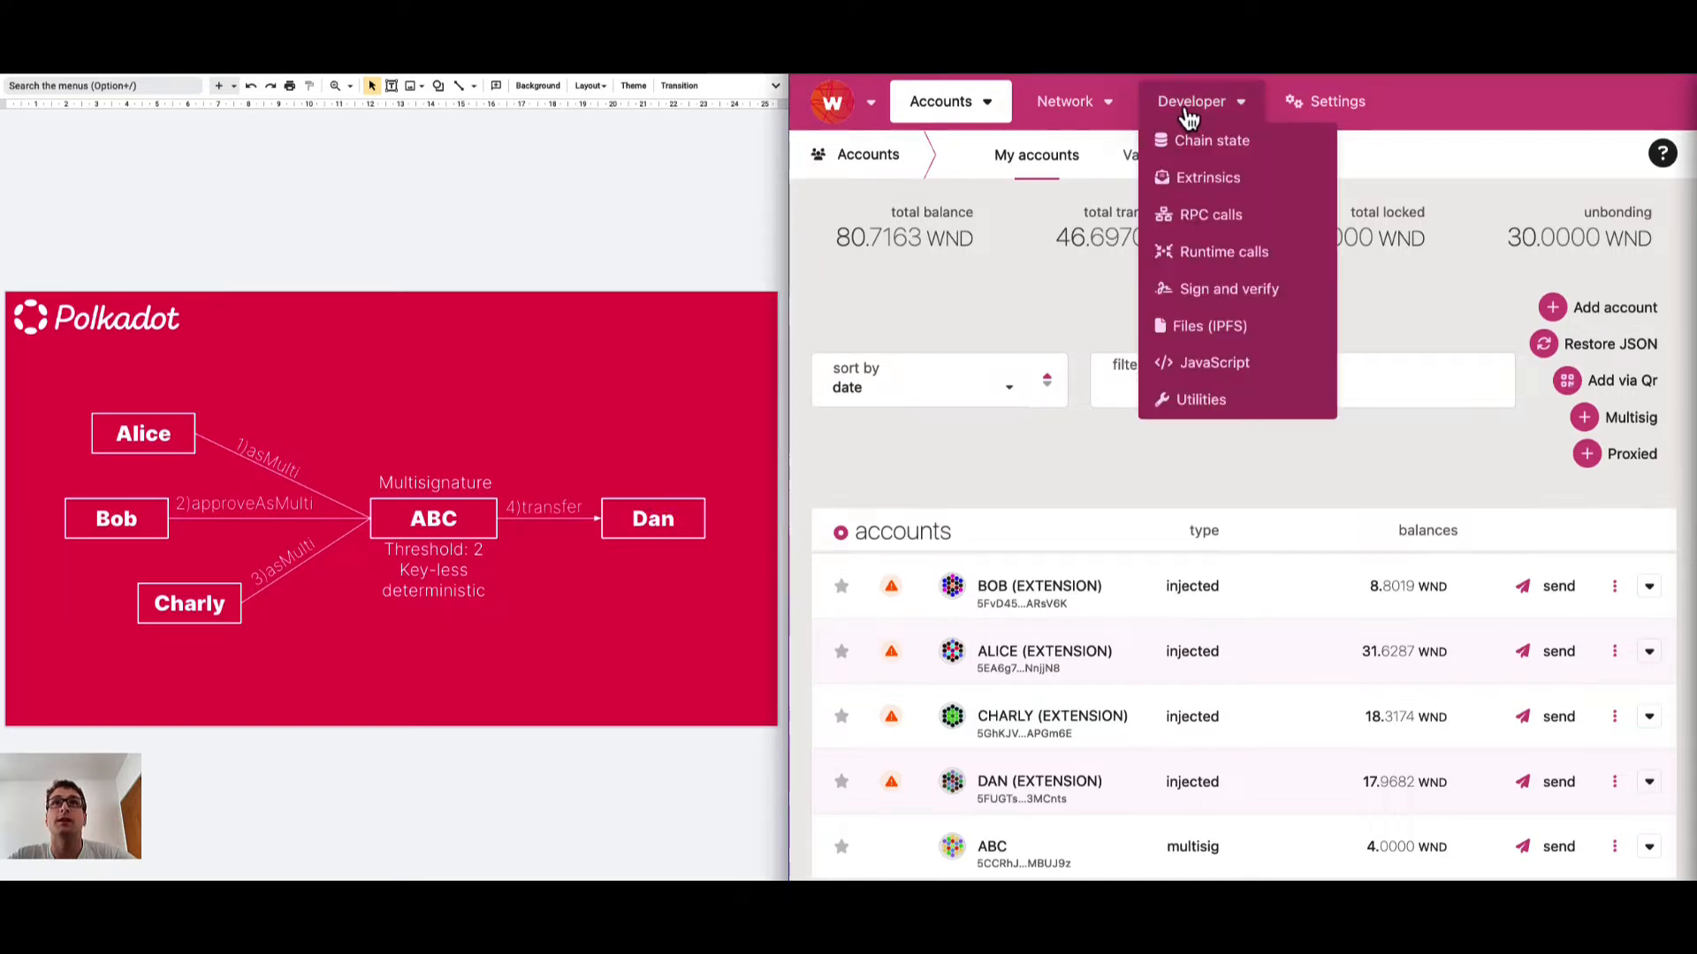
pyautogui.click(1207, 177)
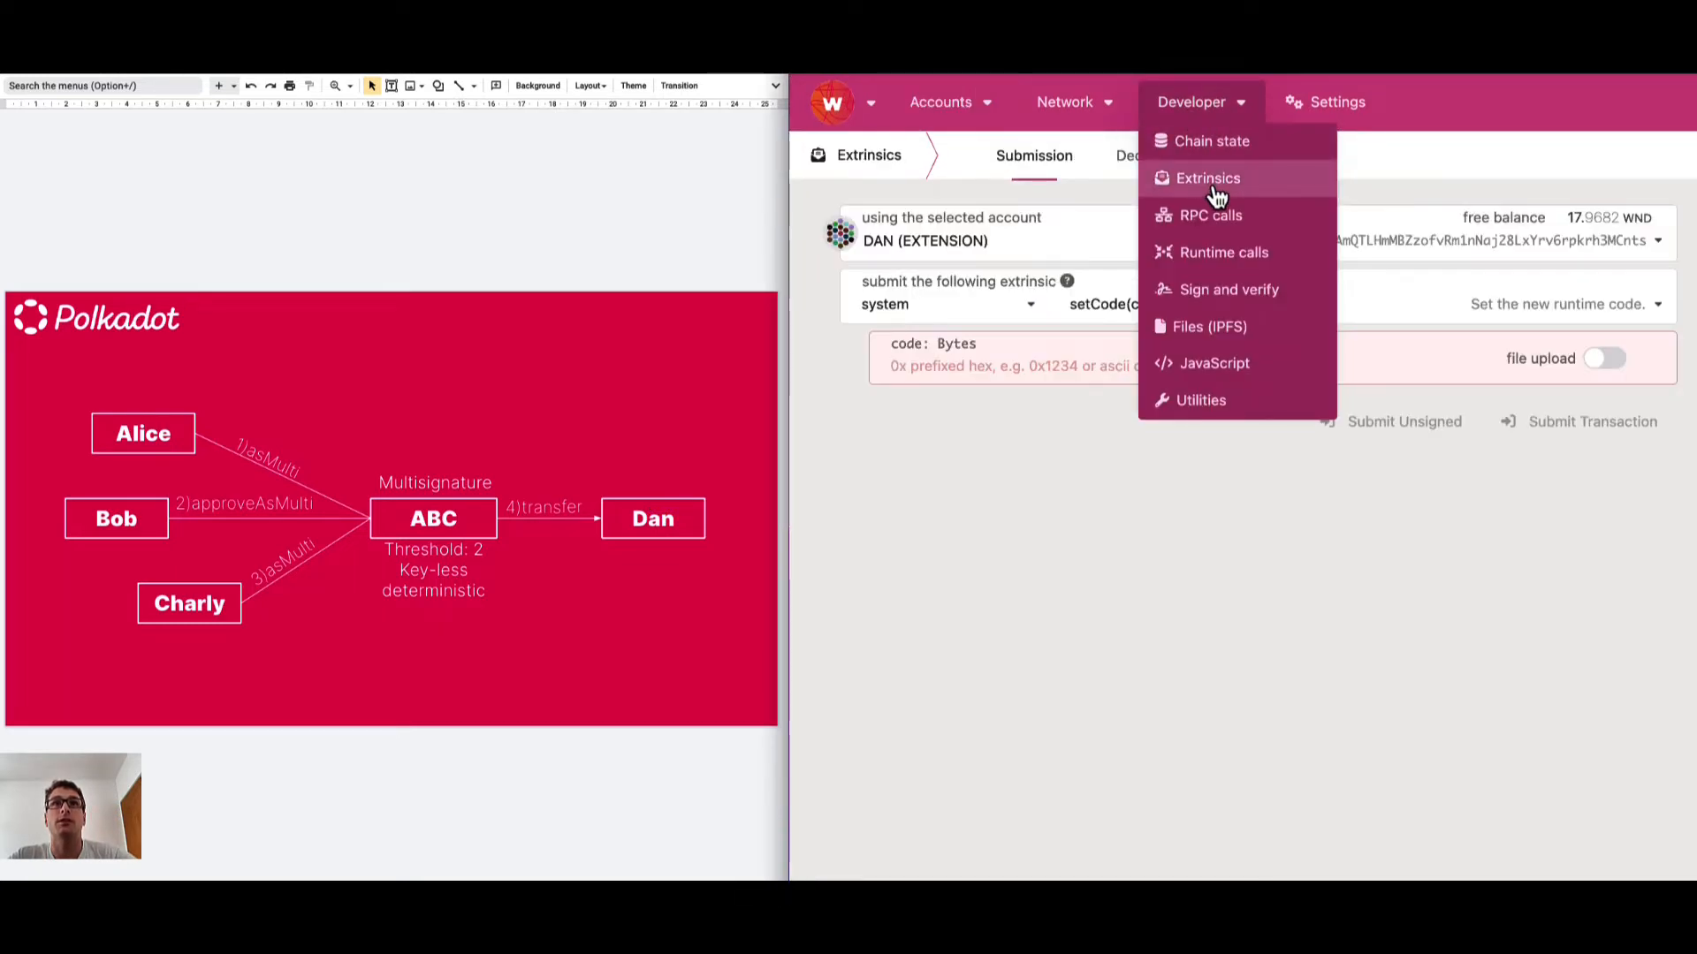
pyautogui.click(925, 240)
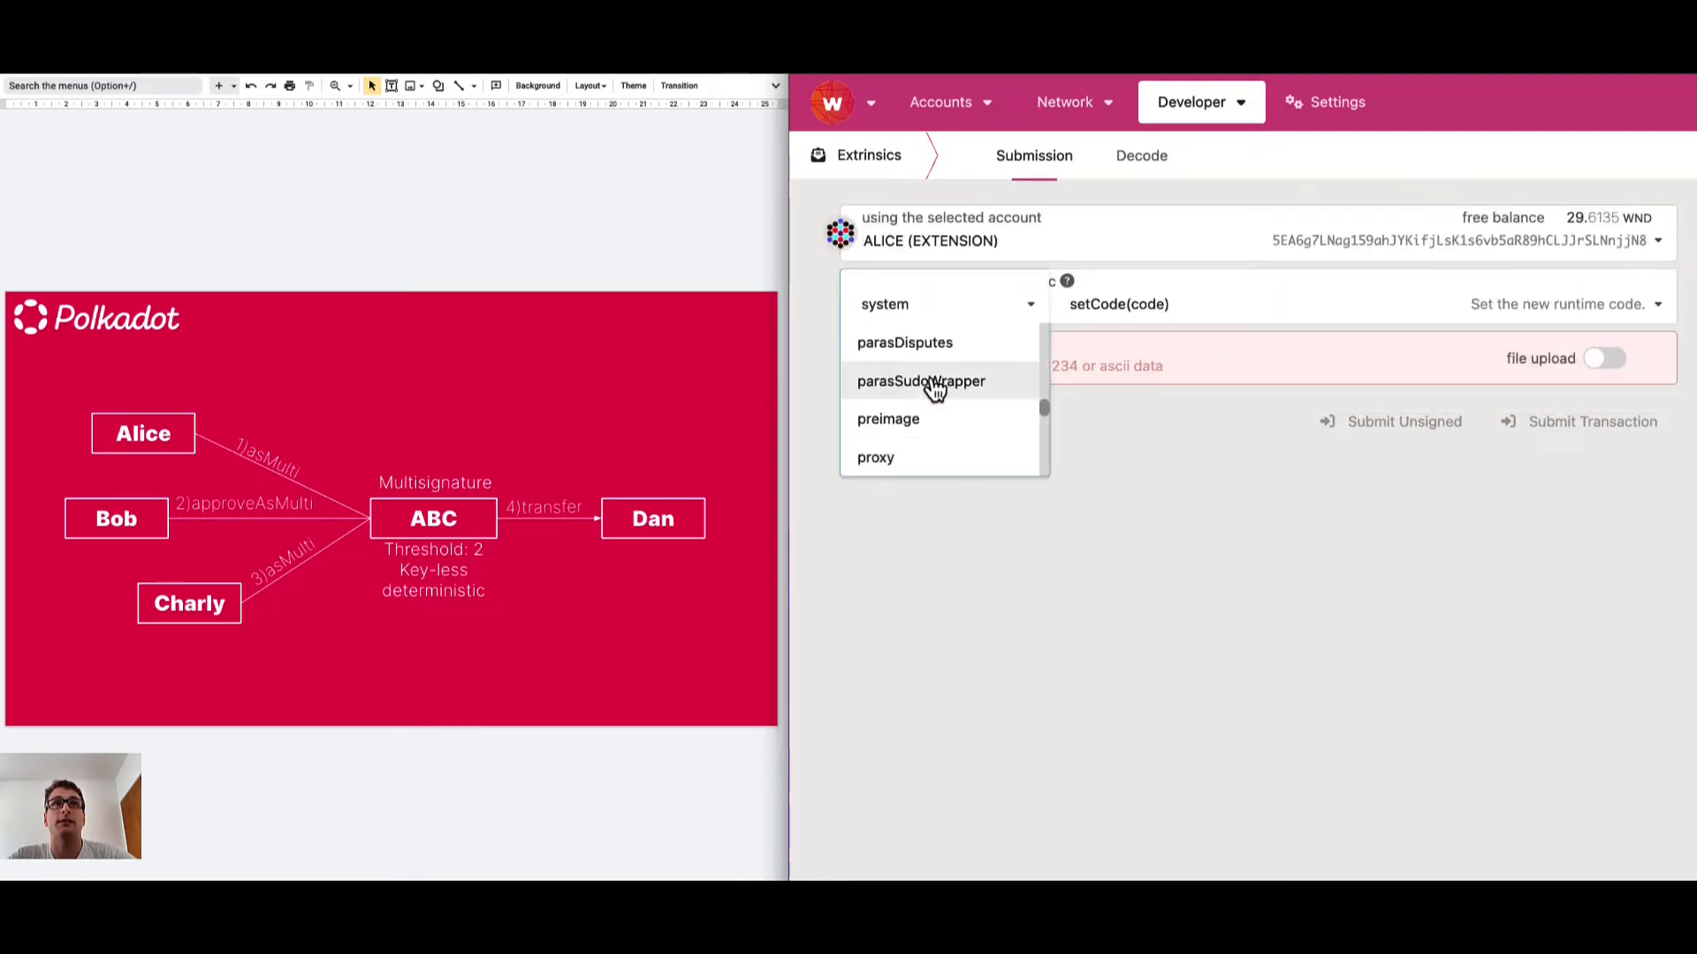
pyautogui.click(942, 302)
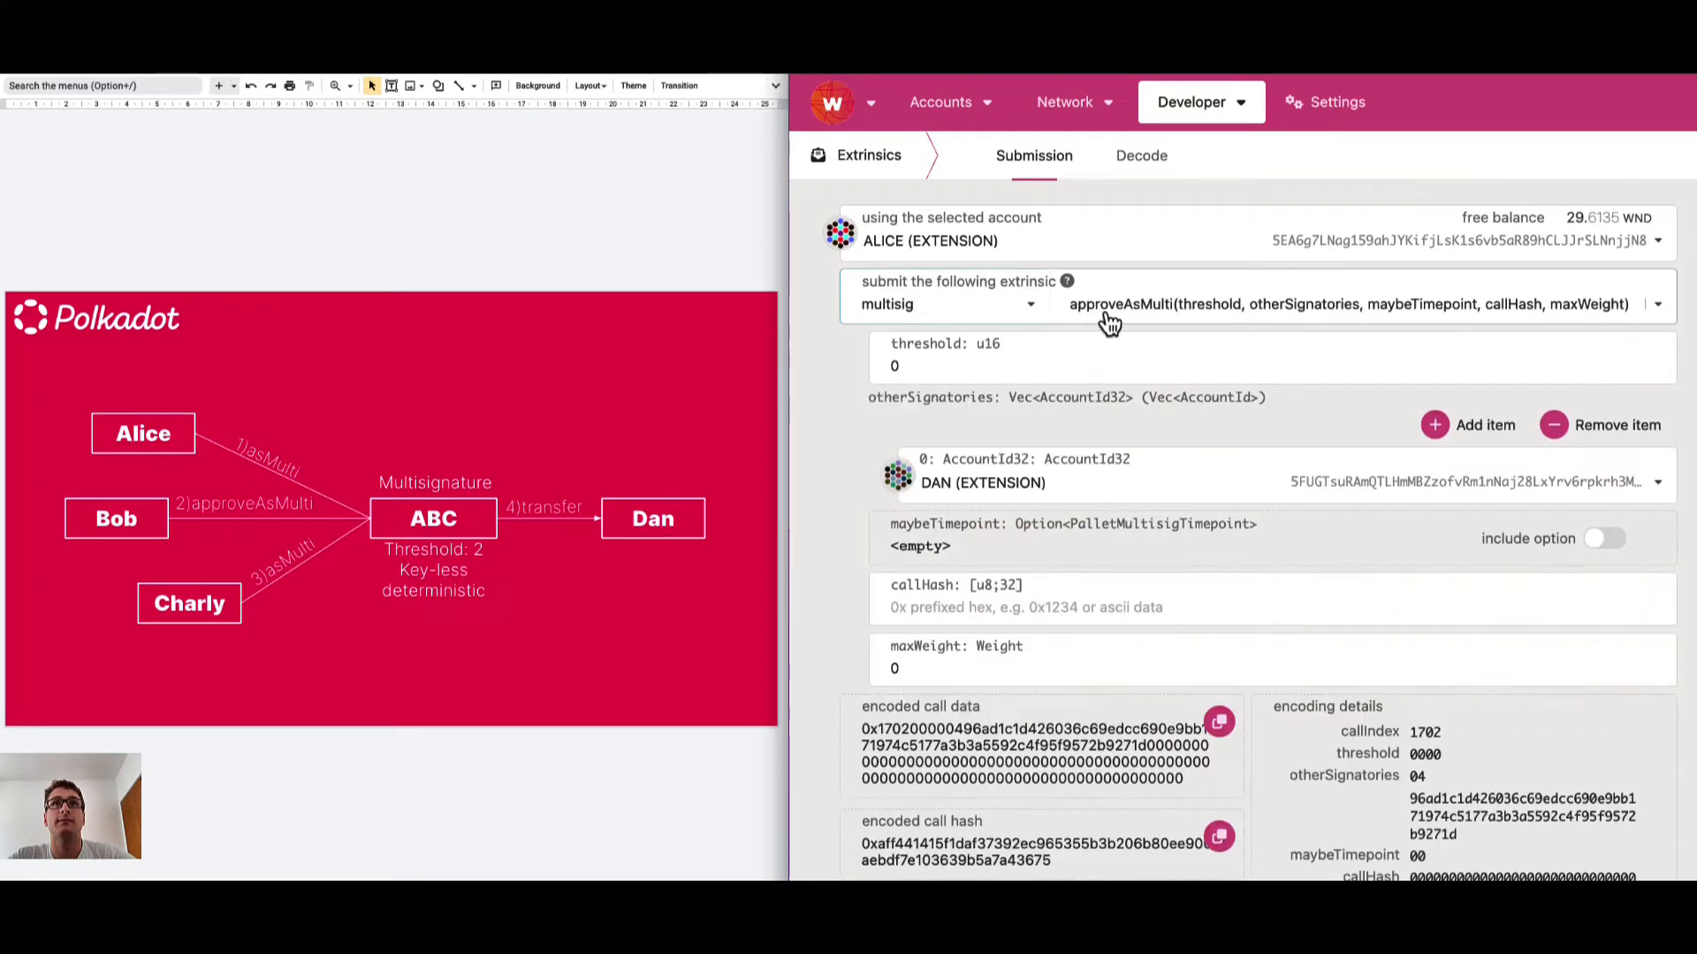
pyautogui.click(1347, 304)
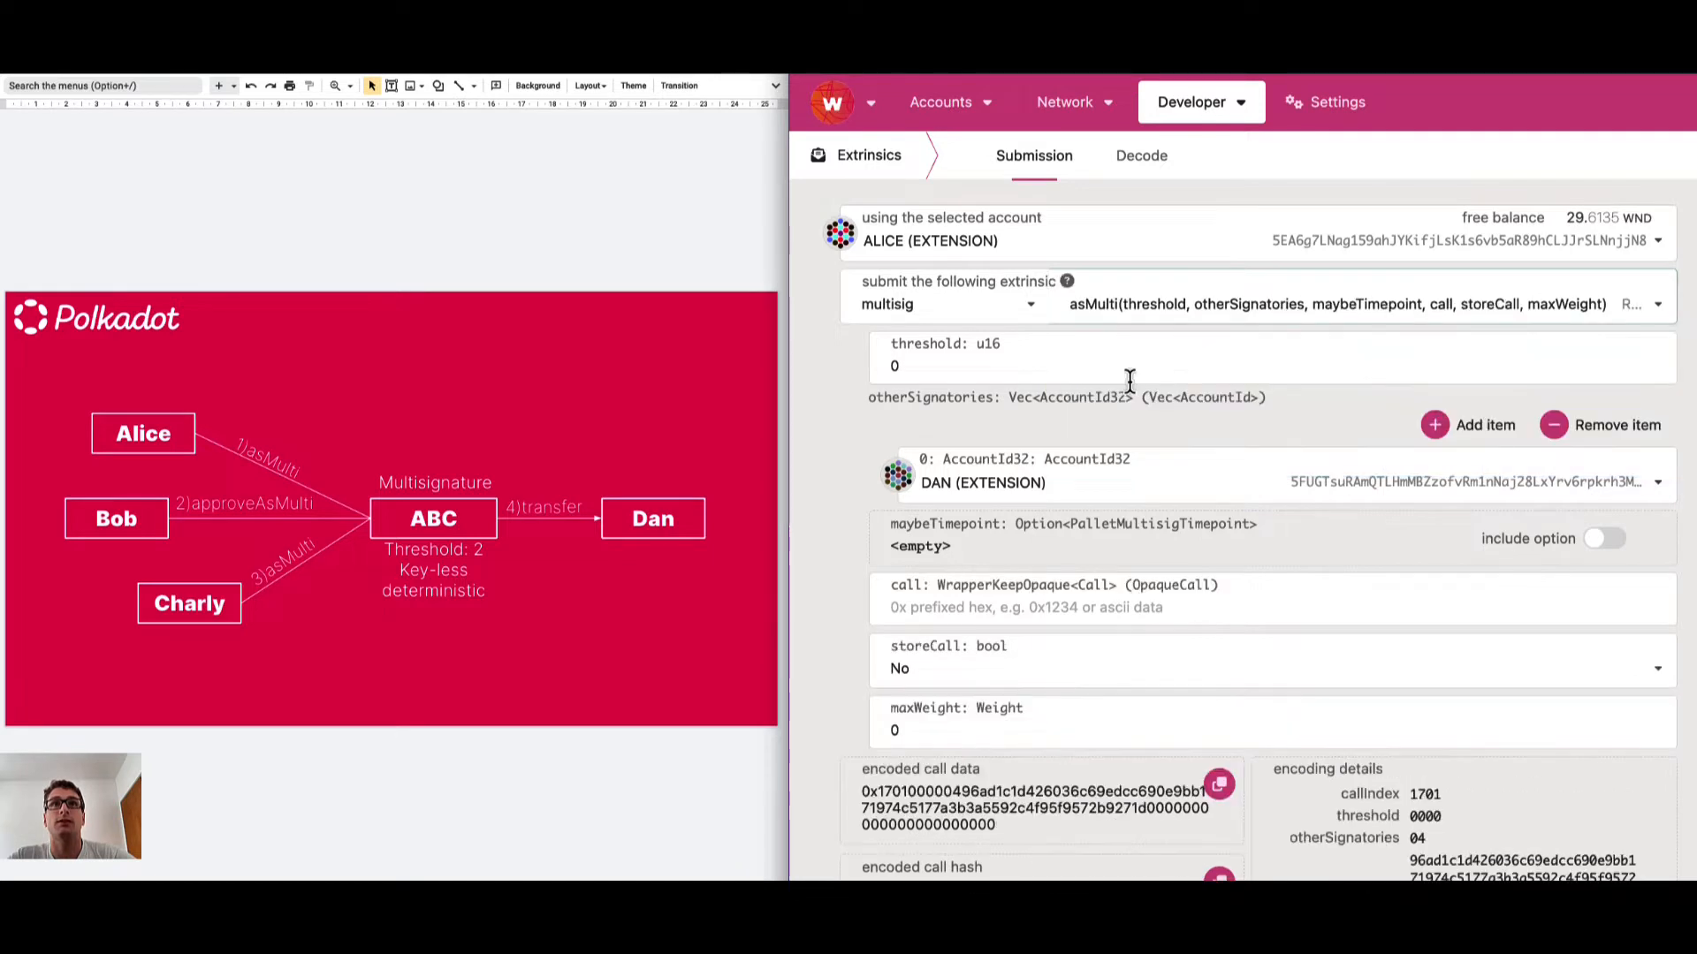
# Set threshold 2 and add a second other-signatory slot
pyautogui.write('2')
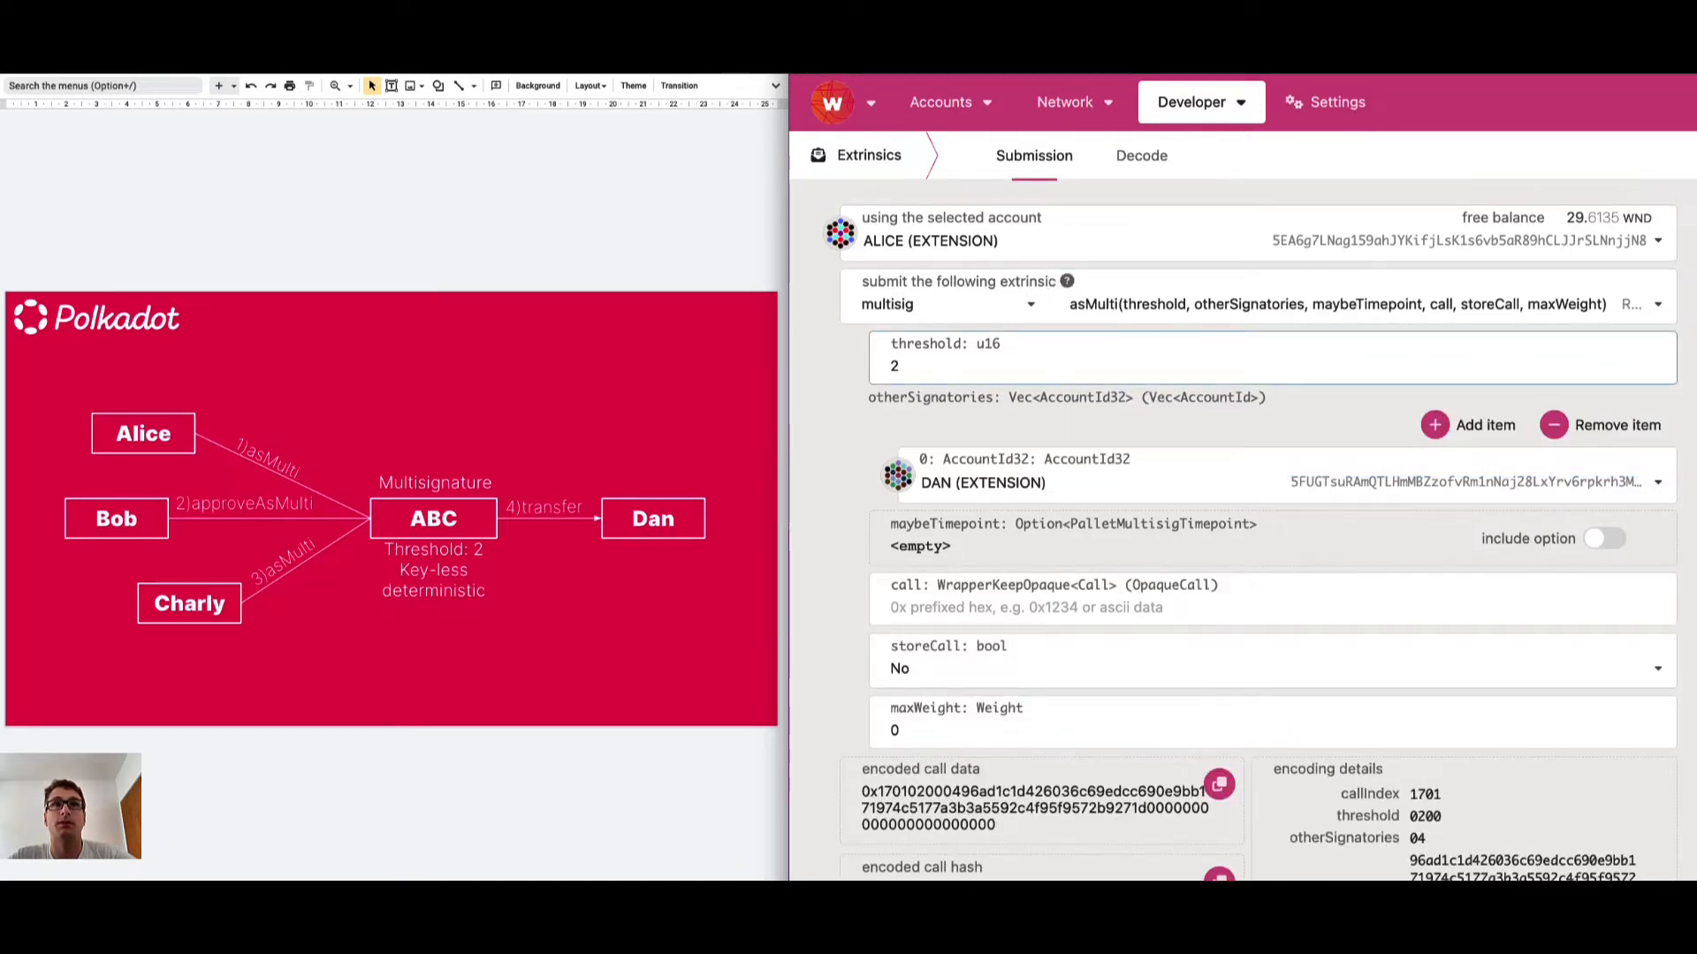
pyautogui.click(1467, 424)
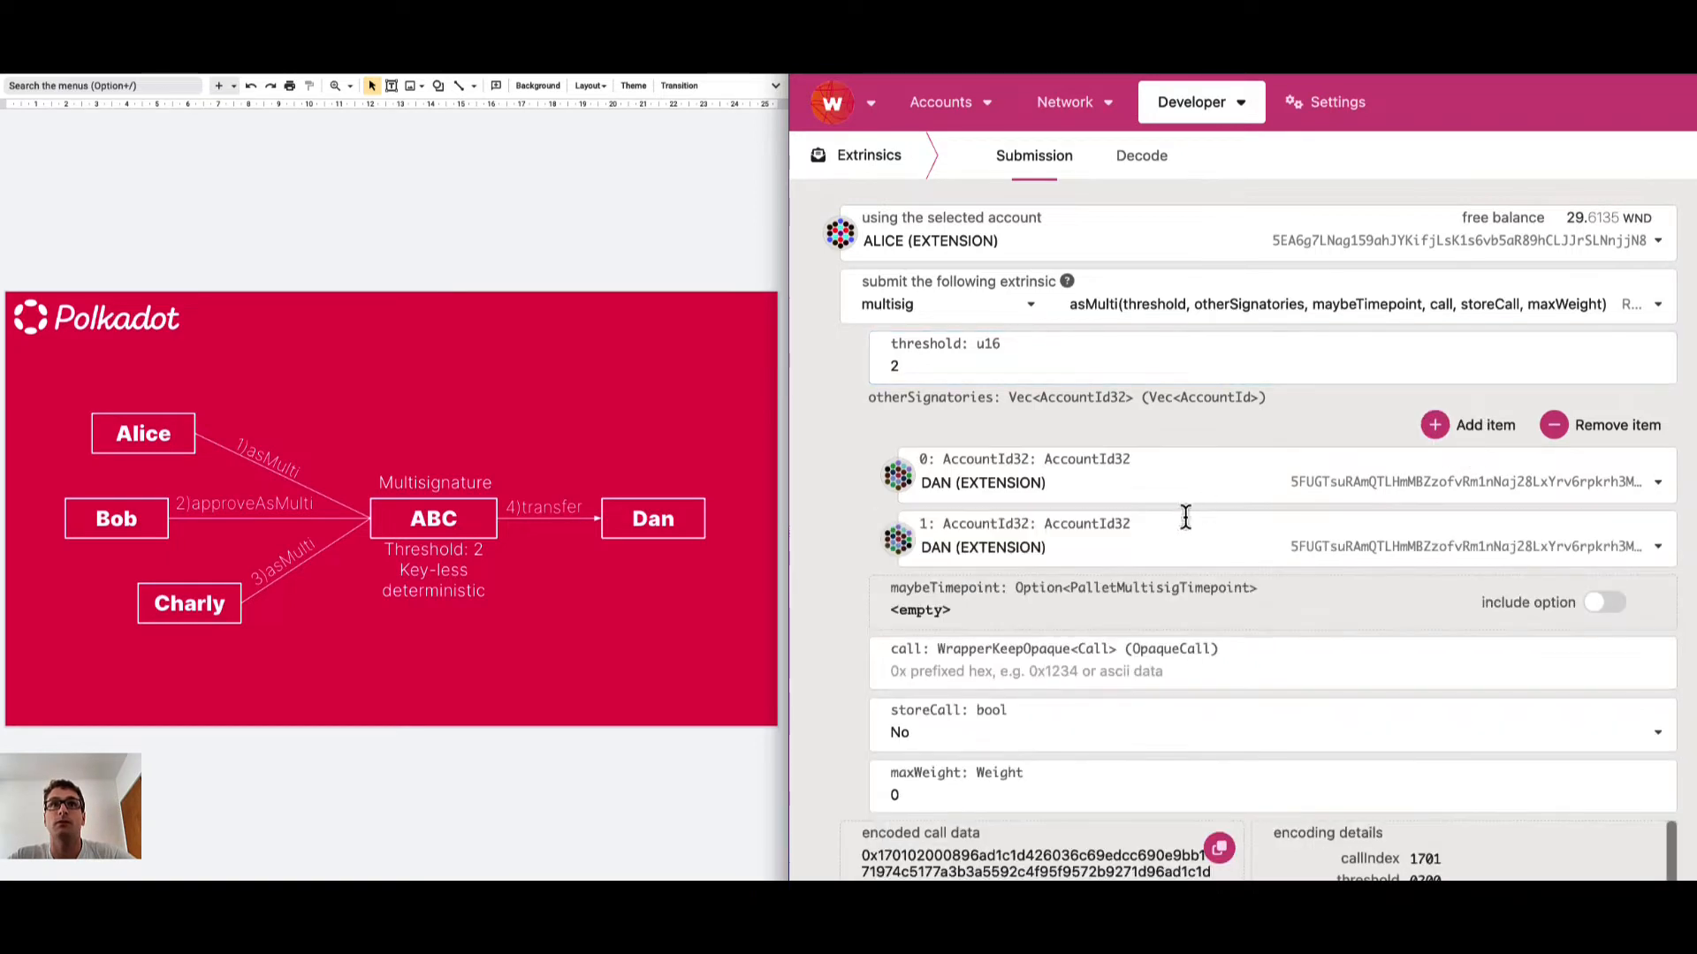
pyautogui.scroll(-3)
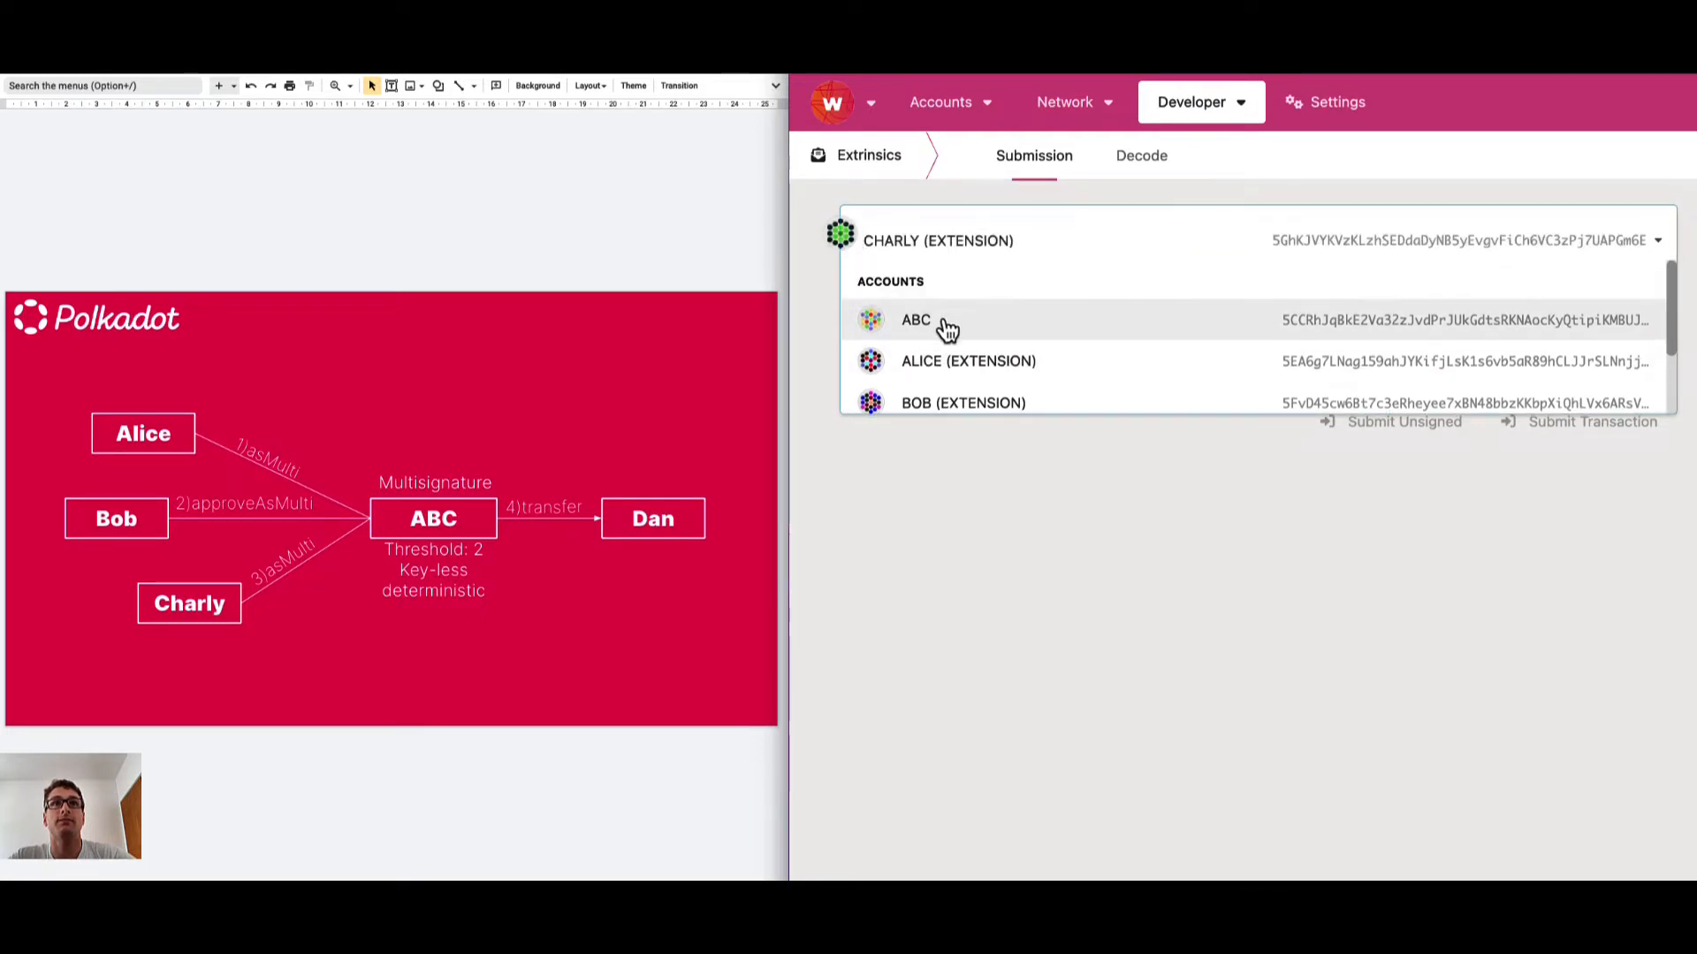
pyautogui.click(915, 320)
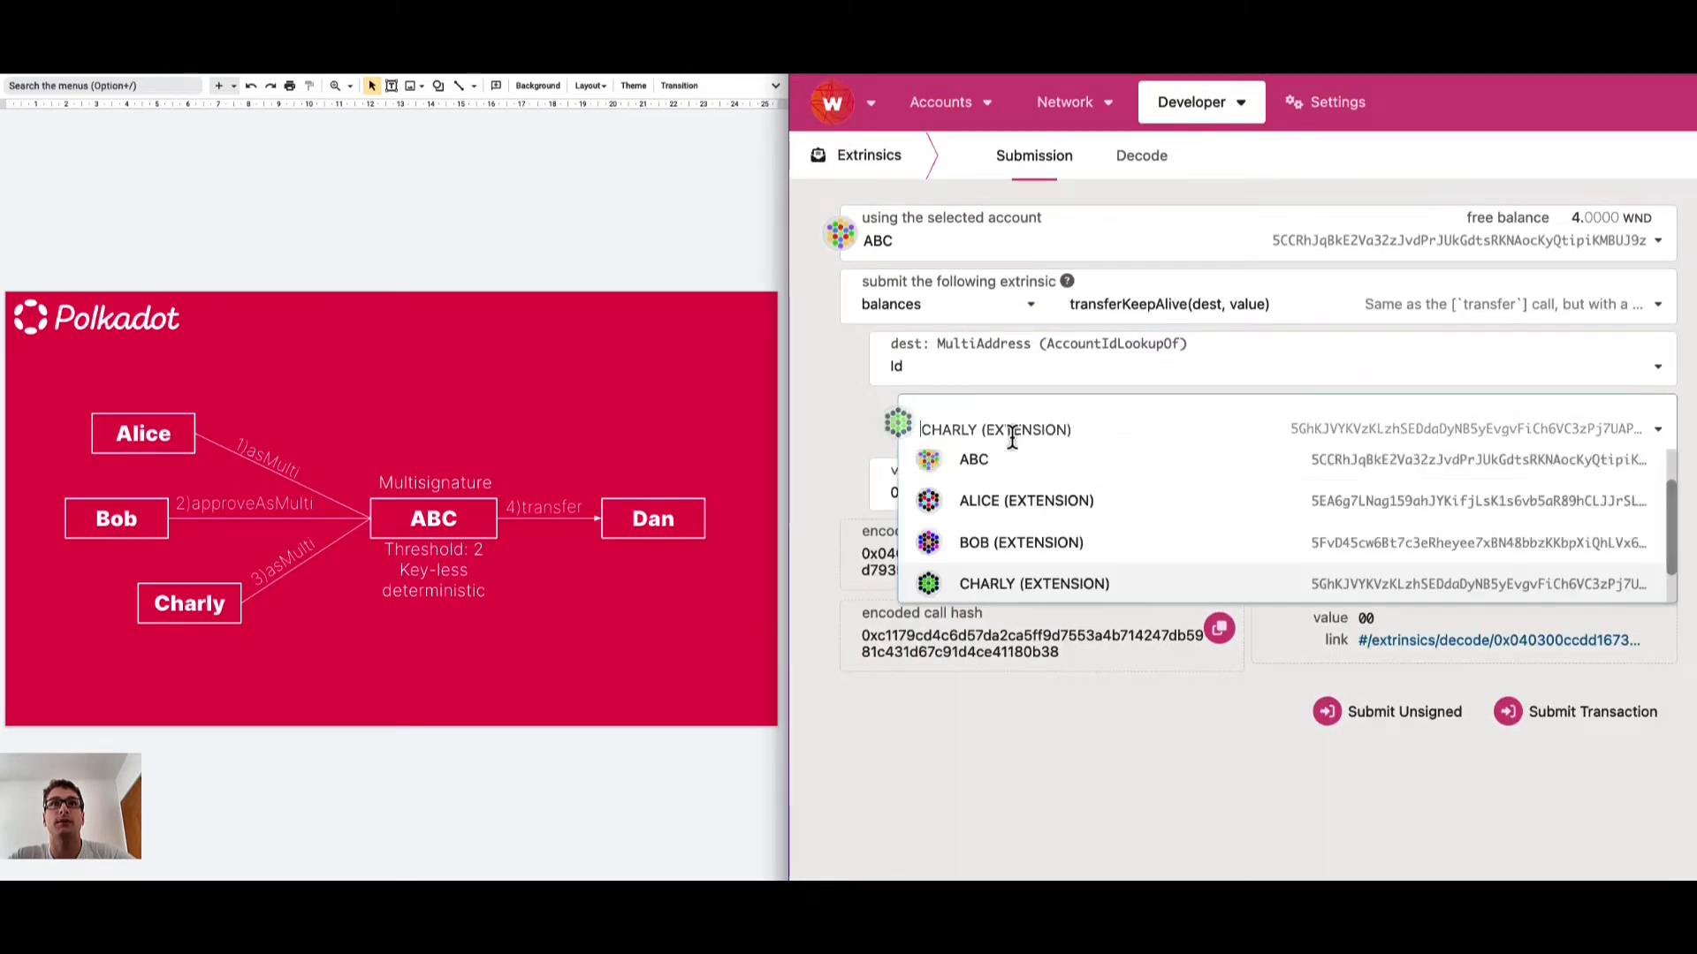
pyautogui.scroll(-3)
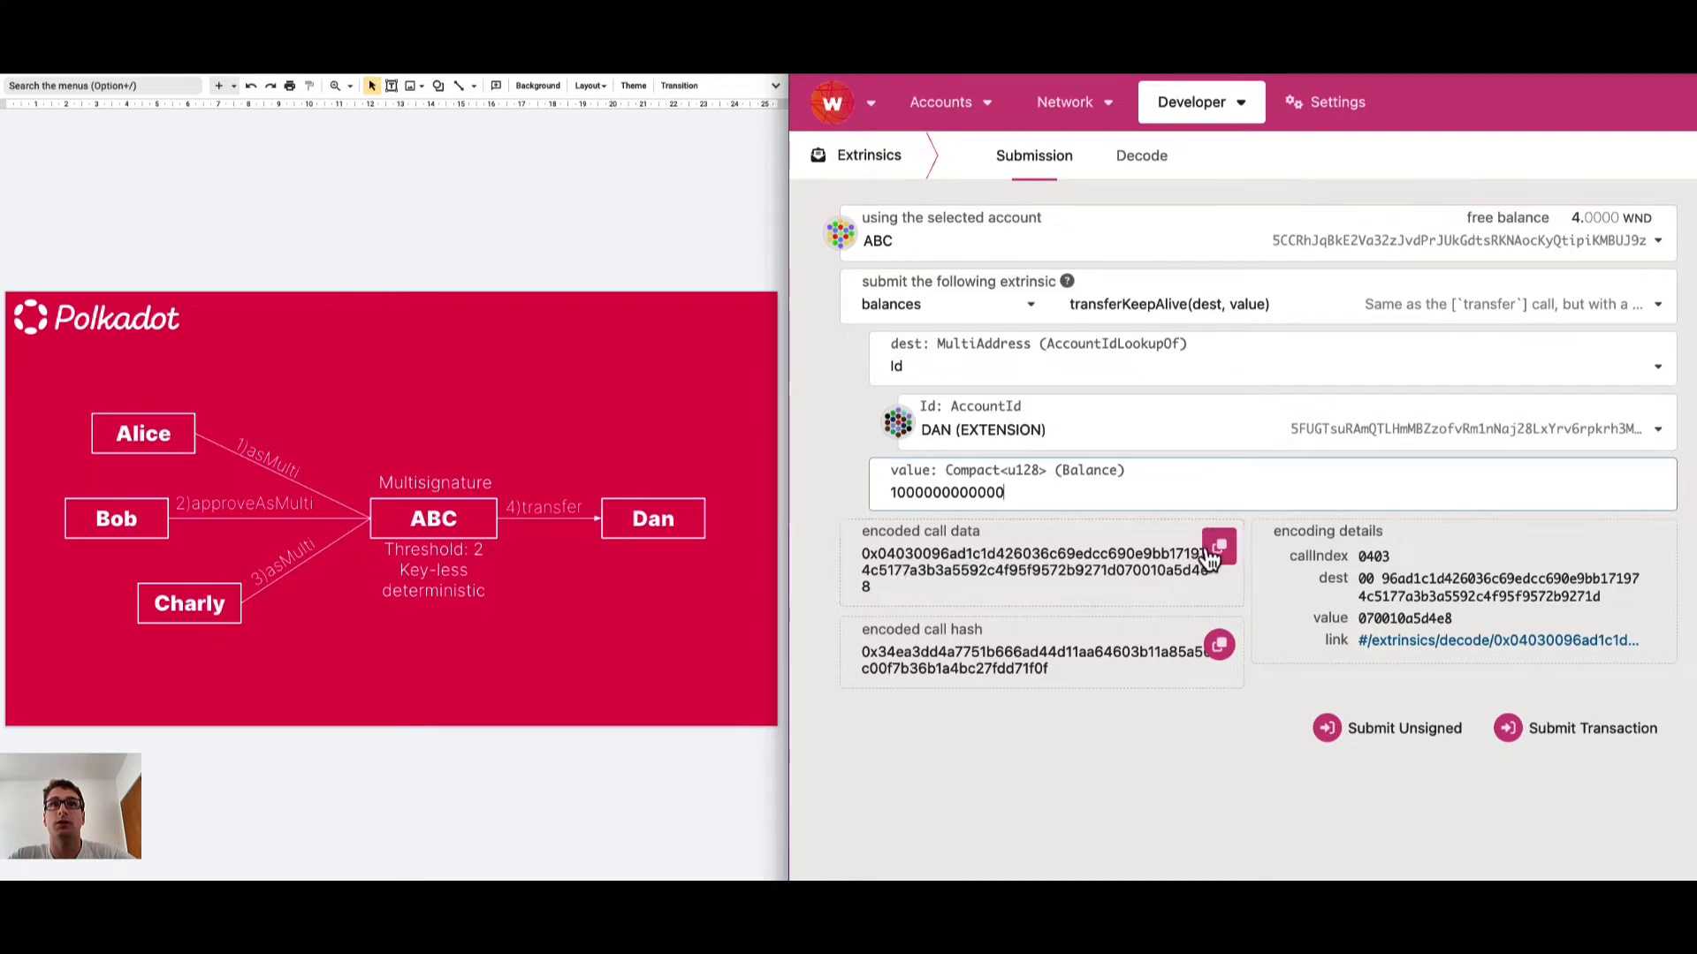
# Copy the transfer's encoded call data and place it in Alice's asMulti call field
pyautogui.click(1218, 546)
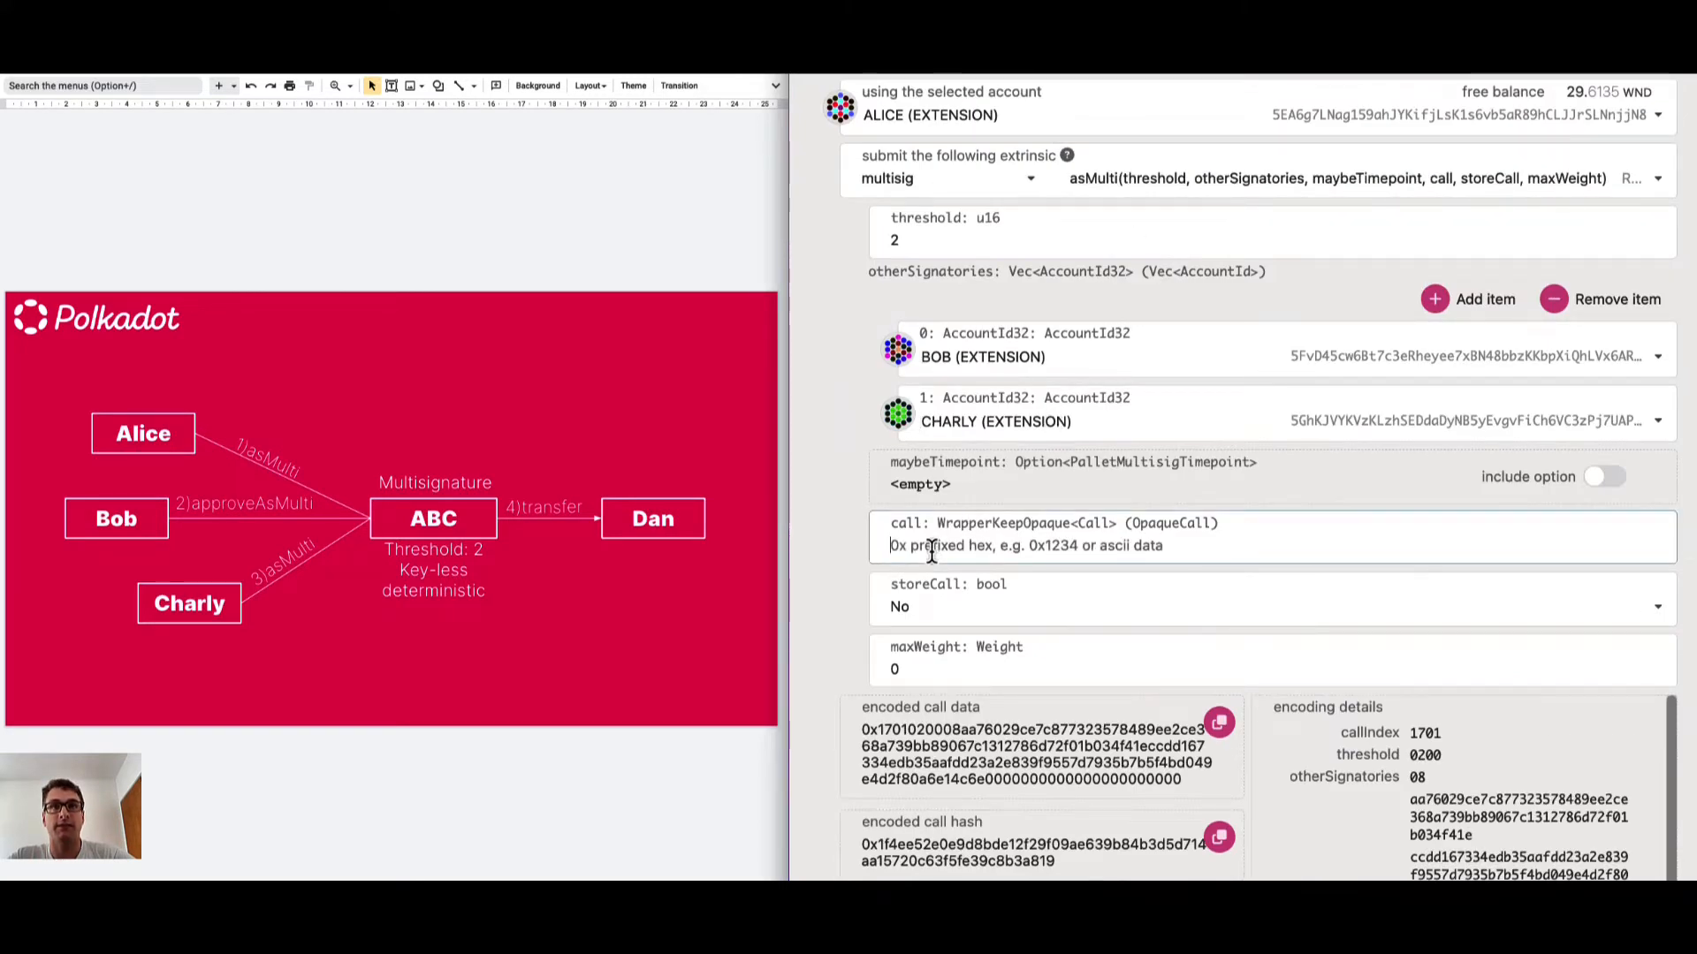
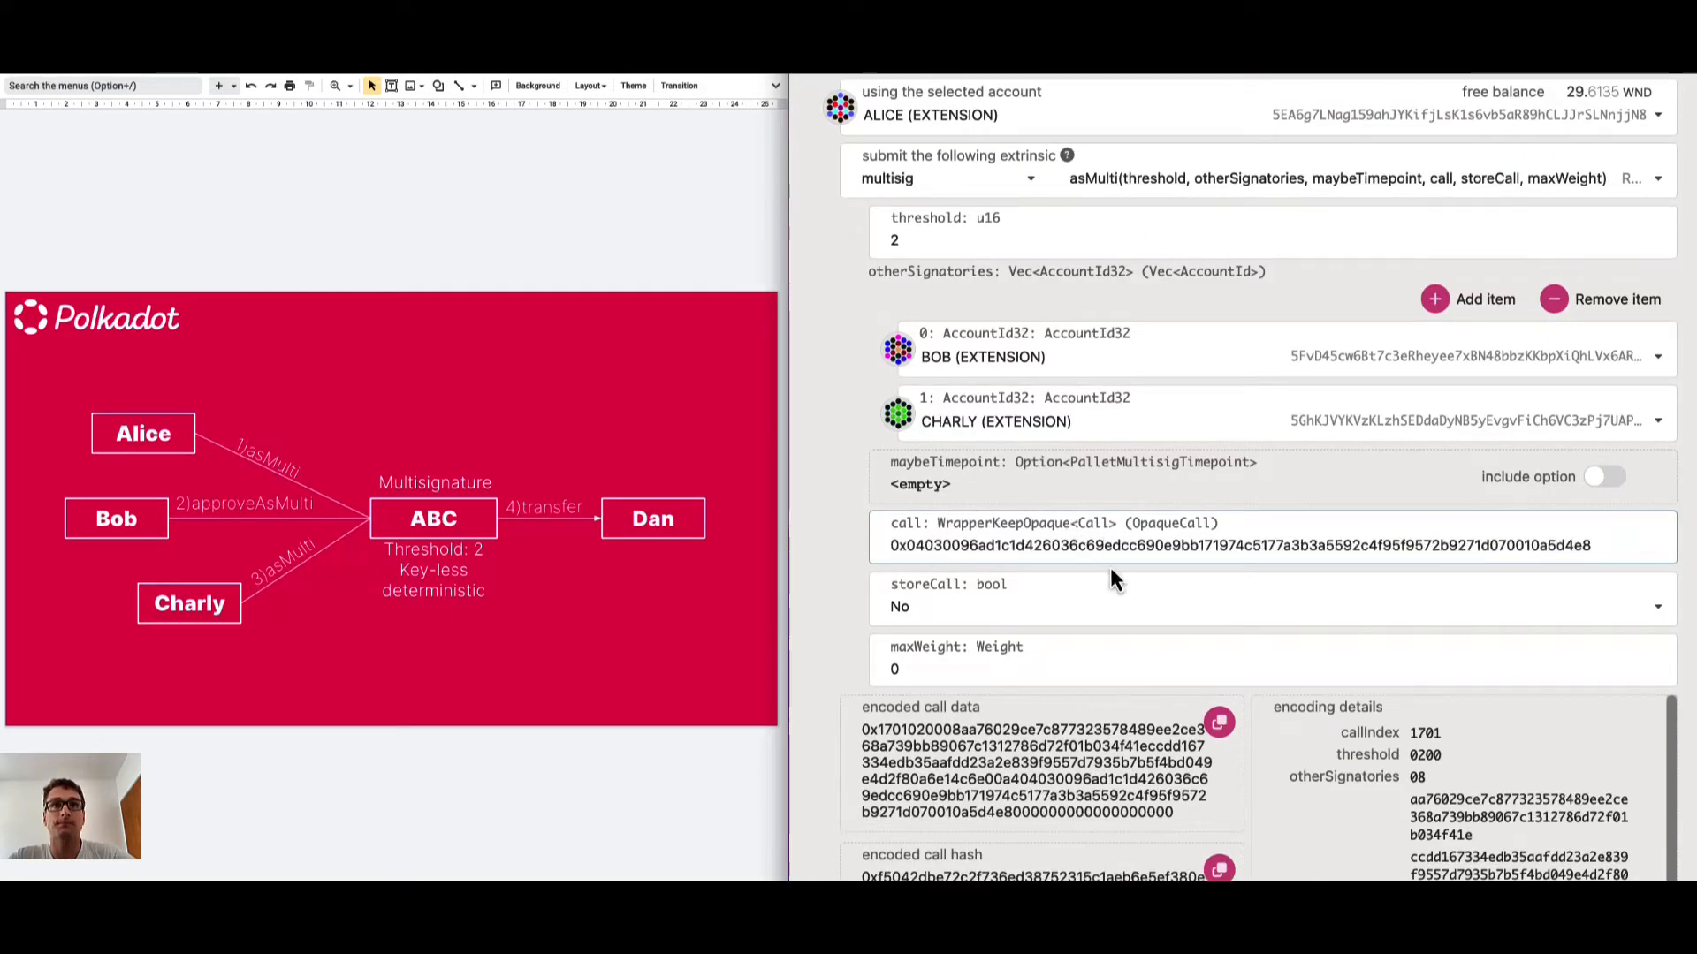
pyautogui.scroll(-3)
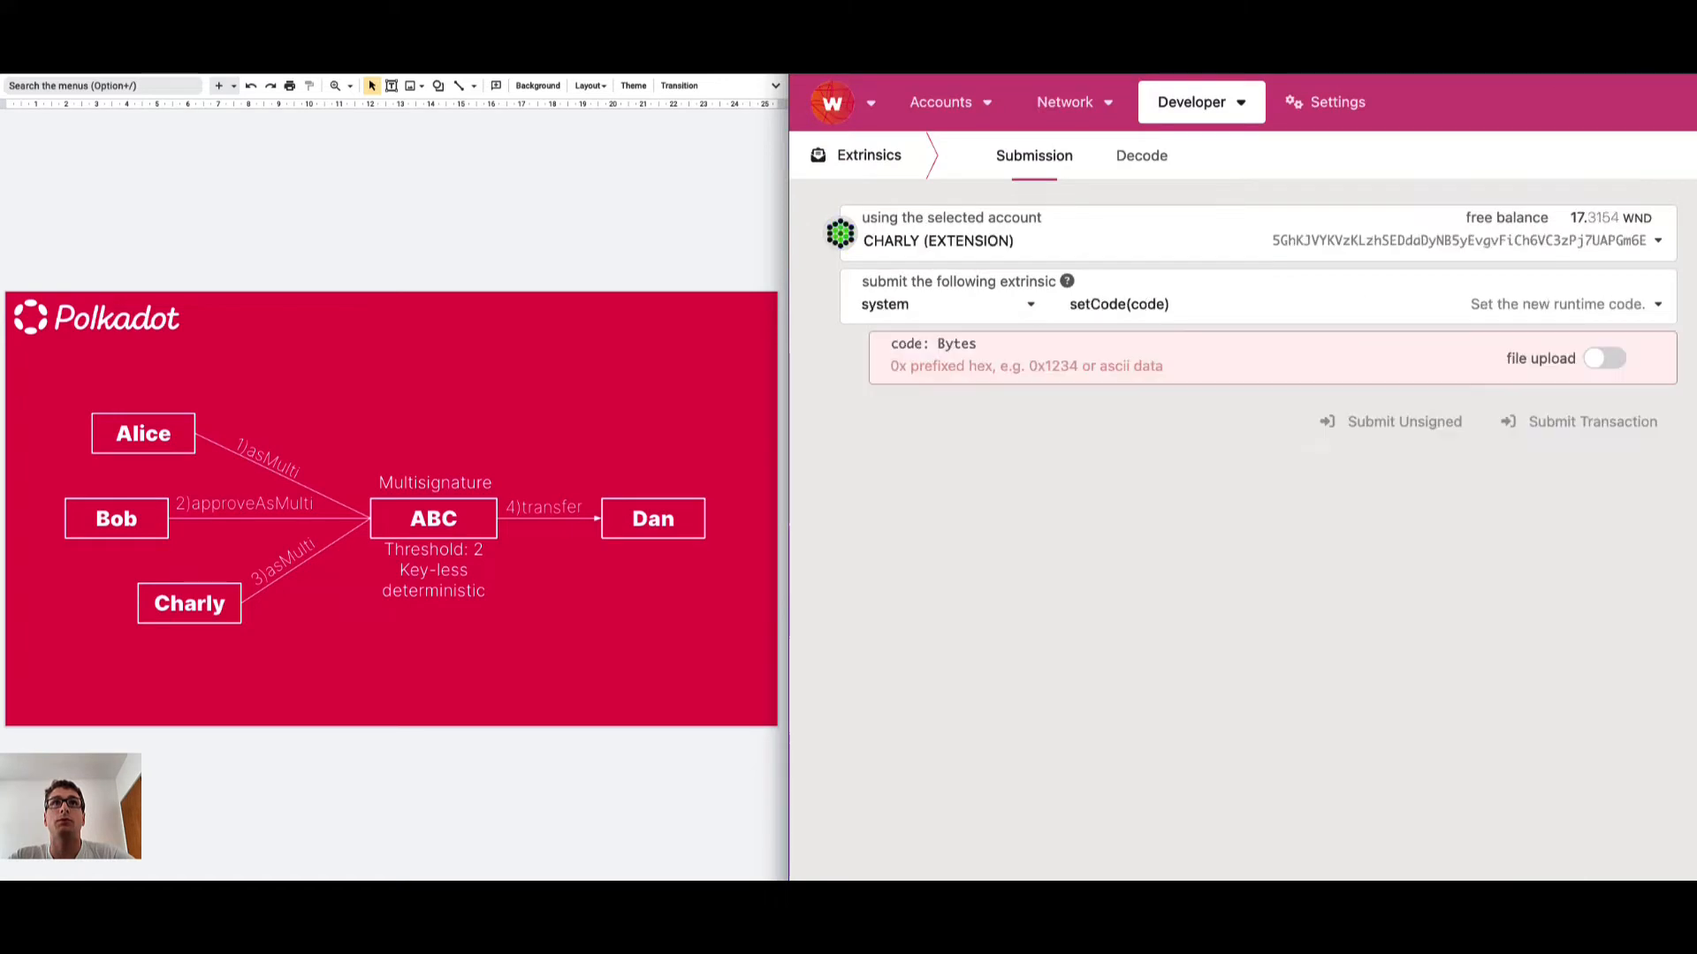
# Review ABC's pending call hash on Accounts, deposited by Alice with 1/2 approvals
pyautogui.click(939, 103)
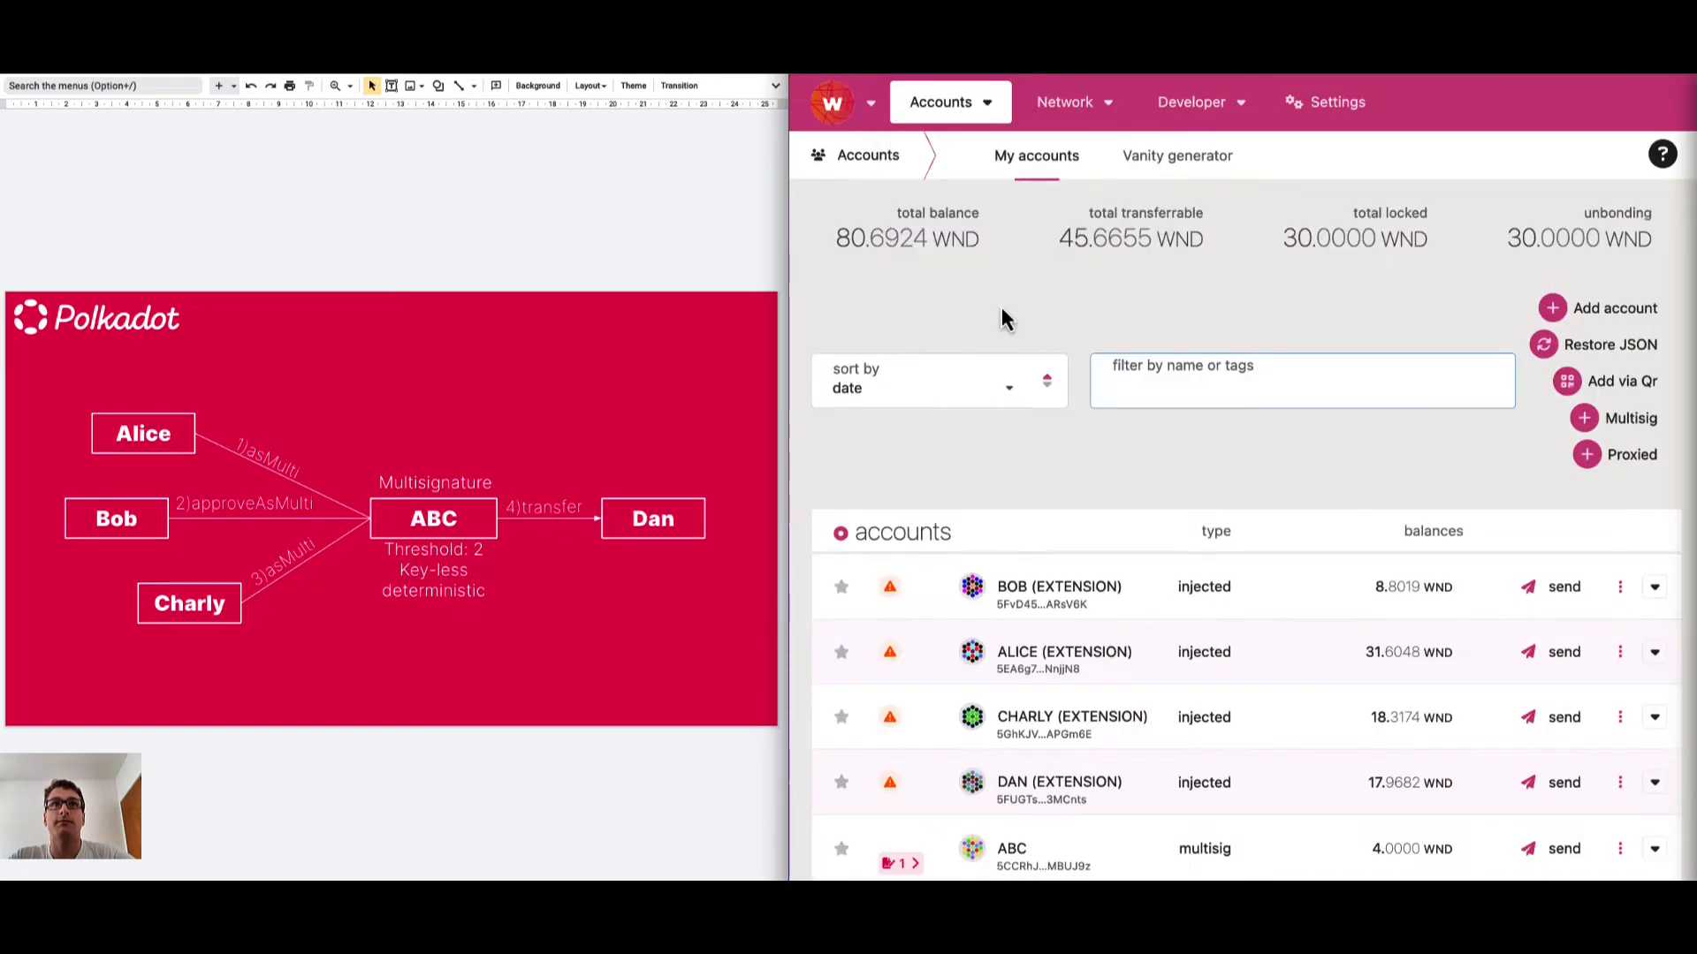
pyautogui.moveTo(902, 862)
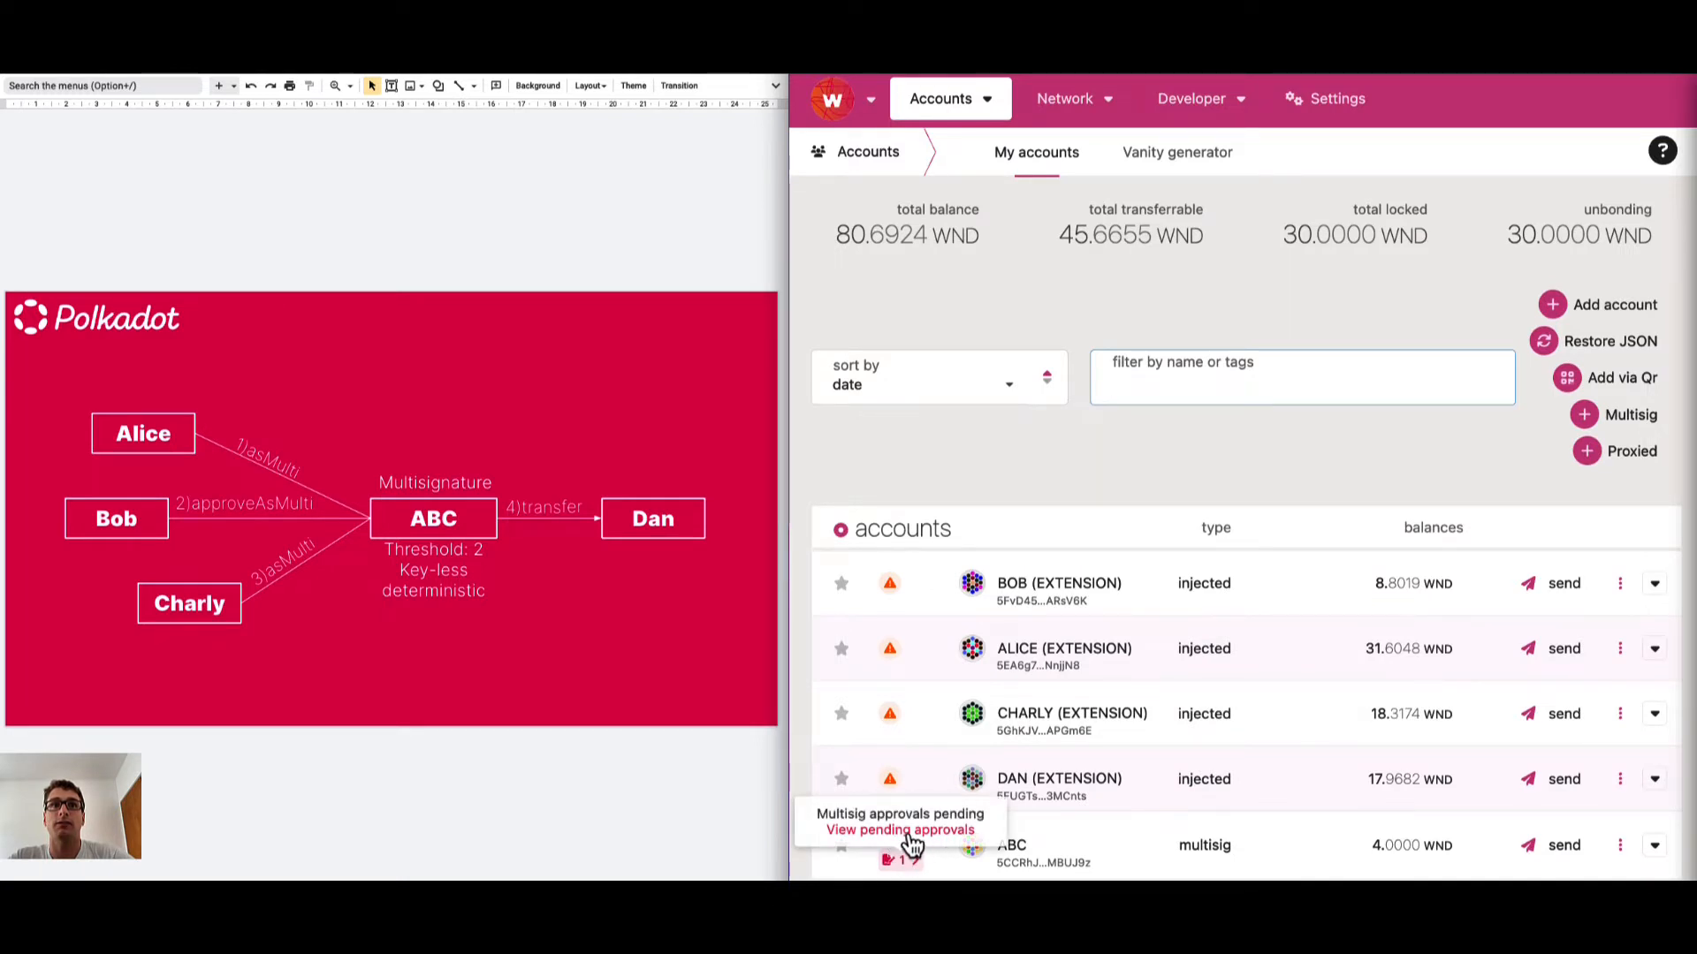
pyautogui.click(900, 829)
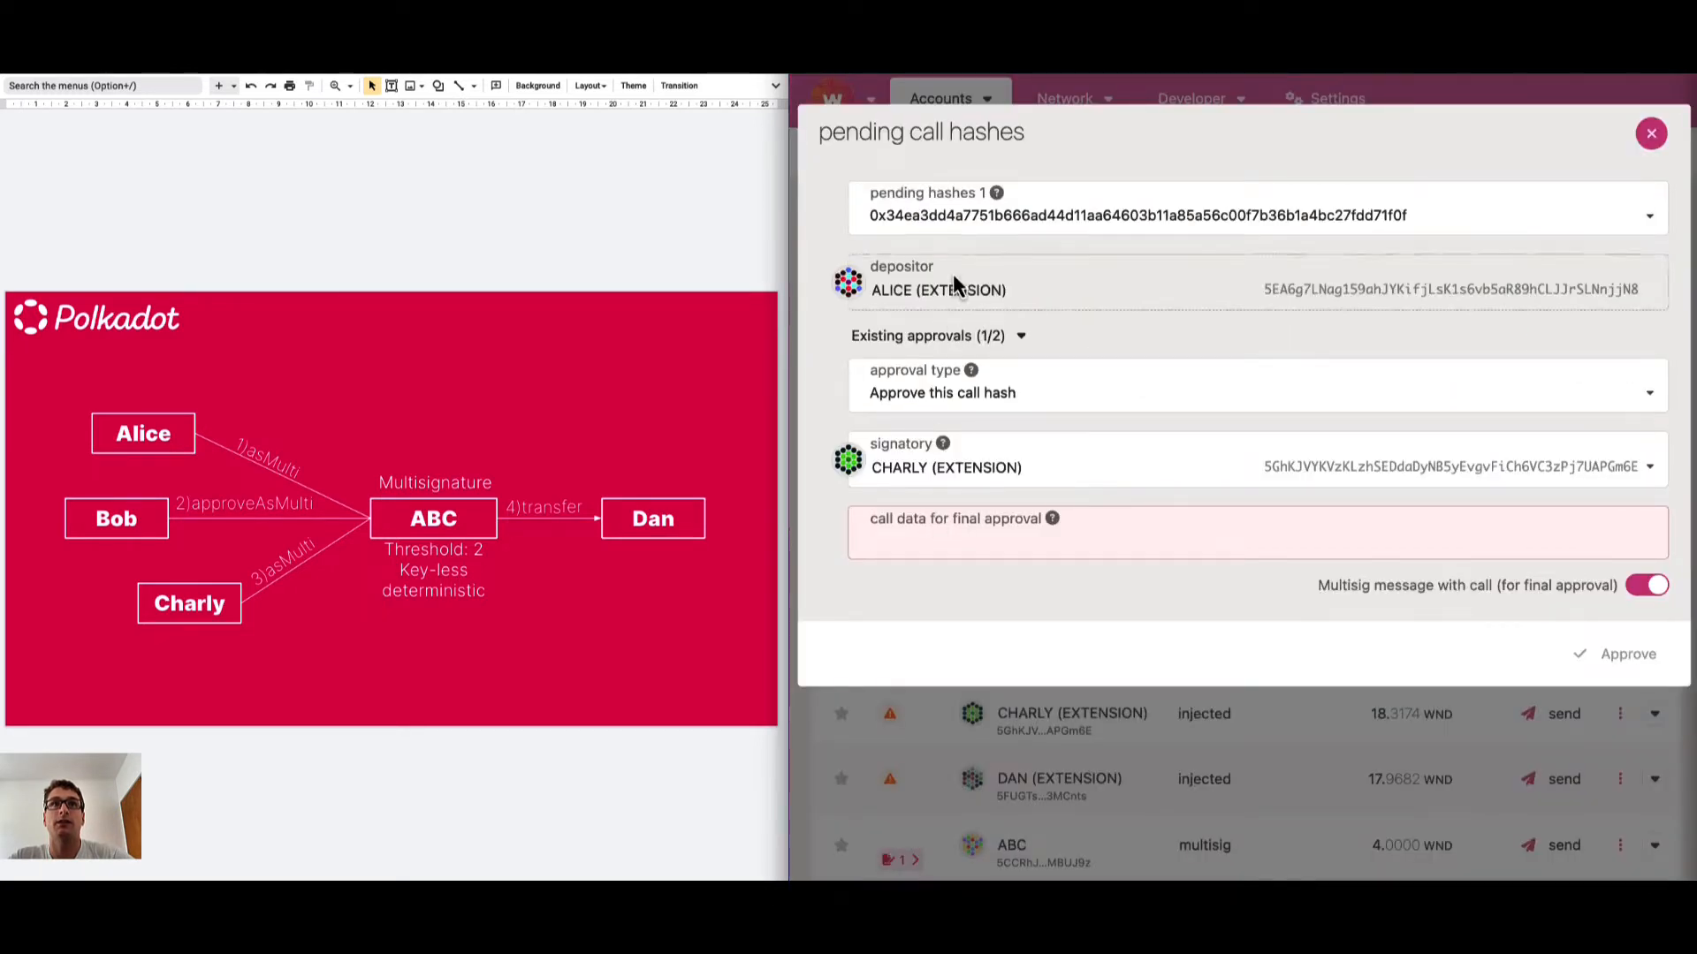
pyautogui.moveTo(967, 321)
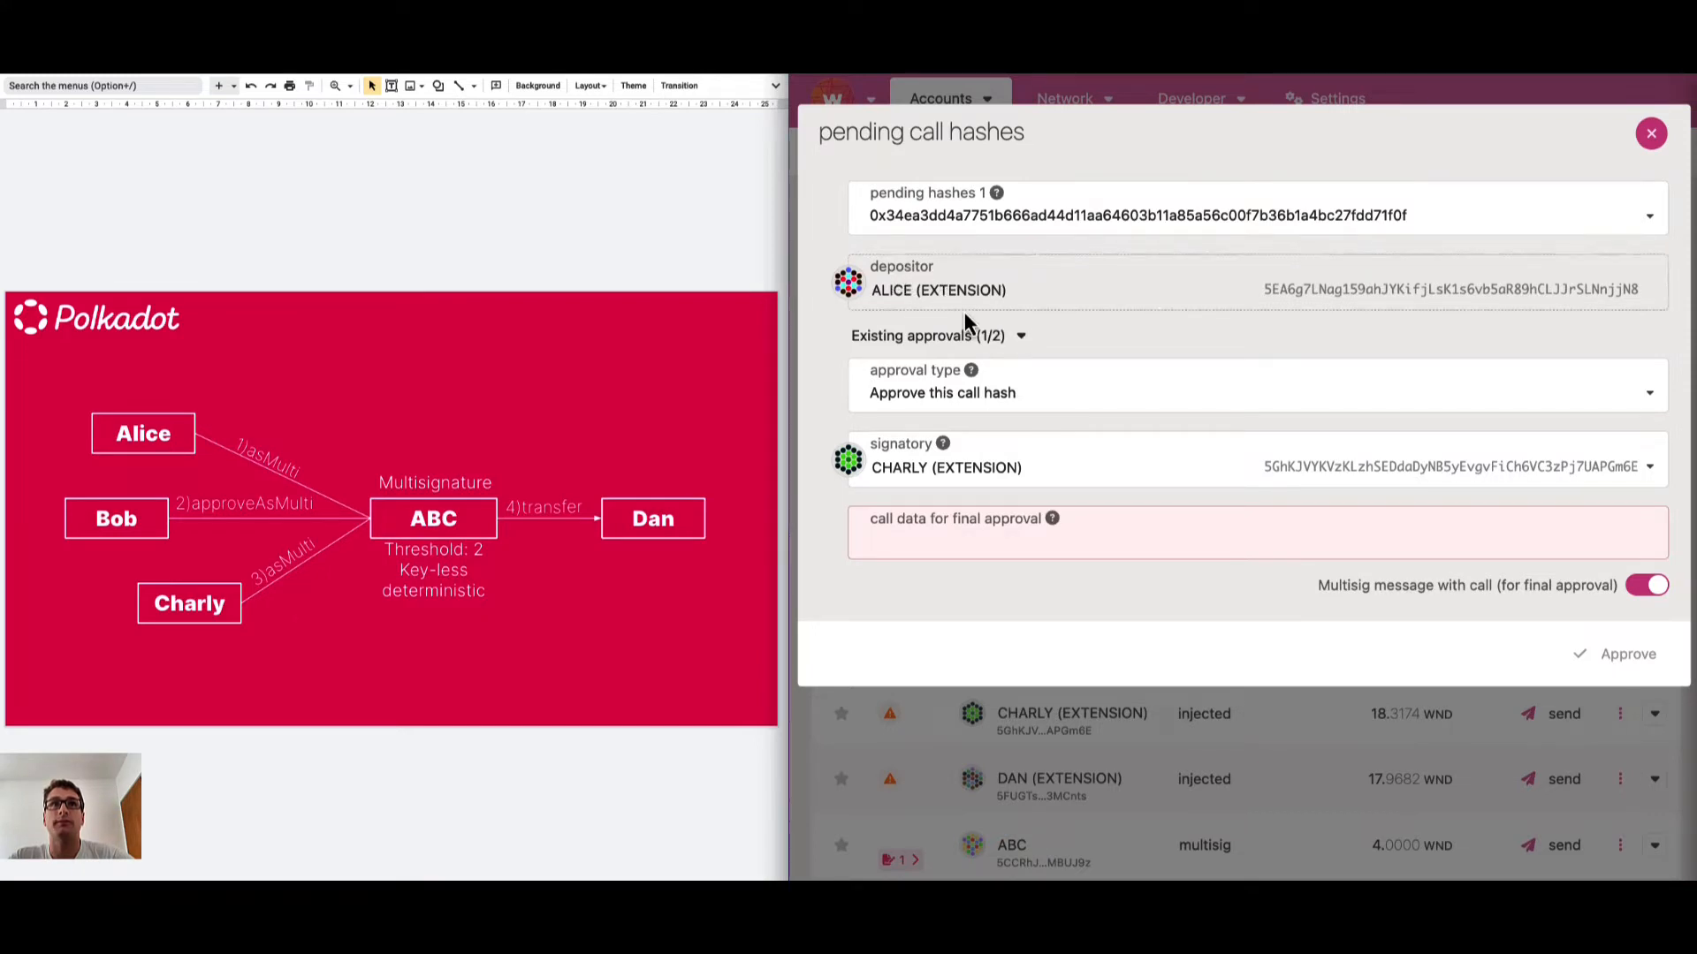
pyautogui.moveTo(983, 347)
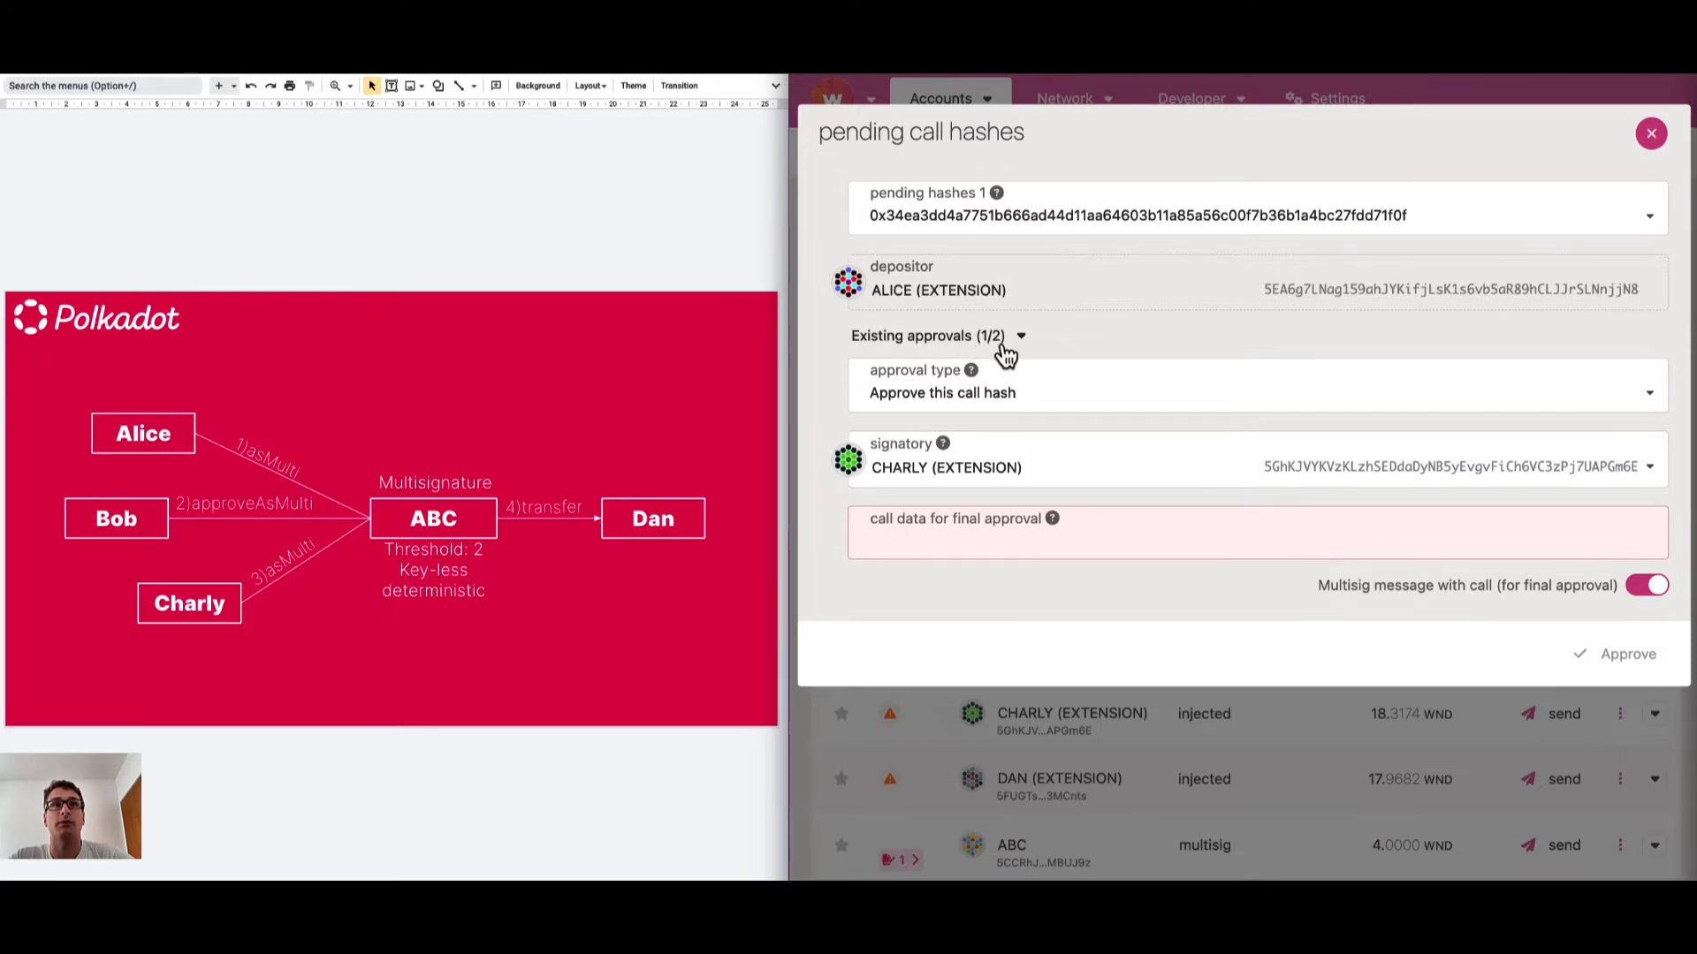
pyautogui.moveTo(634, 284)
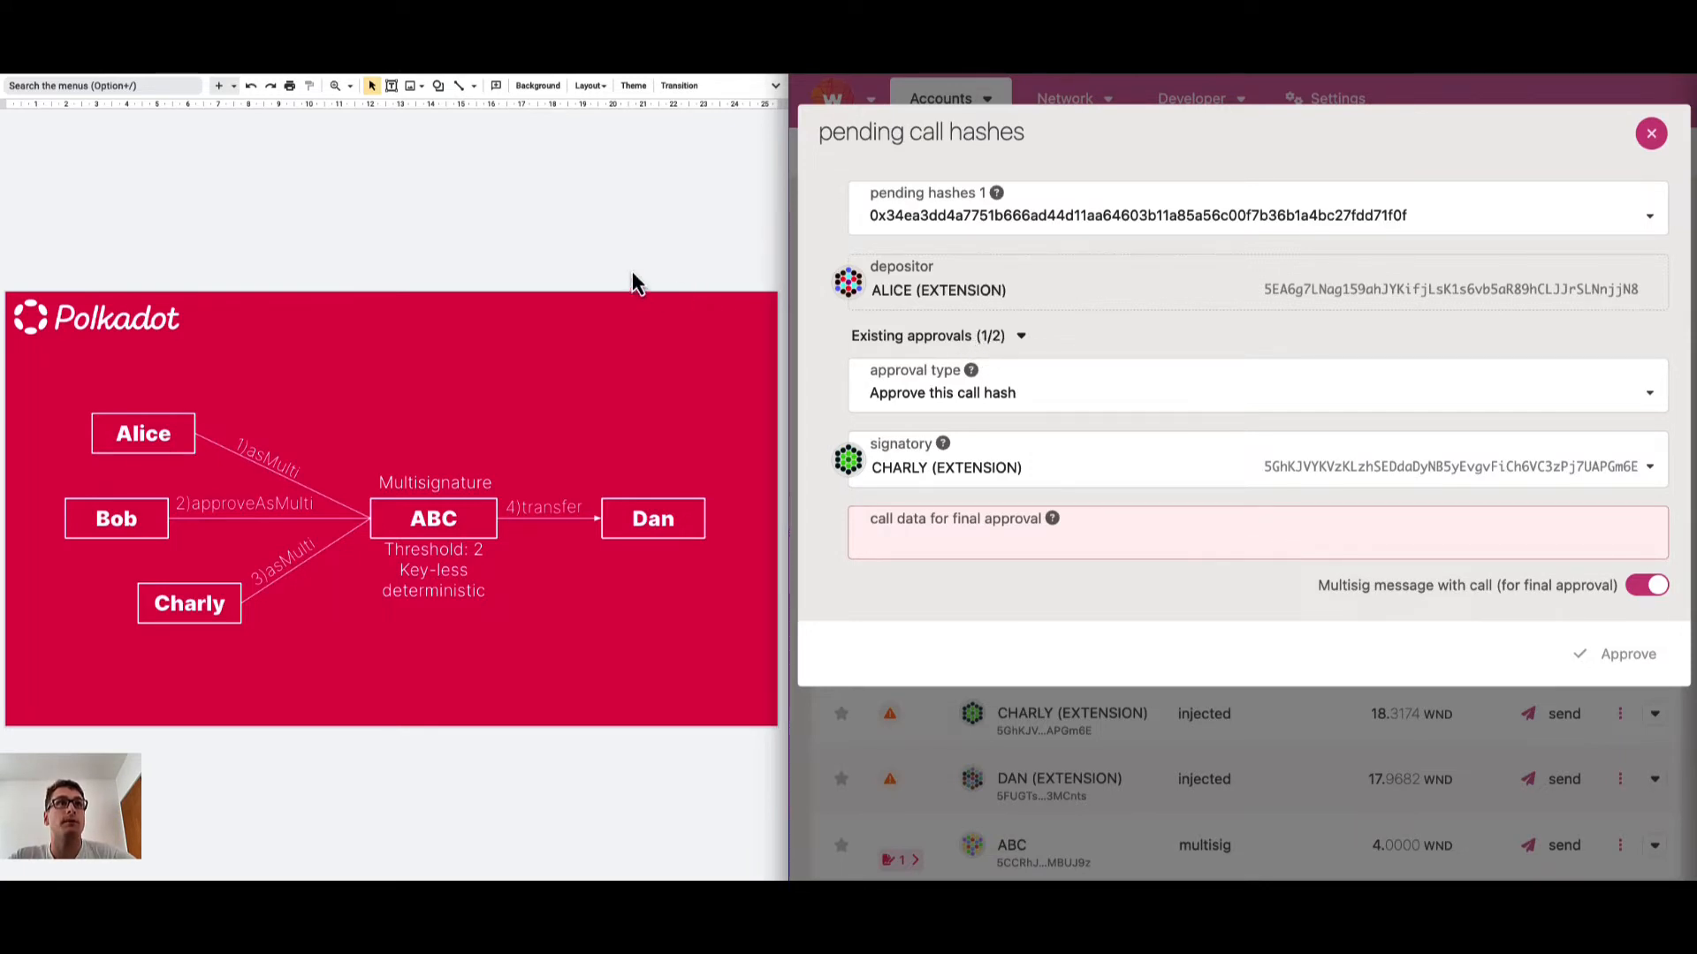
pyautogui.click(631, 268)
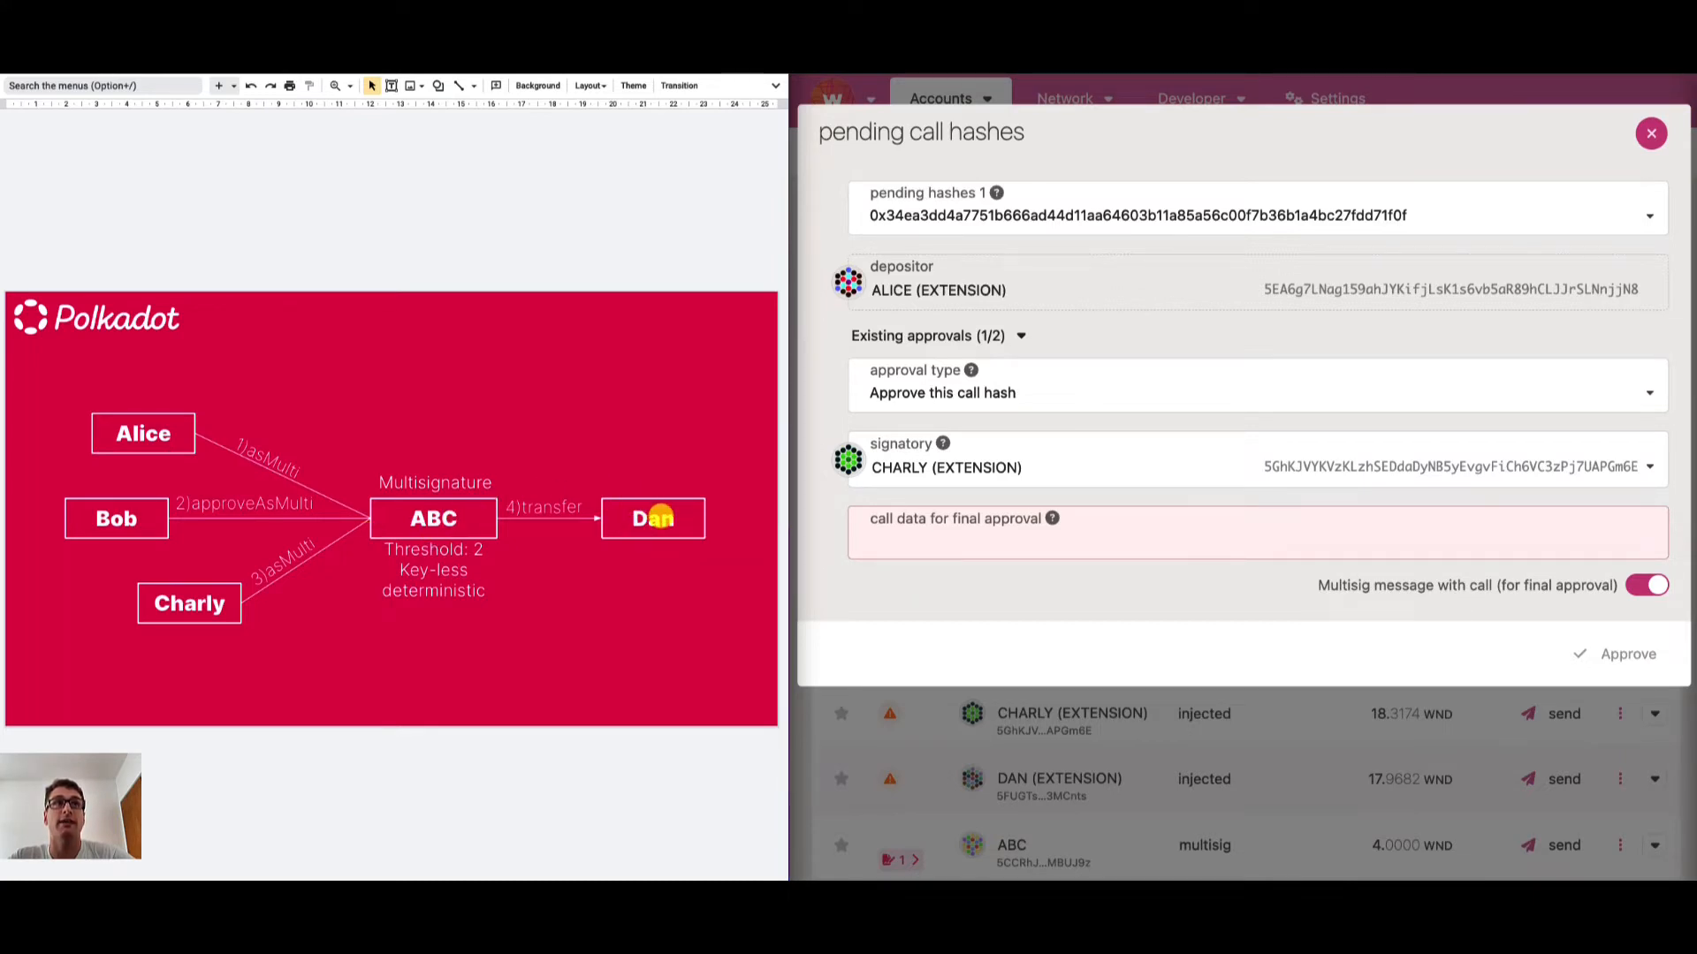
pyautogui.moveTo(302, 543)
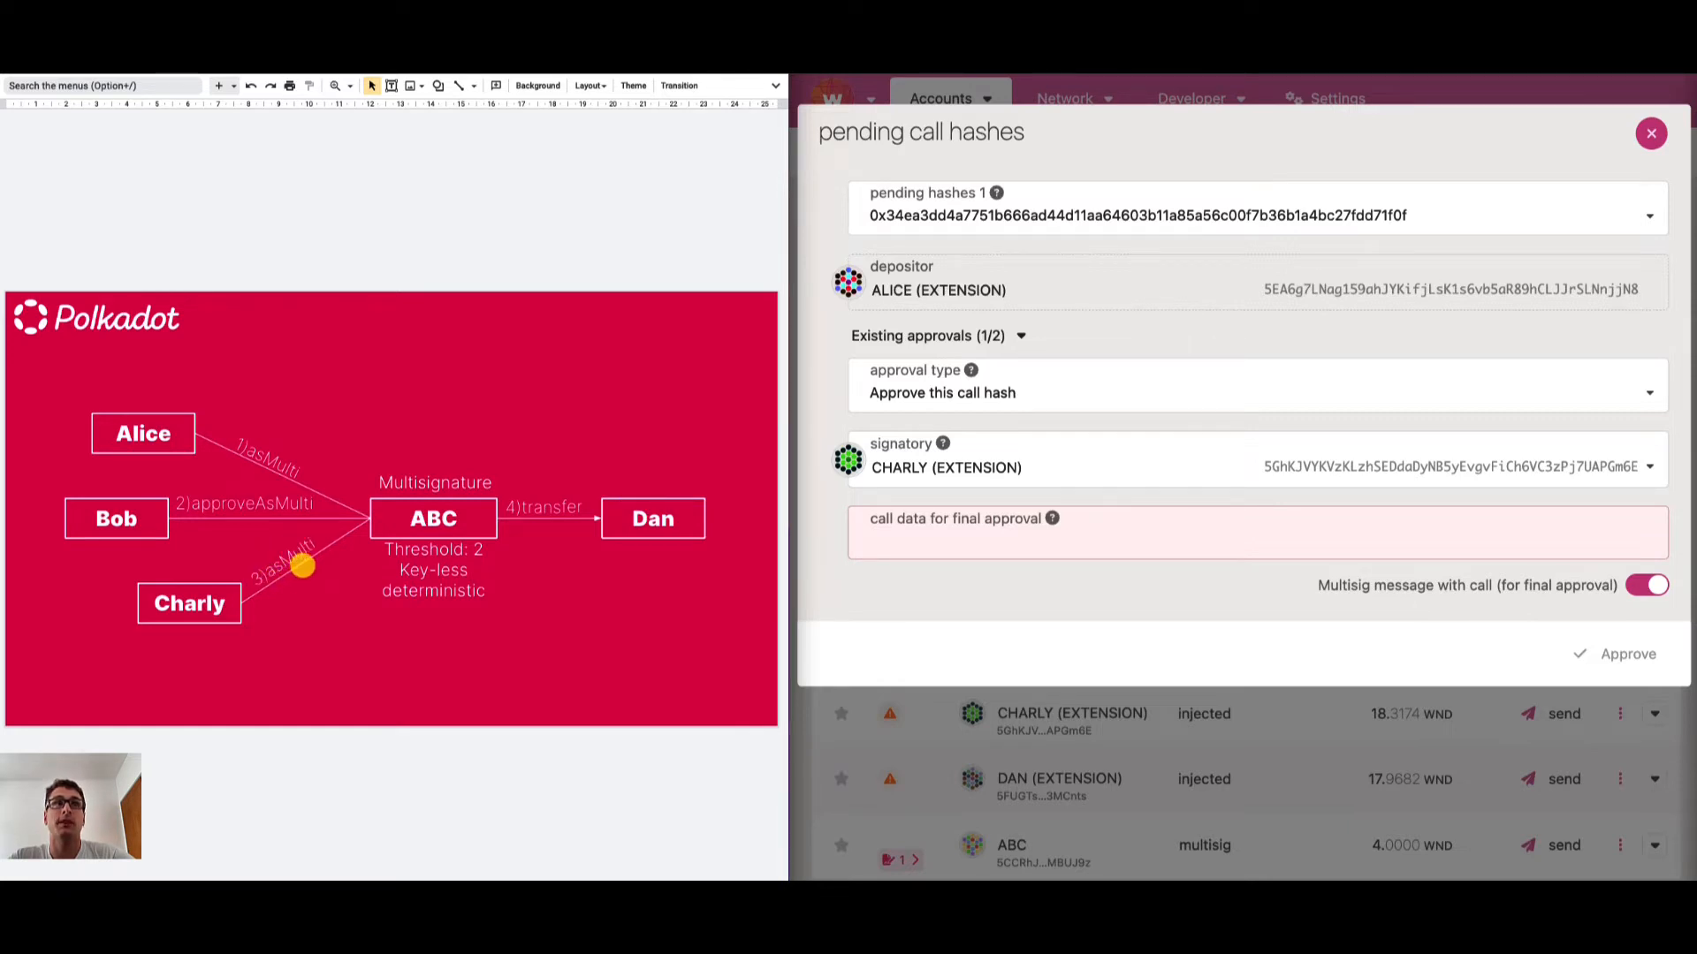
pyautogui.moveTo(636, 416)
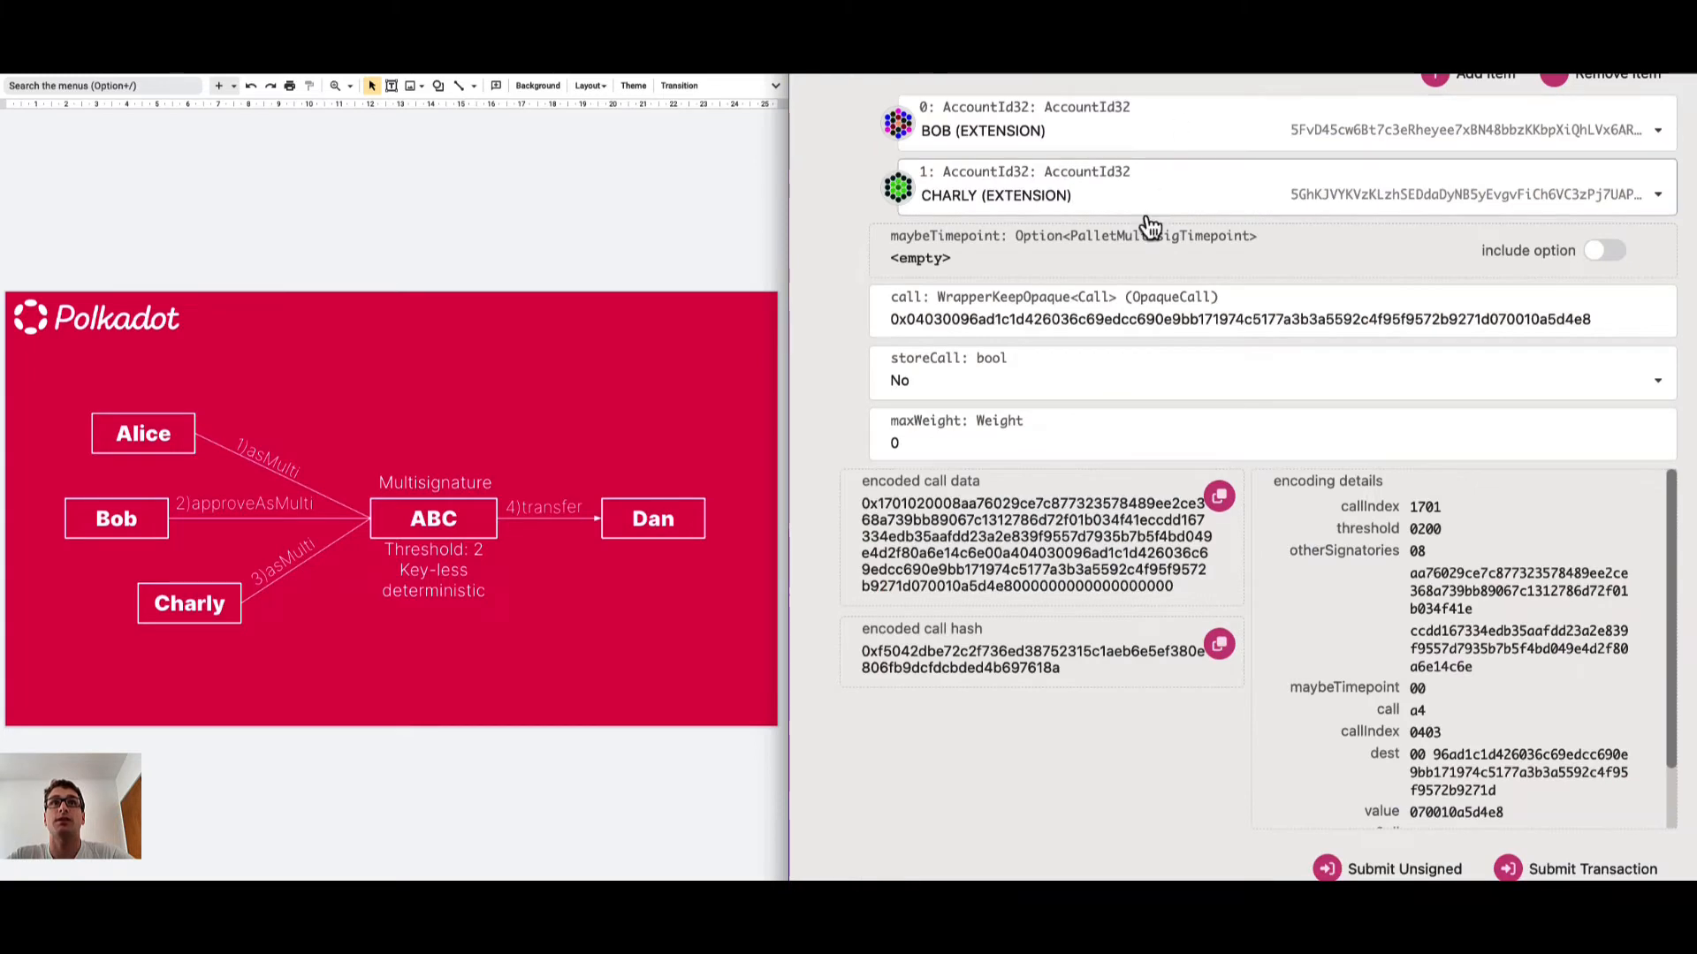
# Start a multisig approveAsMulti extrinsic from Bob
pyautogui.click(1193, 103)
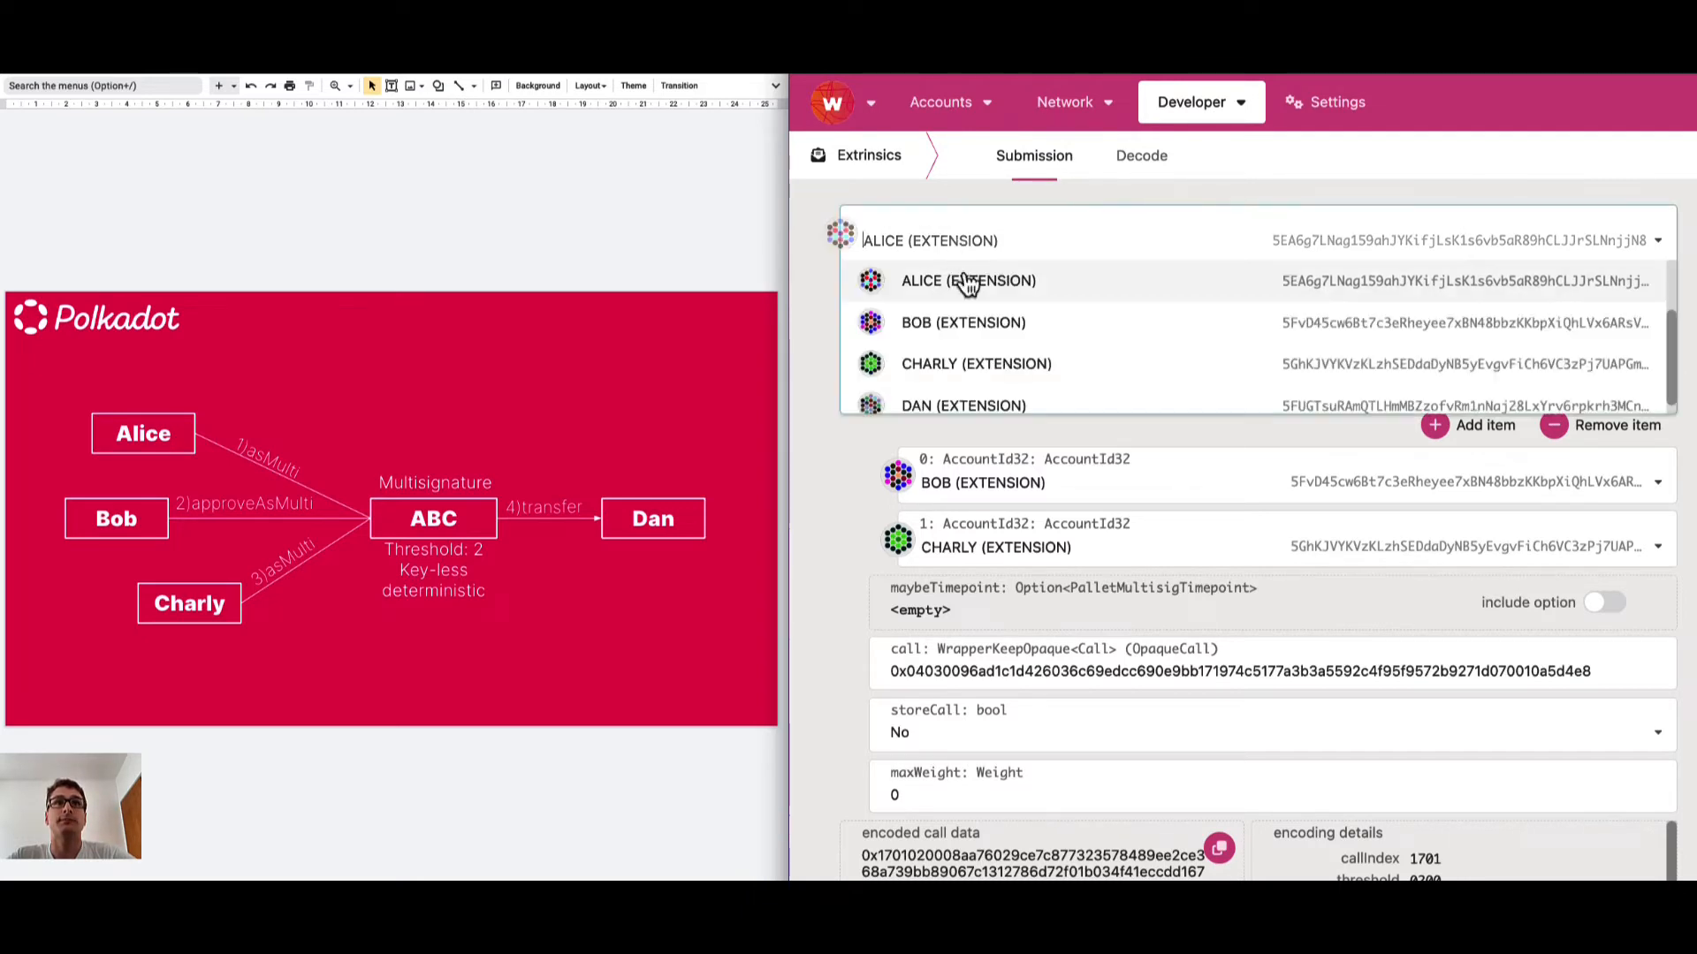
pyautogui.click(962, 322)
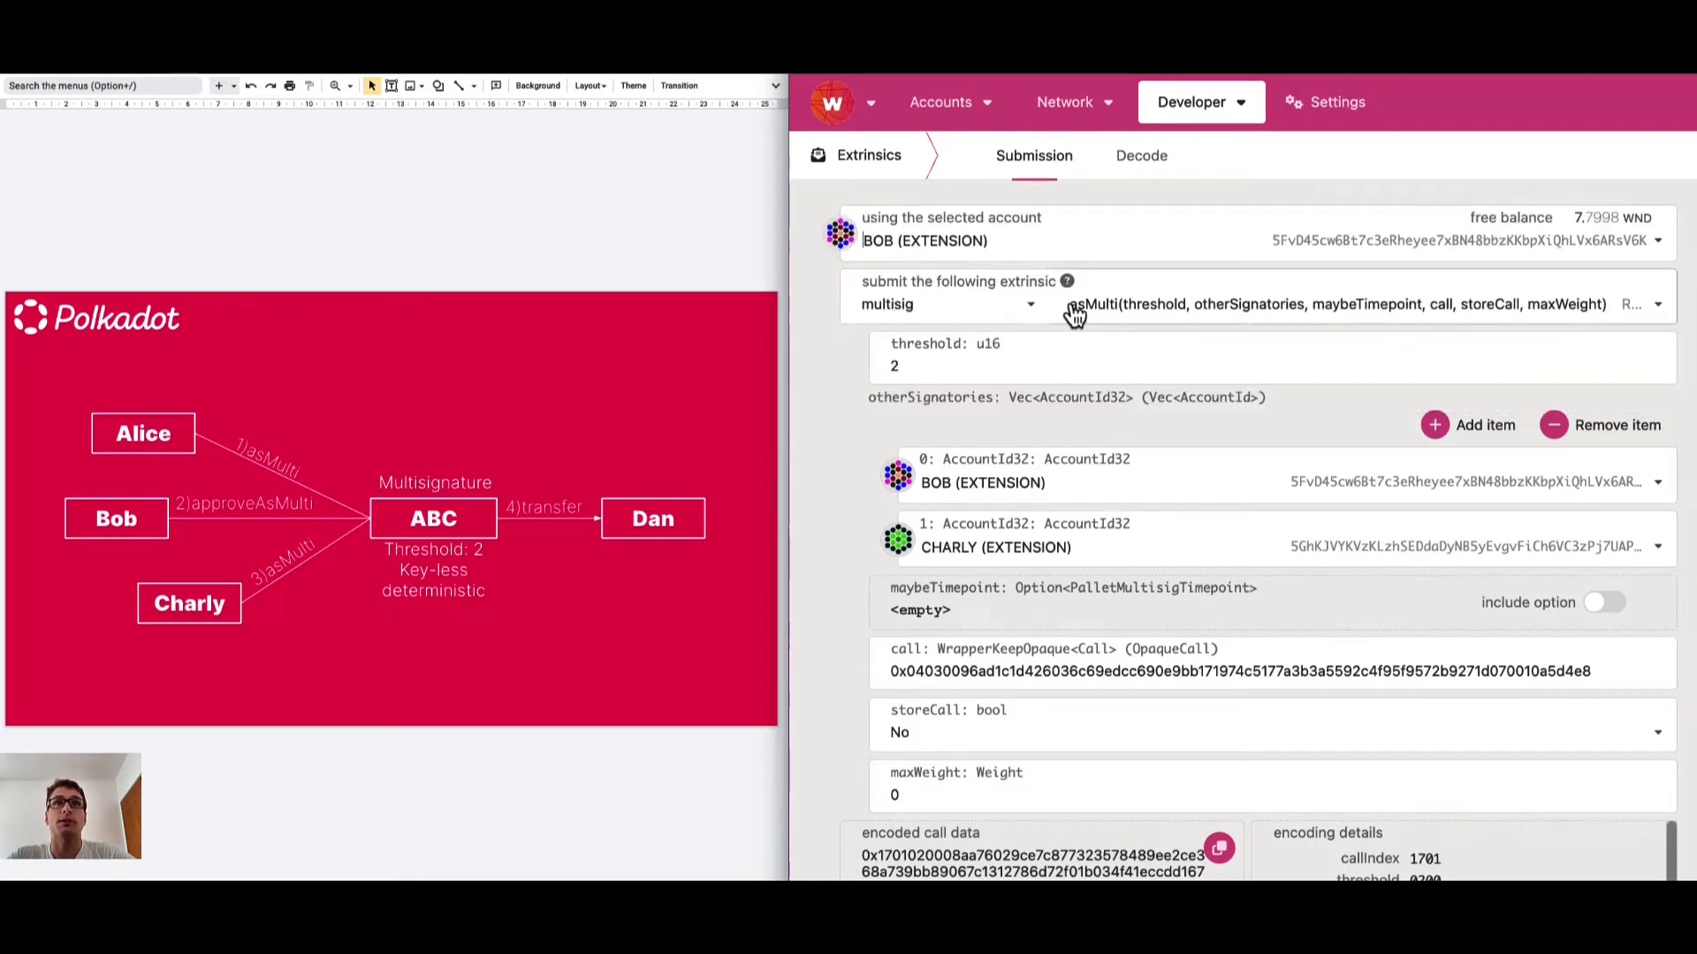
pyautogui.click(1342, 304)
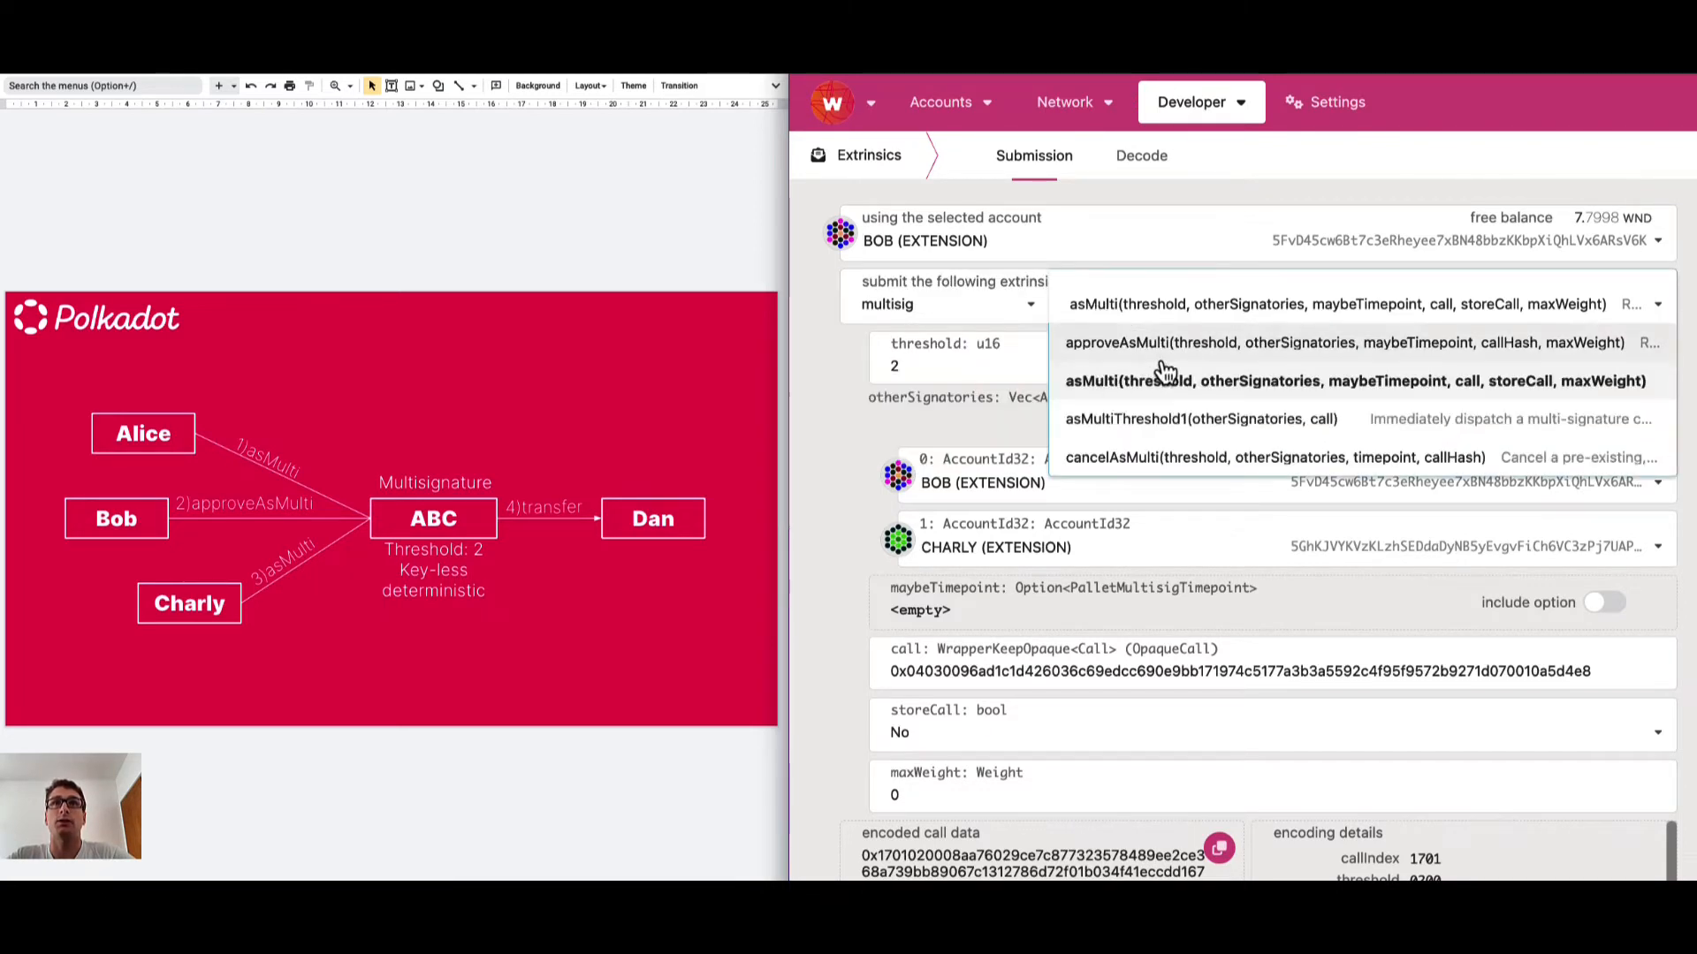
pyautogui.moveTo(1189, 363)
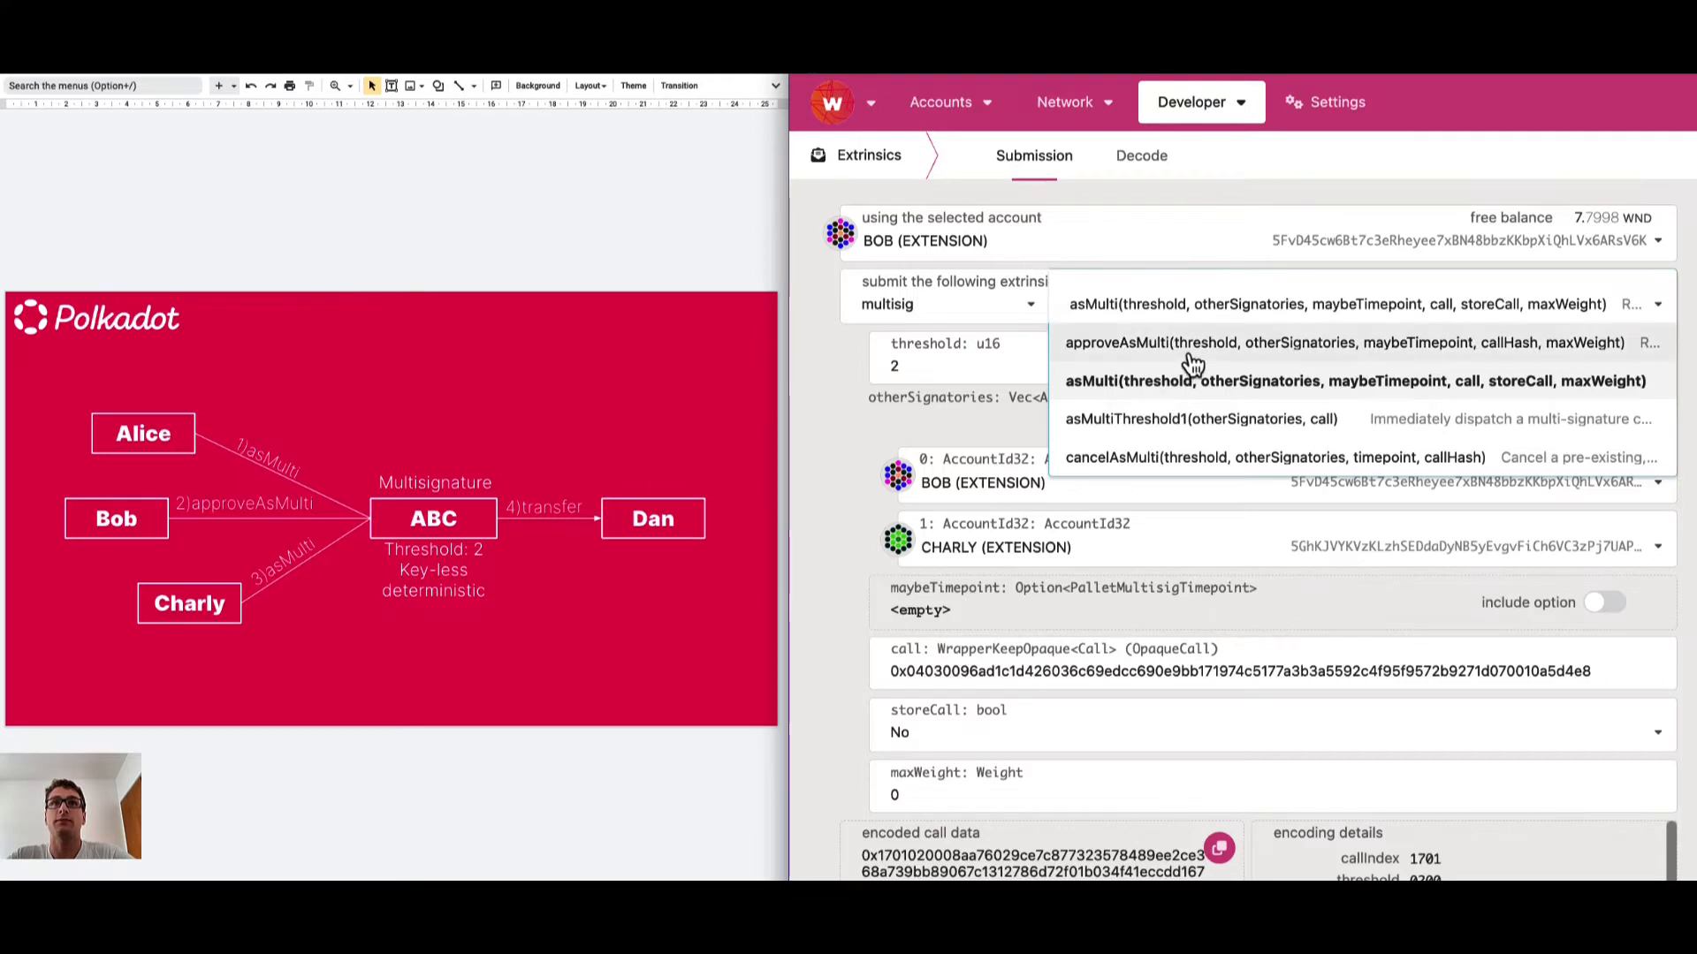
pyautogui.click(1343, 341)
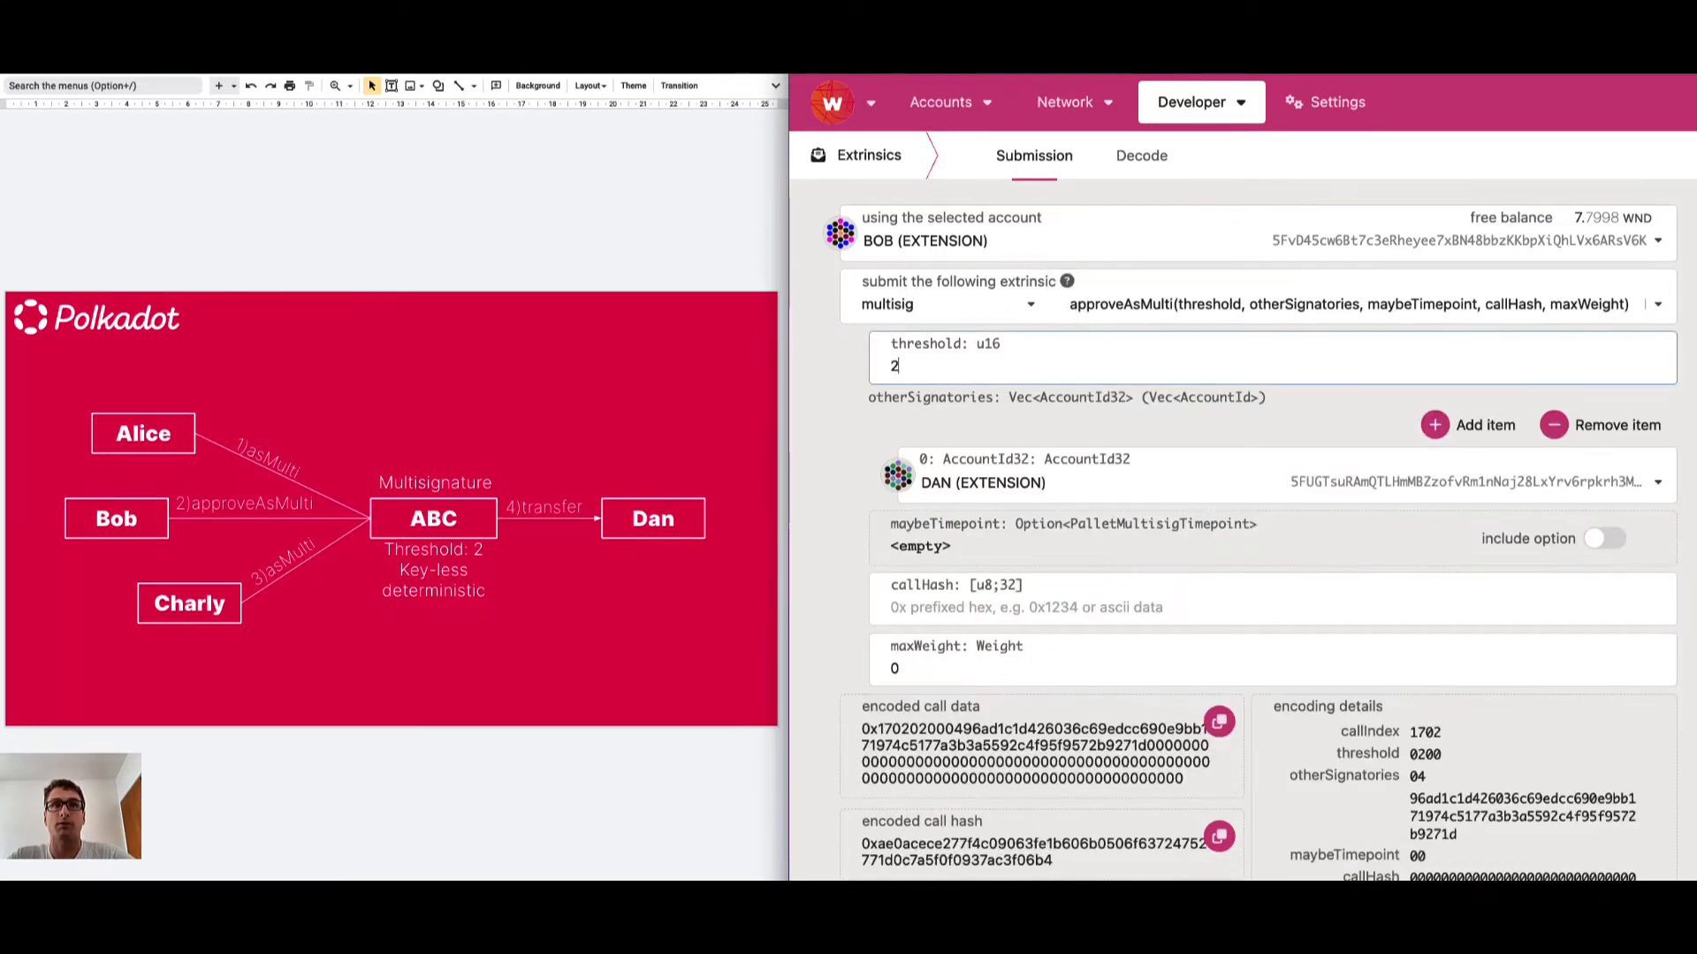
# Add Alice and Charly as other signatories and fill in the transfer's call hash
pyautogui.click(1469, 425)
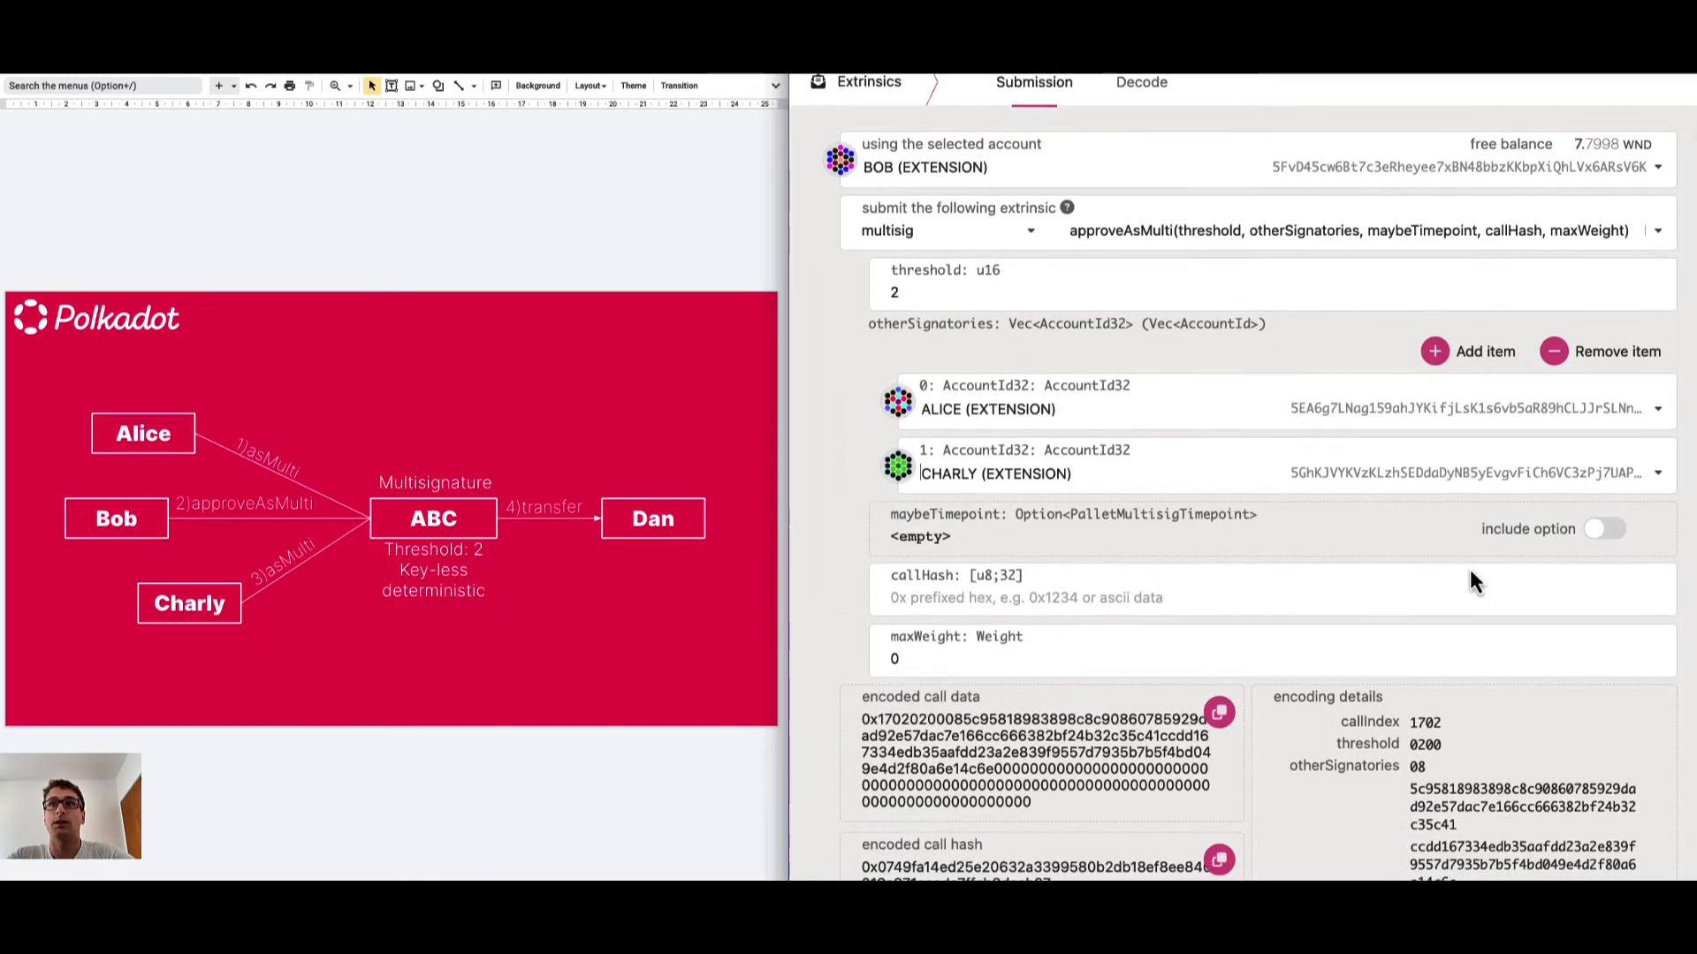
pyautogui.click(1605, 528)
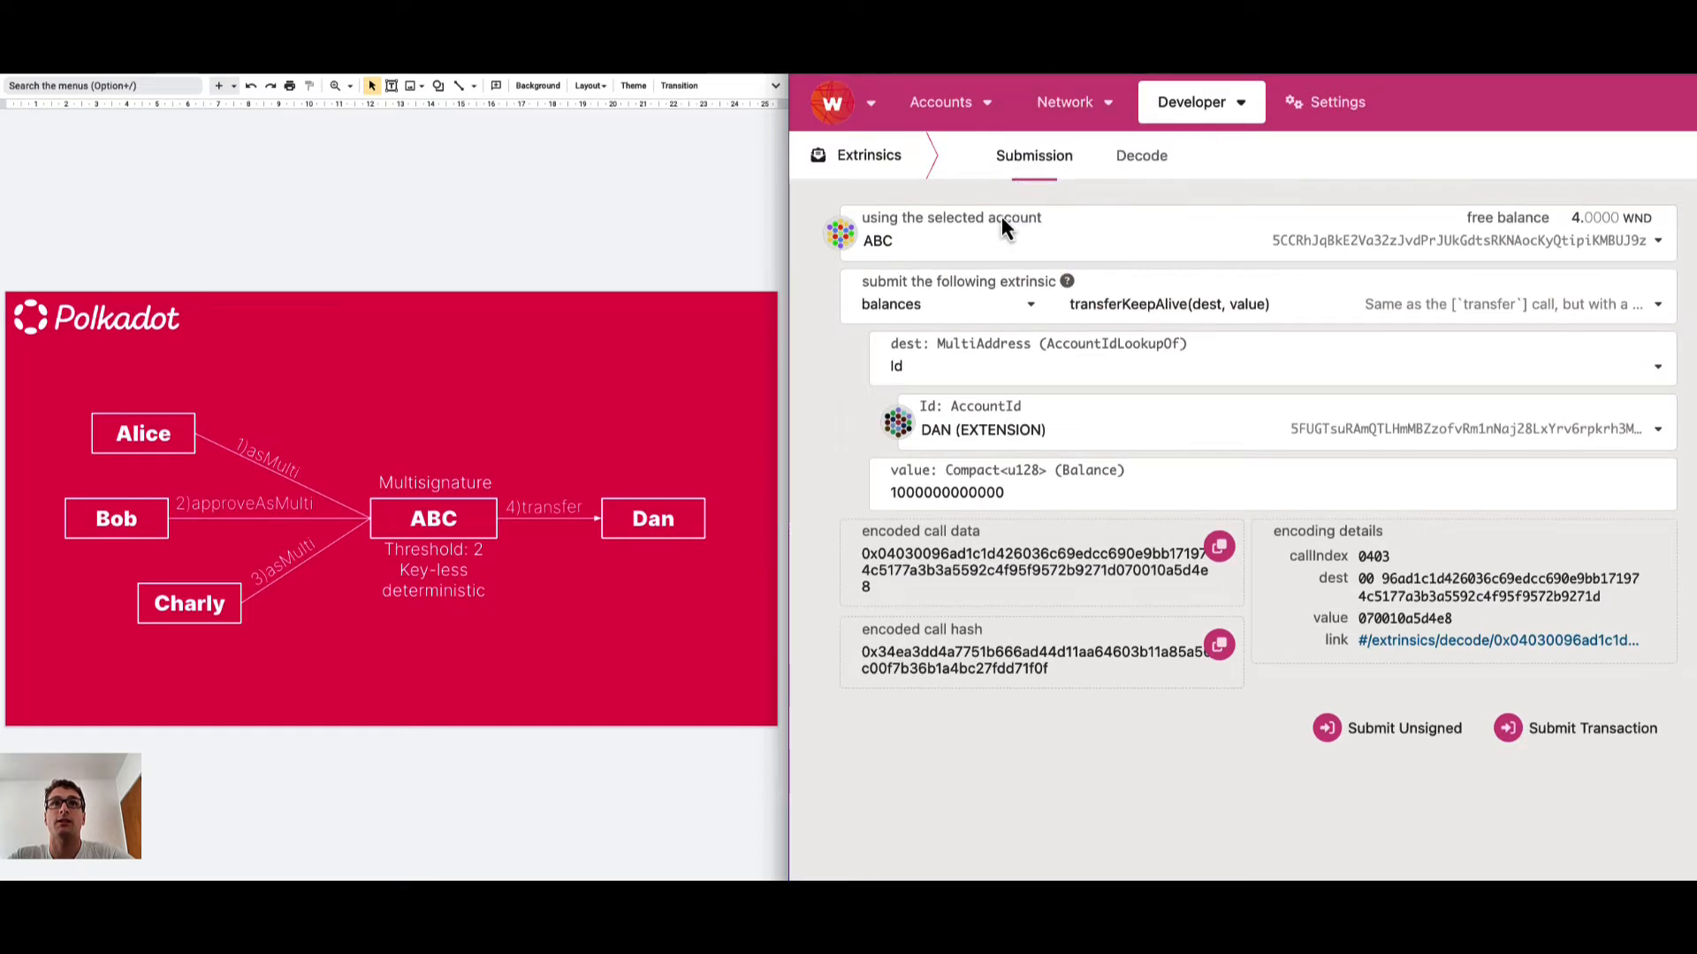
pyautogui.moveTo(1034, 653)
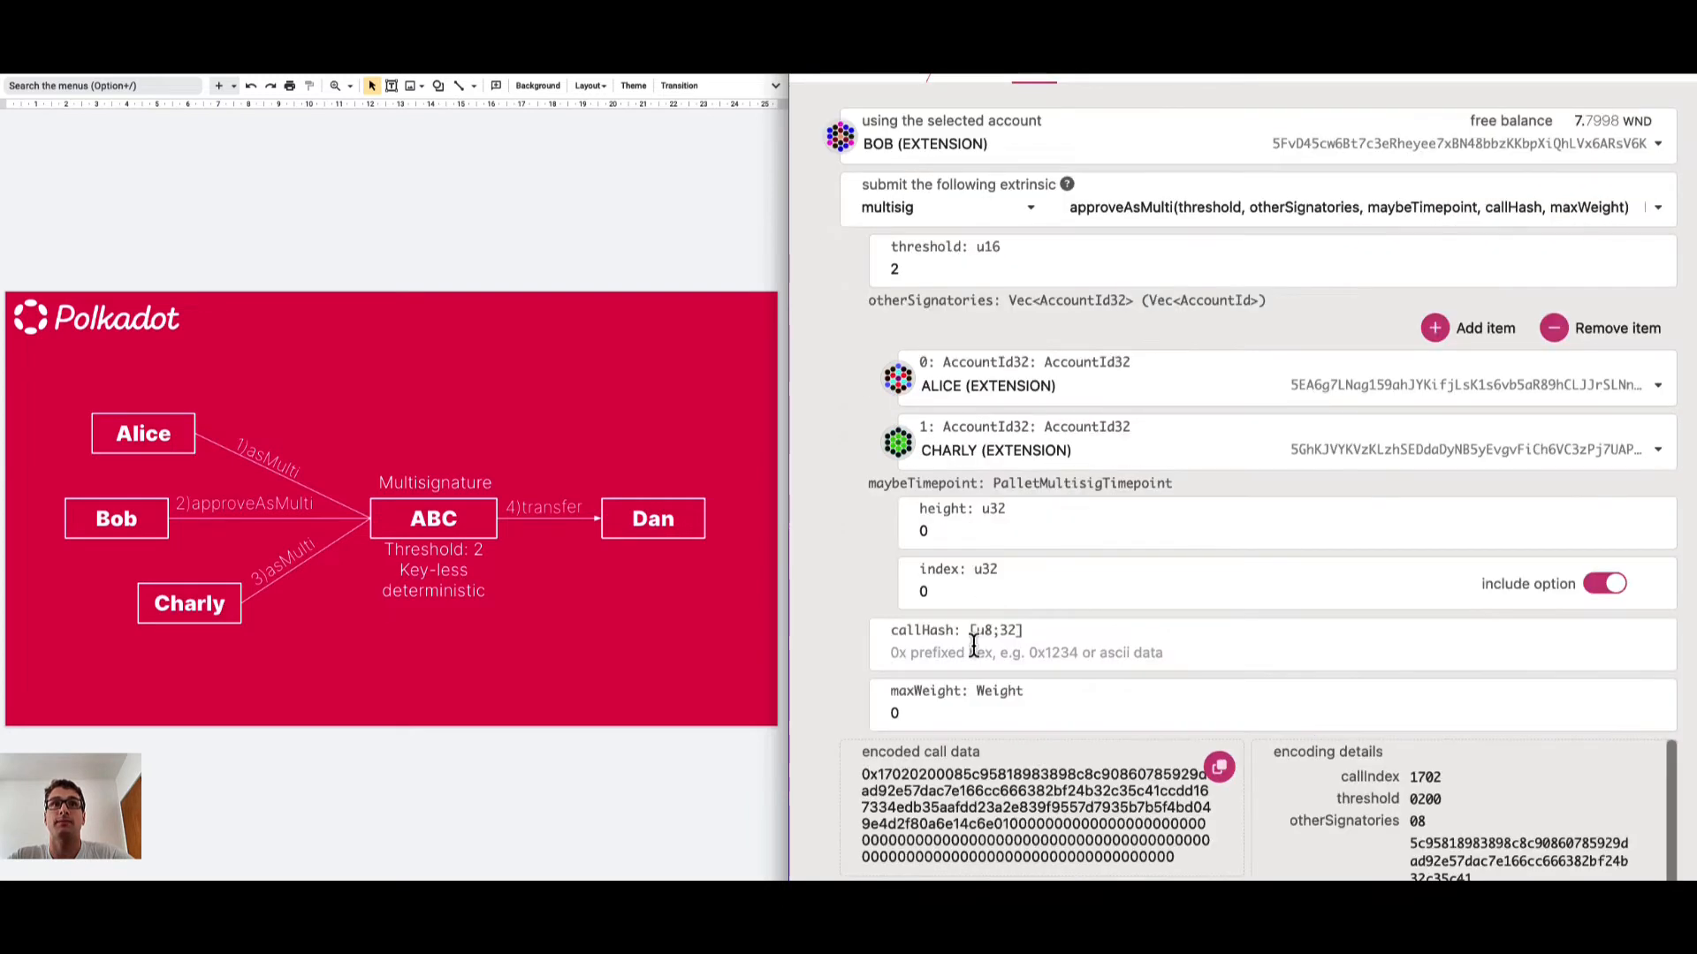
pyautogui.write('0x34ea3dd4a7751b666ad44d11aa64603b11a85a56c00f7b36b1a4bc27fdd71f0f')
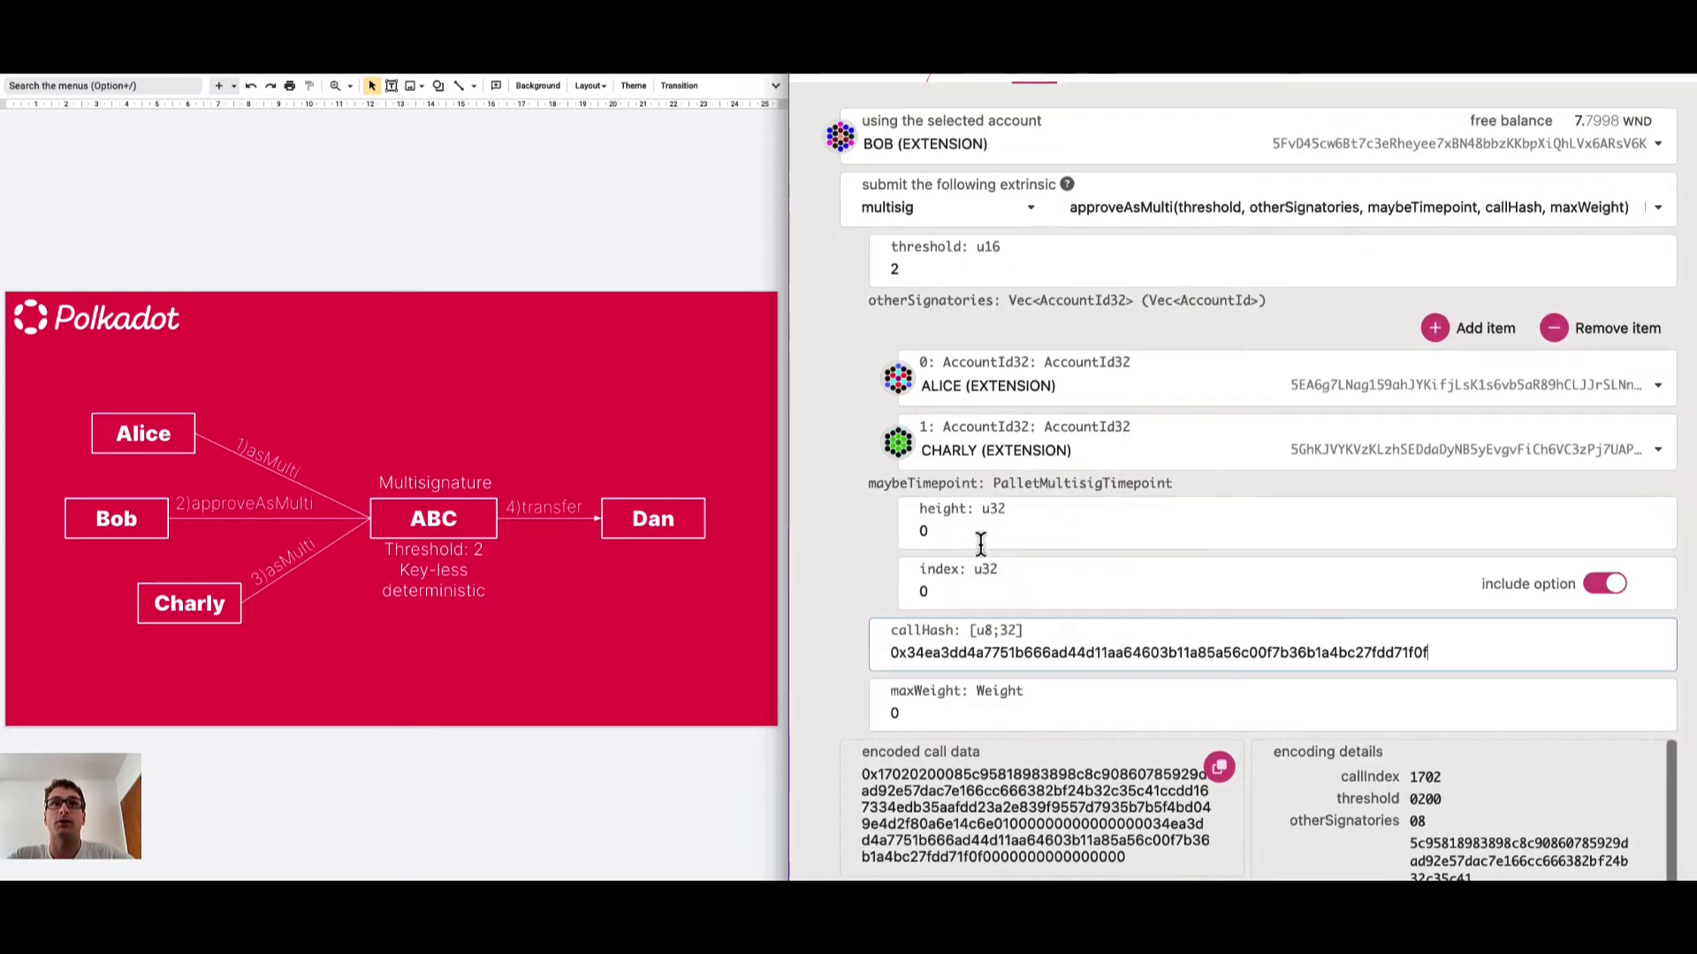
pyautogui.moveTo(973, 572)
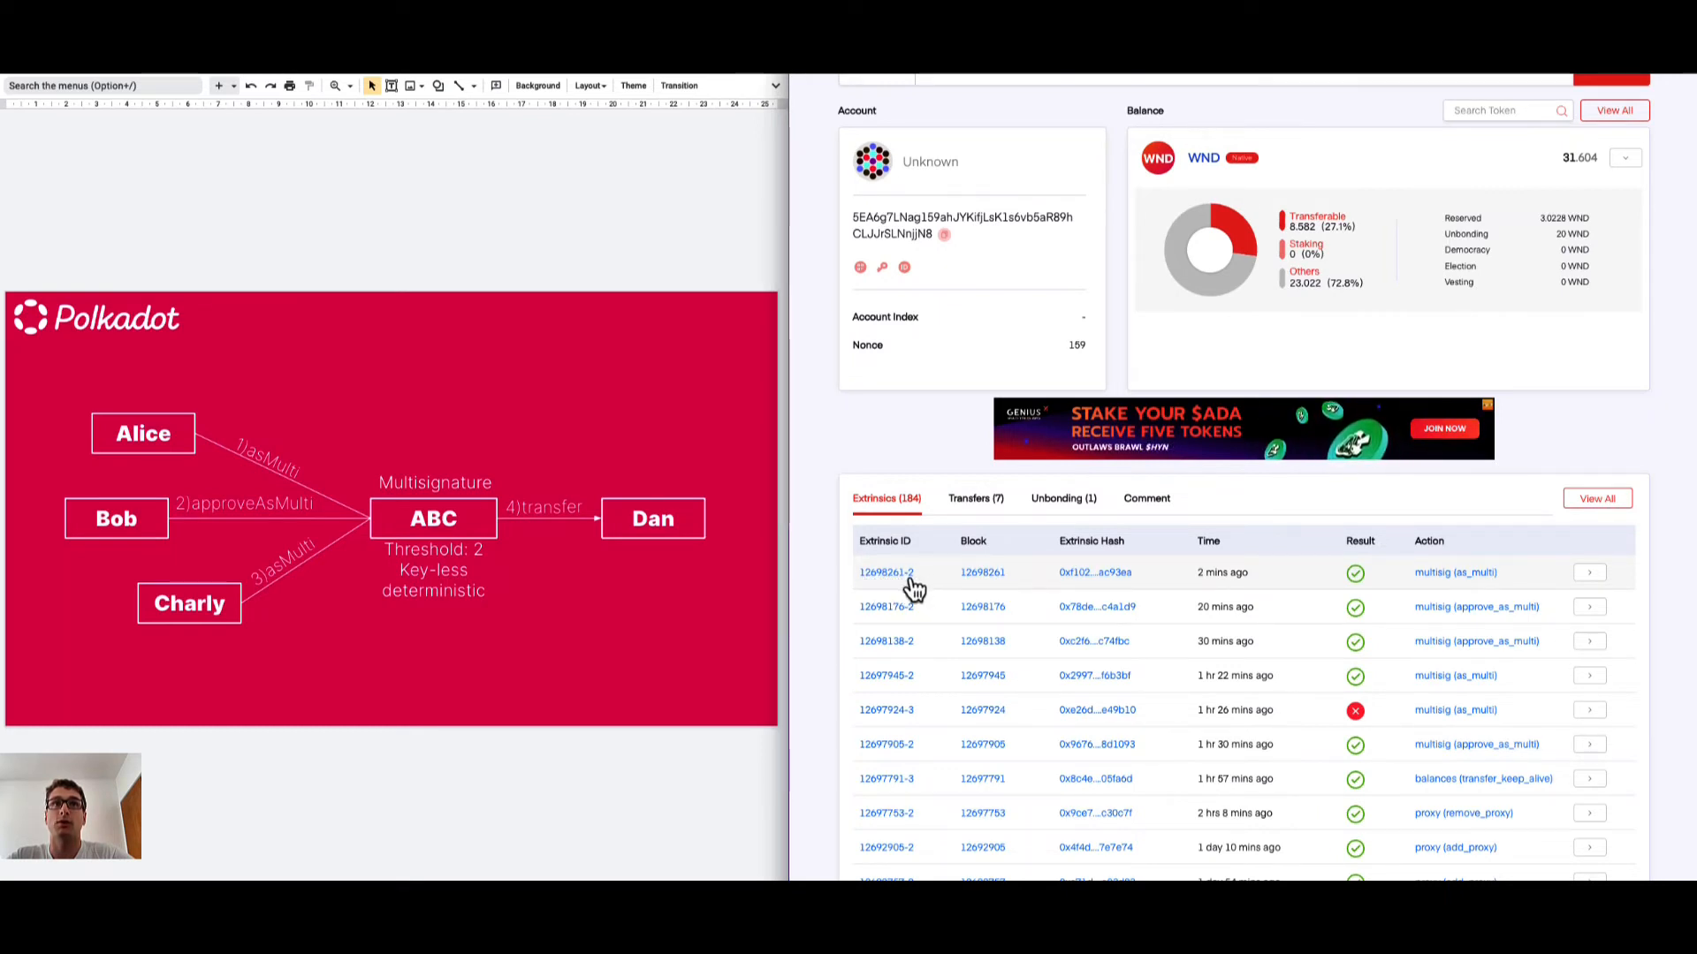
# Select the latest as_multi extrinsic's block number 12698261 on Subscan to copy it
pyautogui.doubleClick(885, 571)
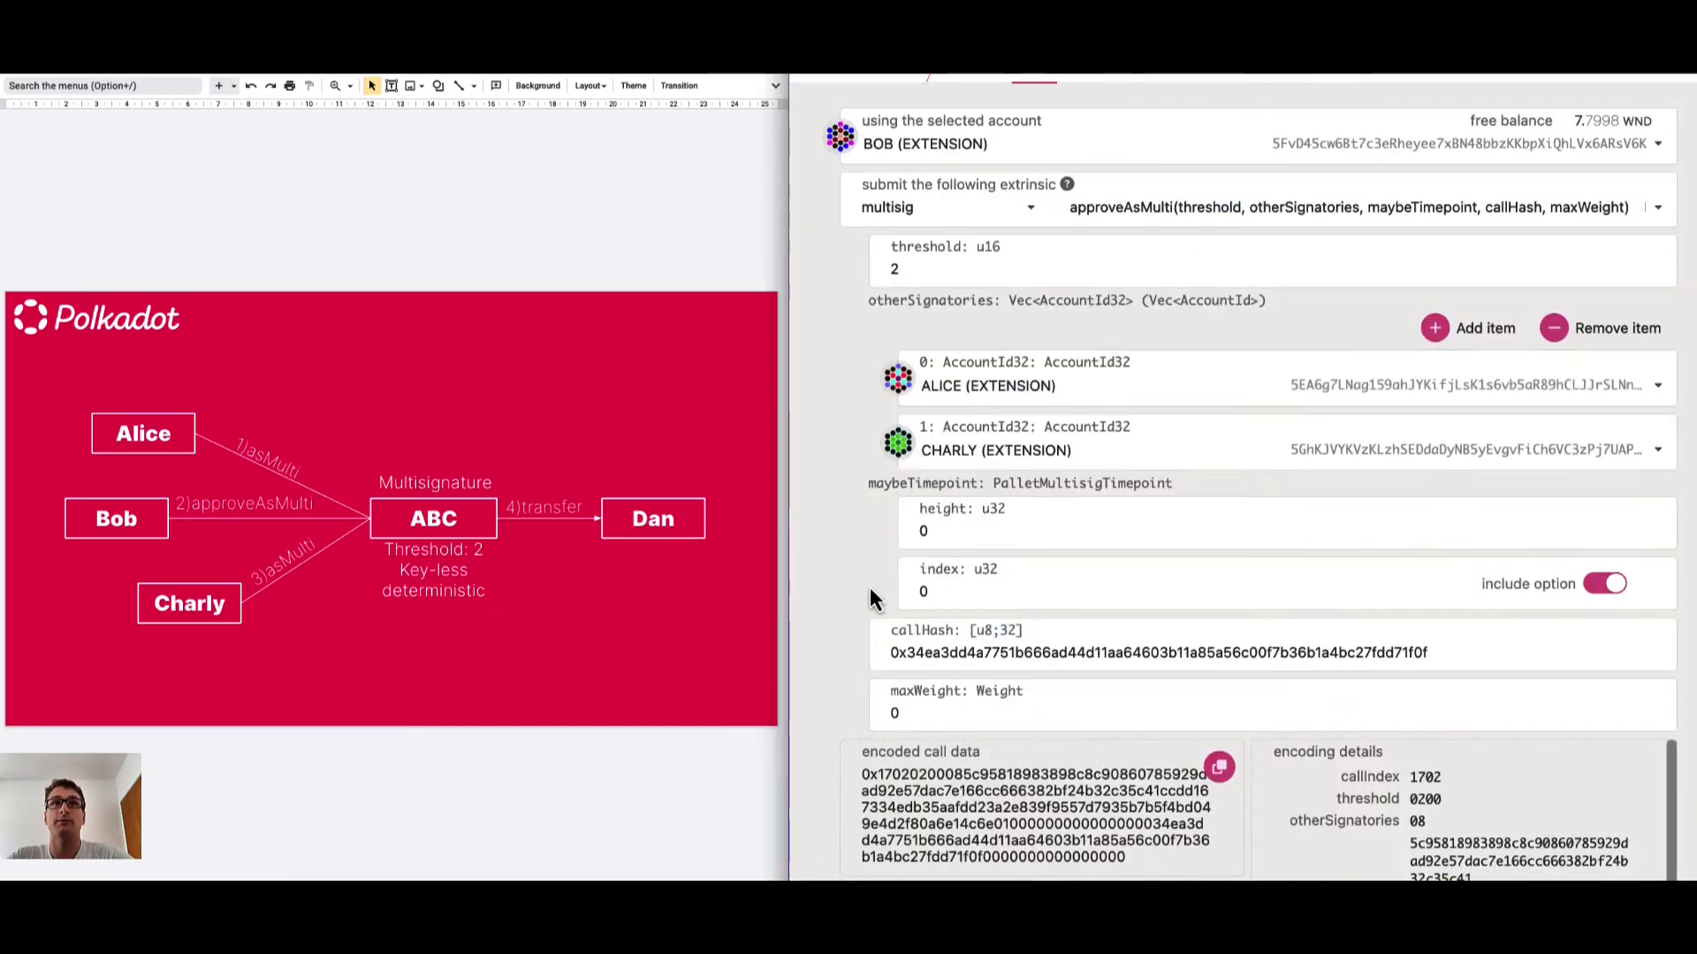
# Set timepoint height 12698261, index 2, then sign and submit Bob's approval
pyautogui.write('12698261')
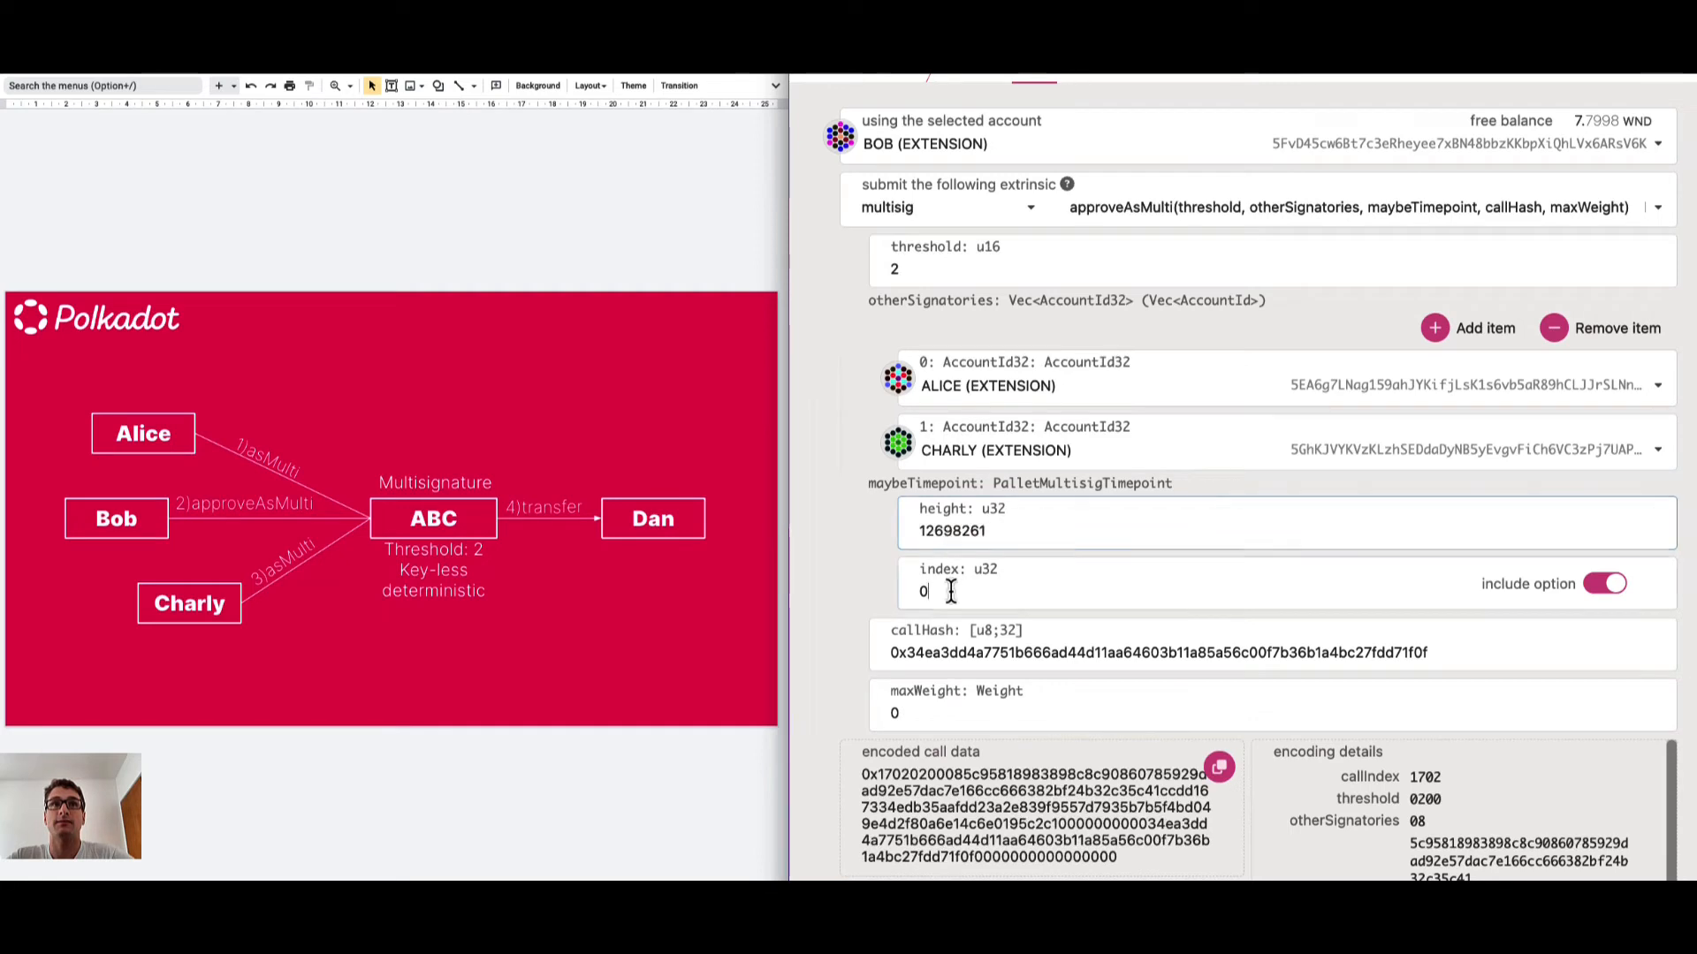
pyautogui.write('2')
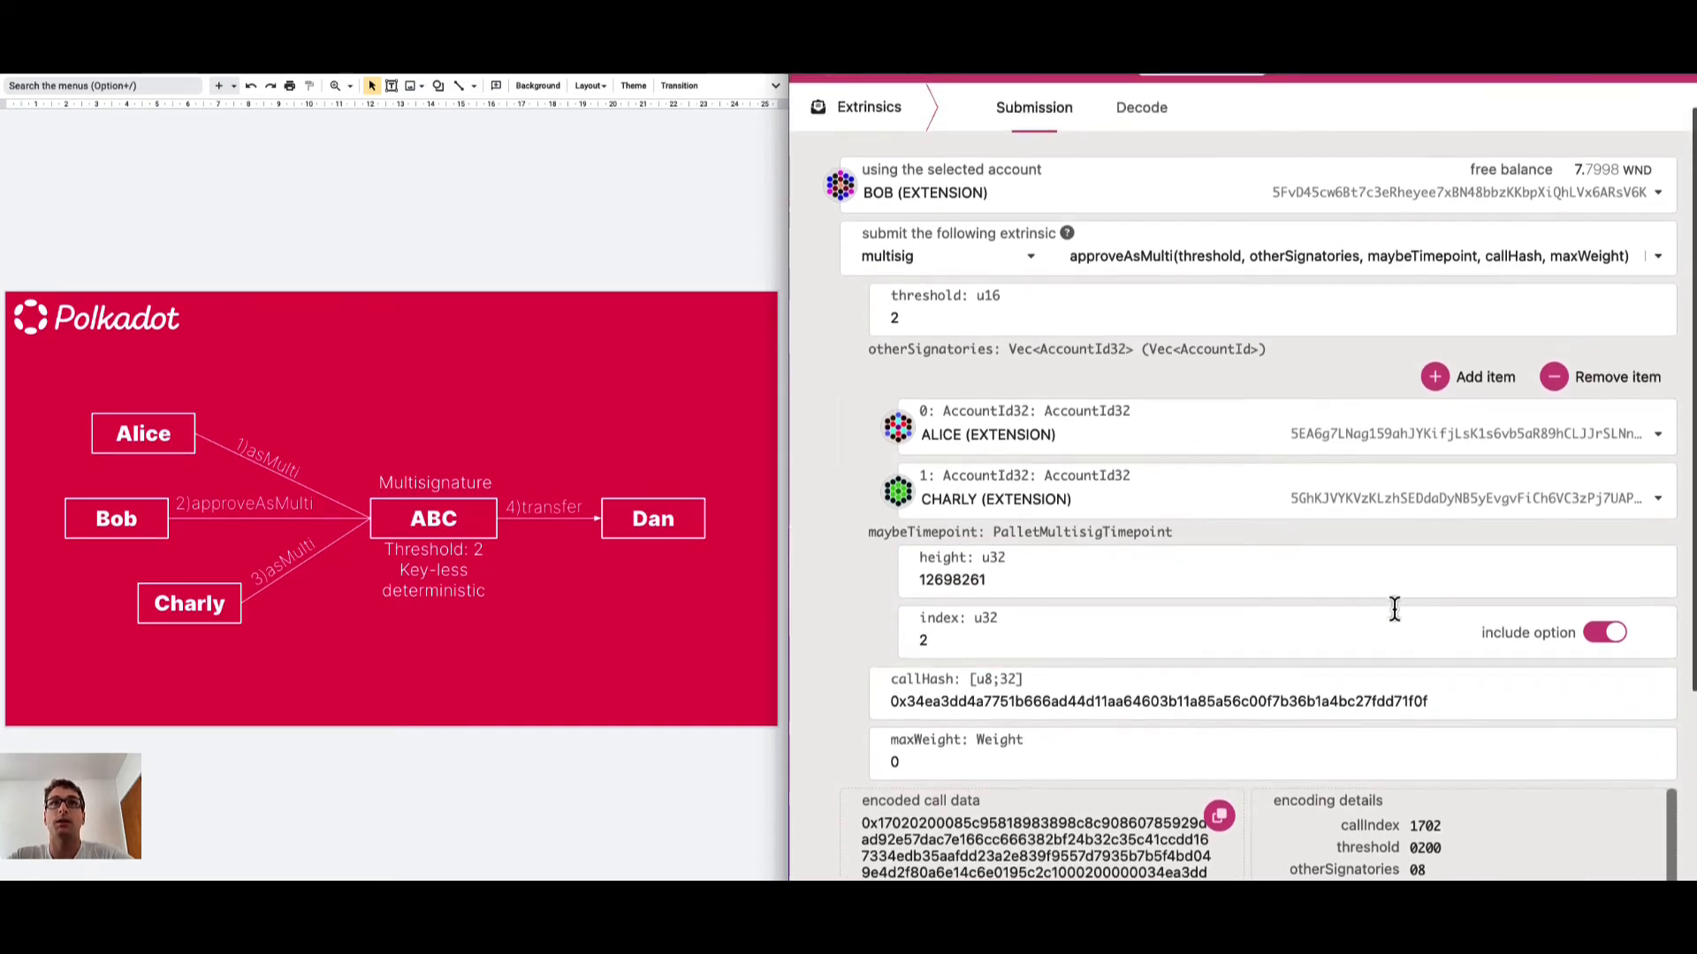
pyautogui.scroll(-3)
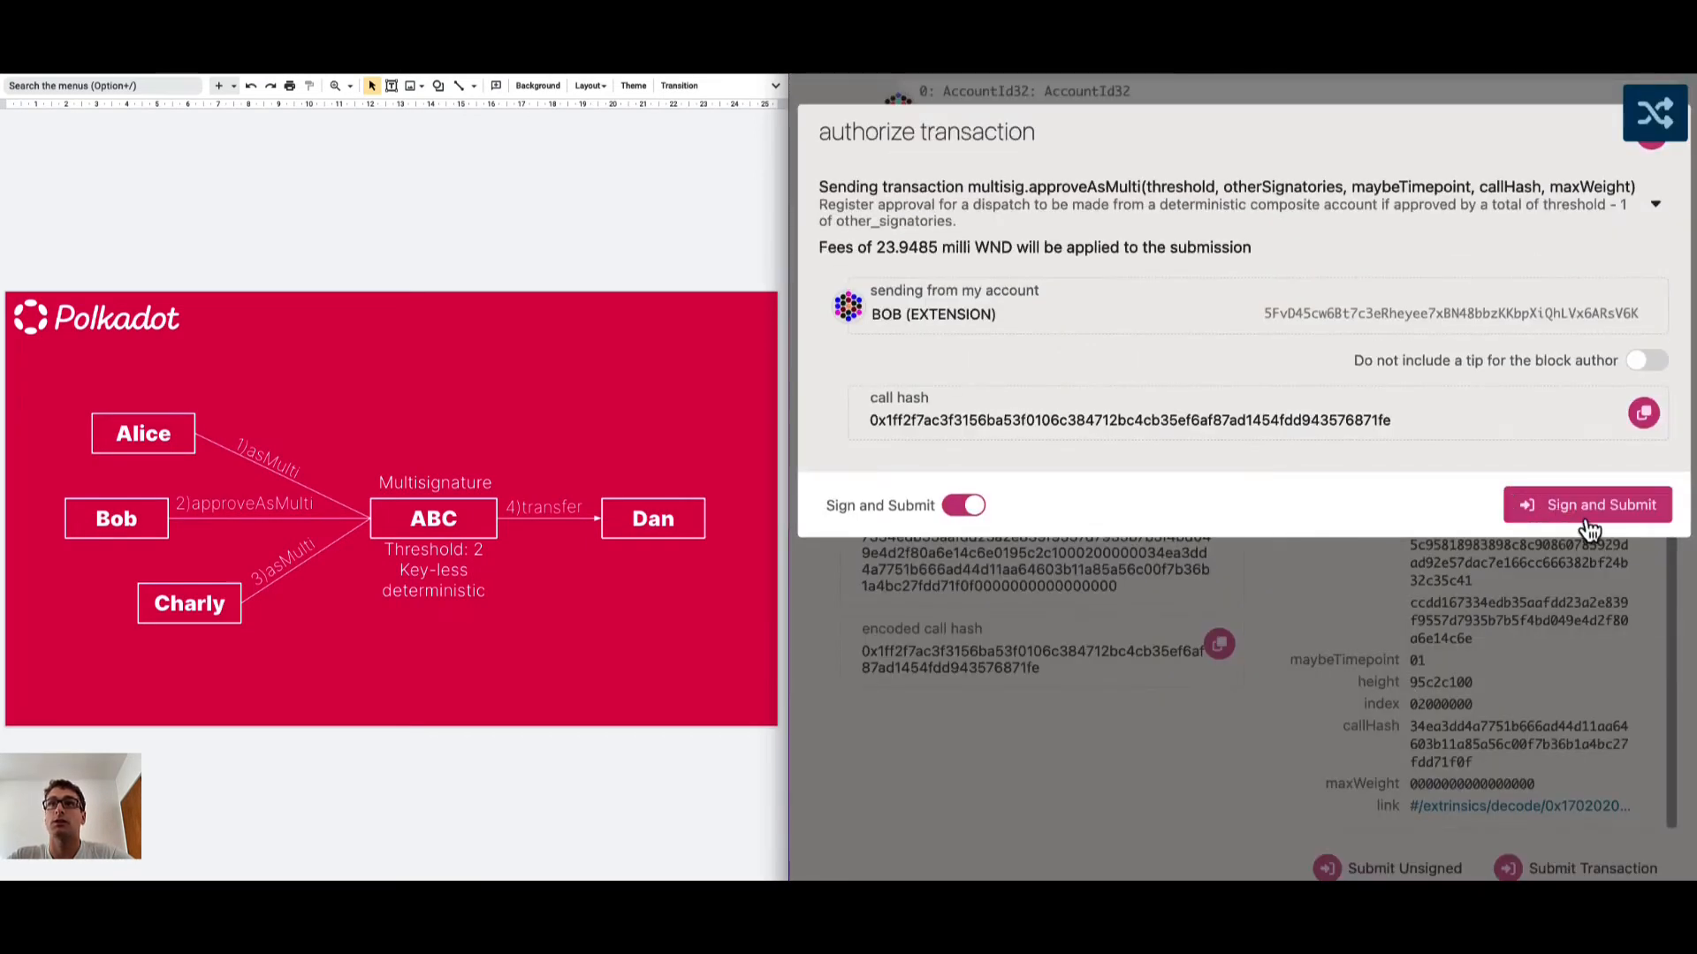
pyautogui.click(1587, 503)
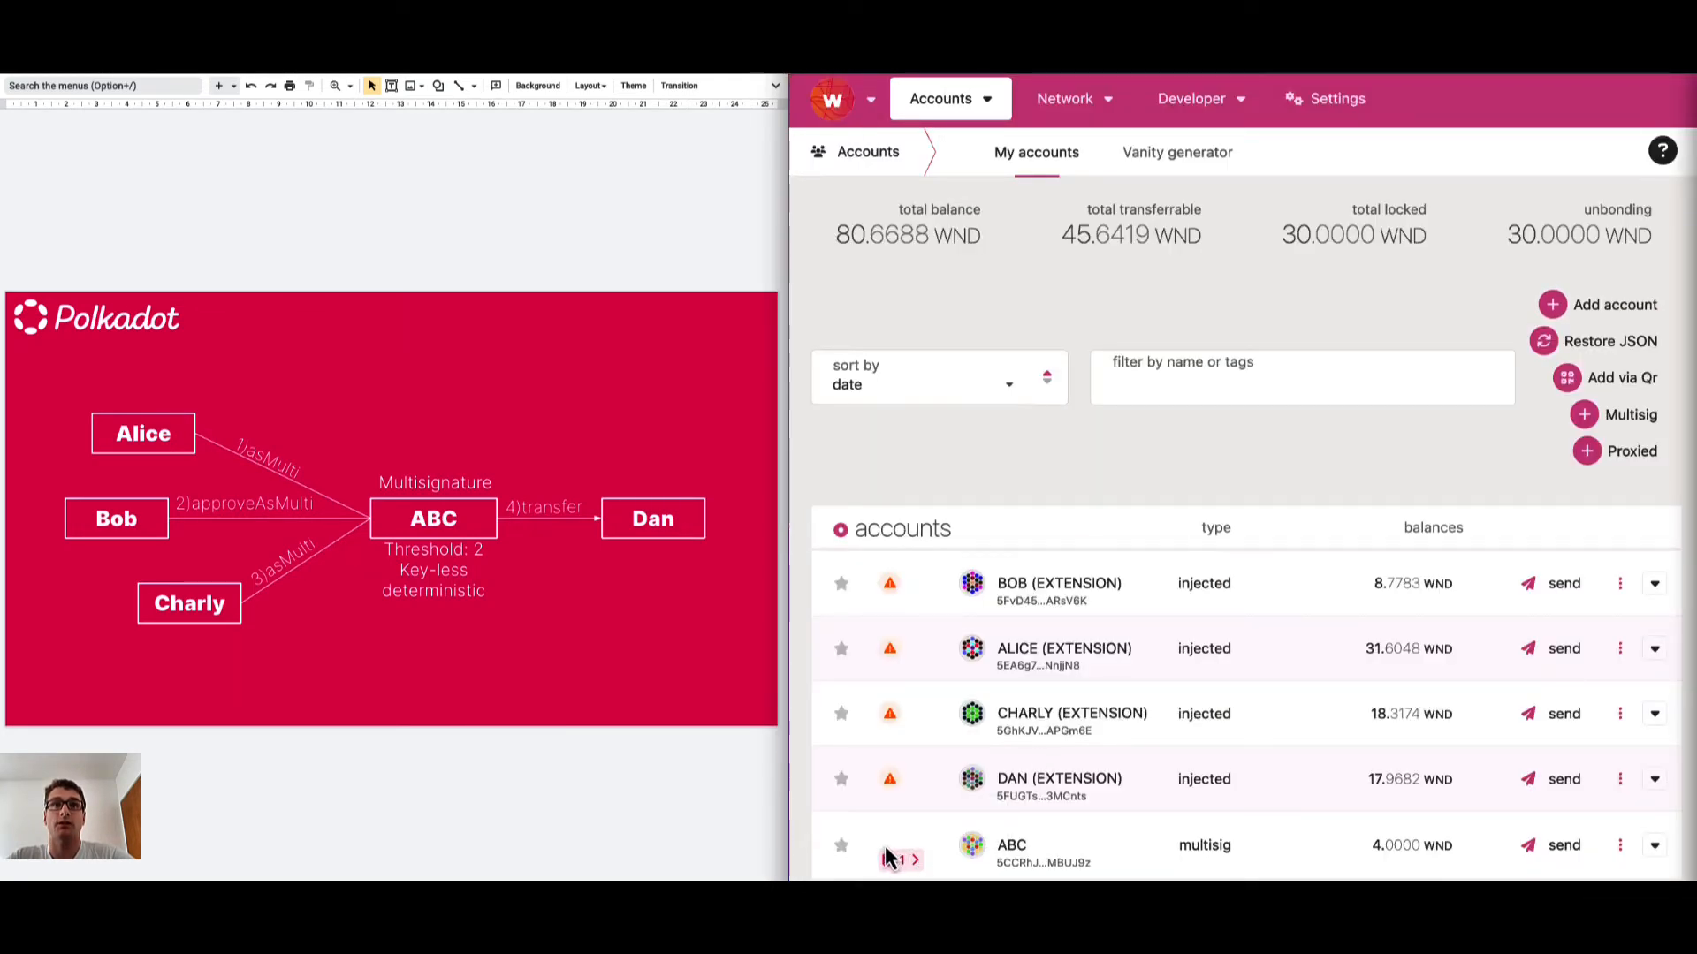
# View ABC's pending call hash and its list of existing approvals, now 2/2
pyautogui.click(898, 859)
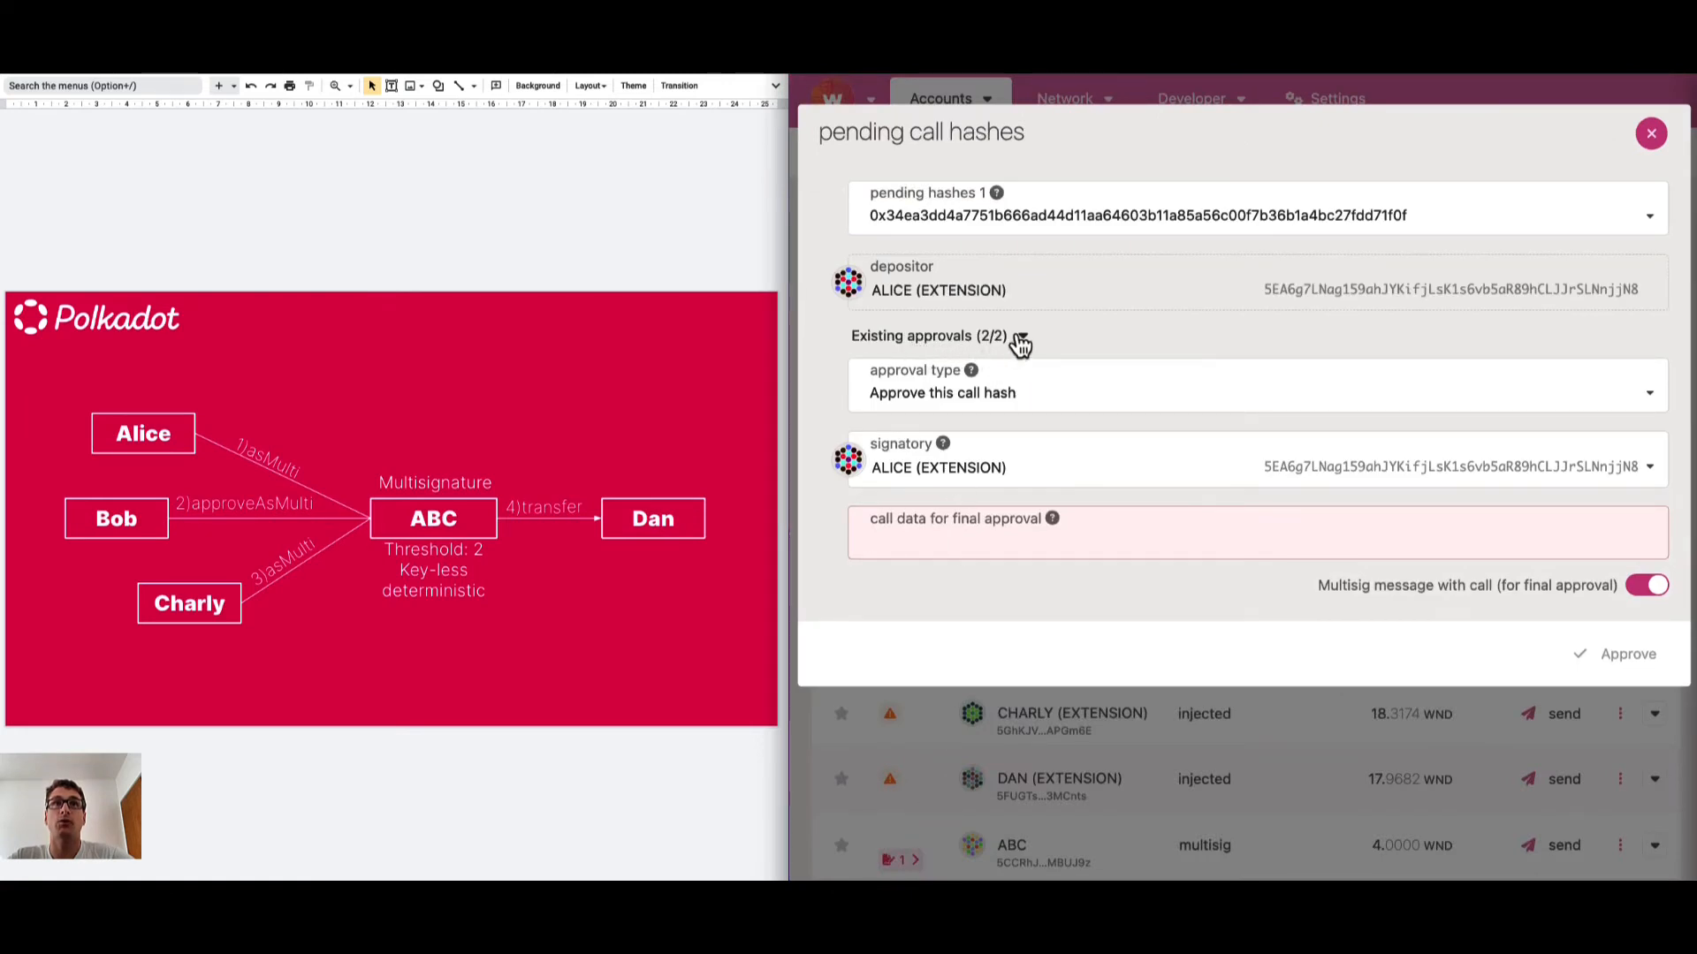
pyautogui.click(1020, 339)
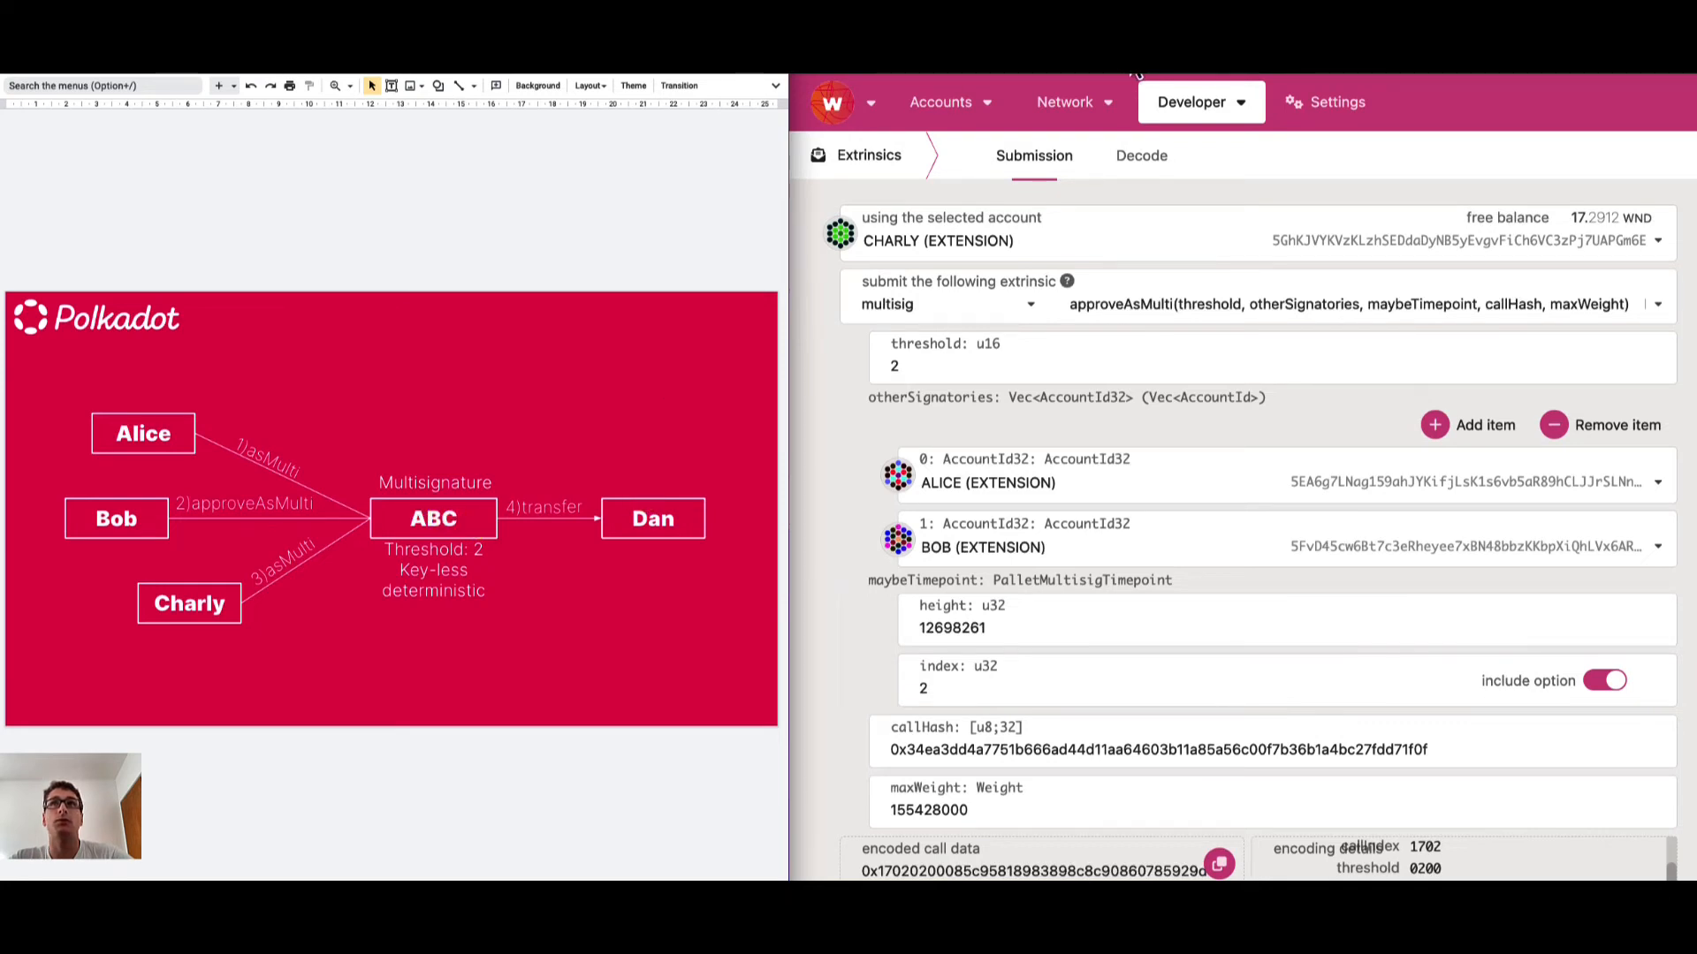
pyautogui.moveTo(951, 183)
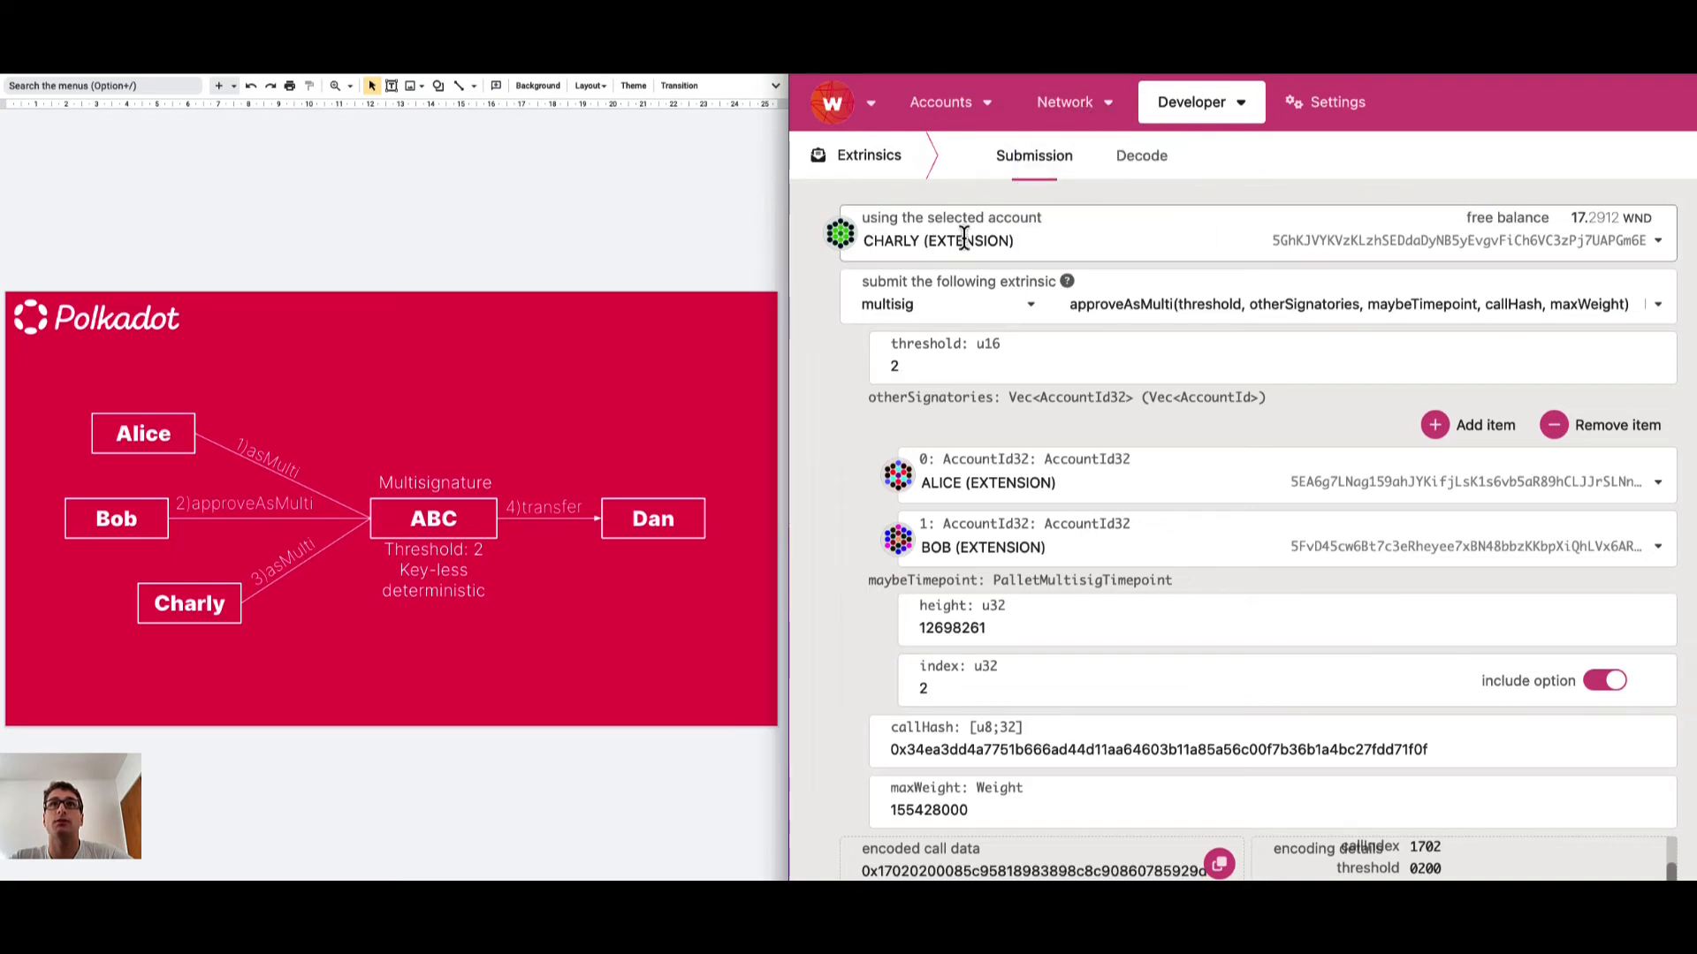
# Switch Charly's call to asMulti with Alice and Bob as other signatories and a timepoint enabled
pyautogui.click(1191, 102)
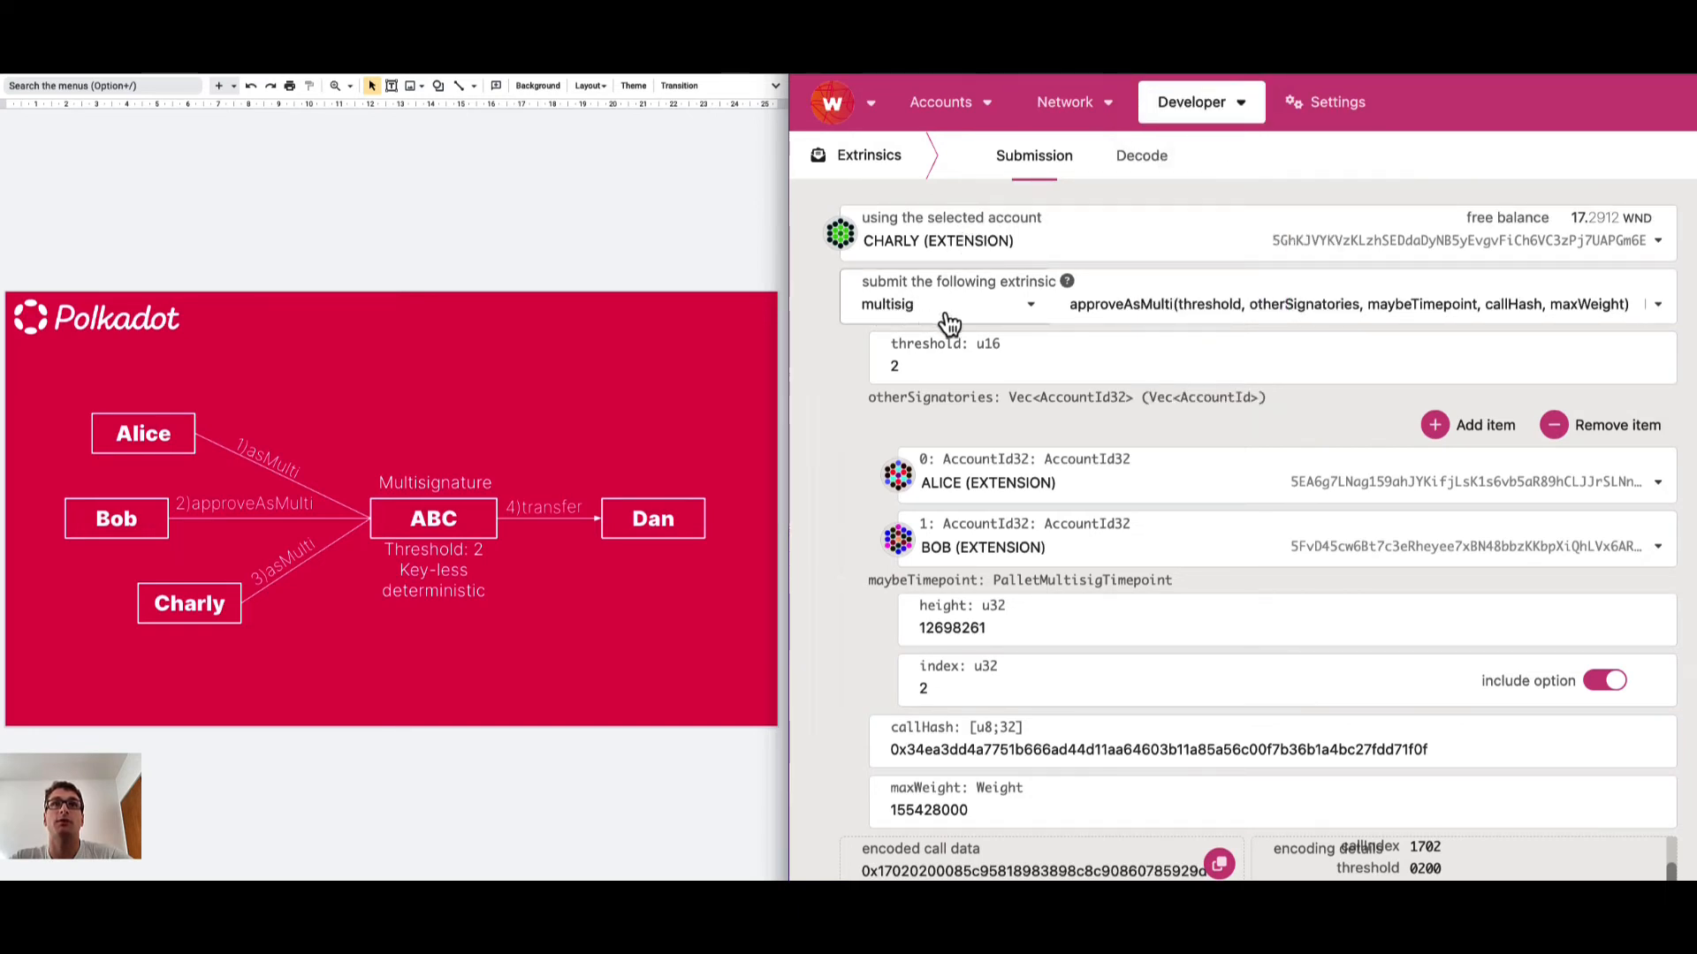
pyautogui.click(1342, 304)
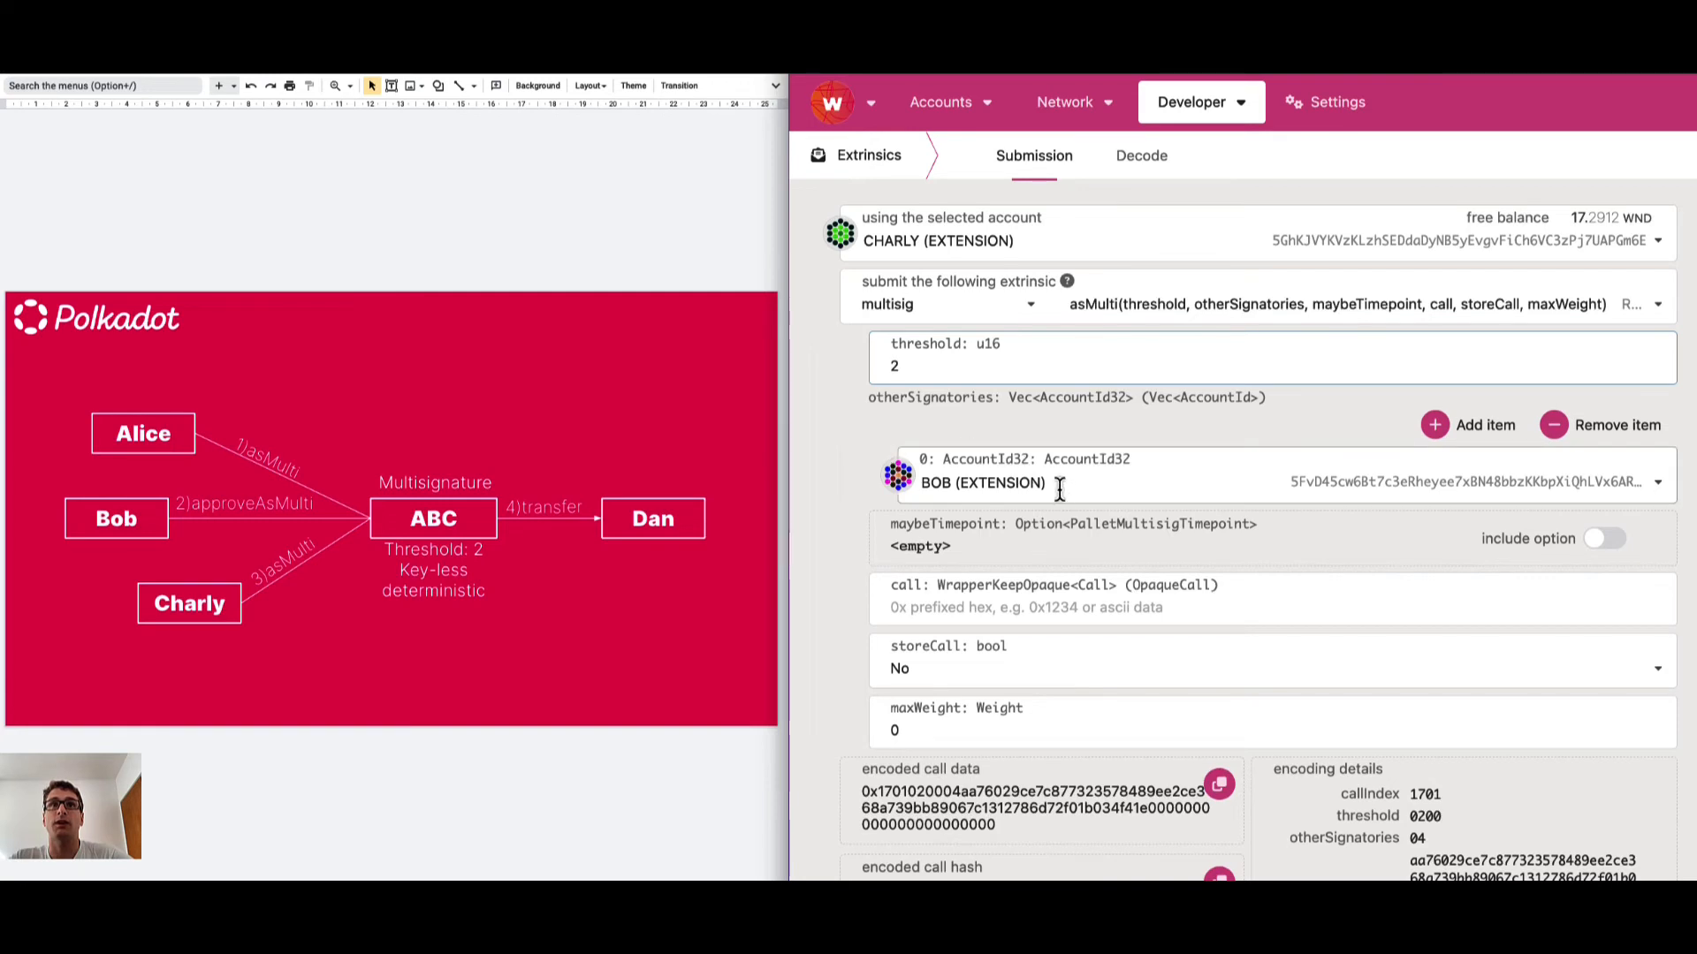
pyautogui.click(1467, 424)
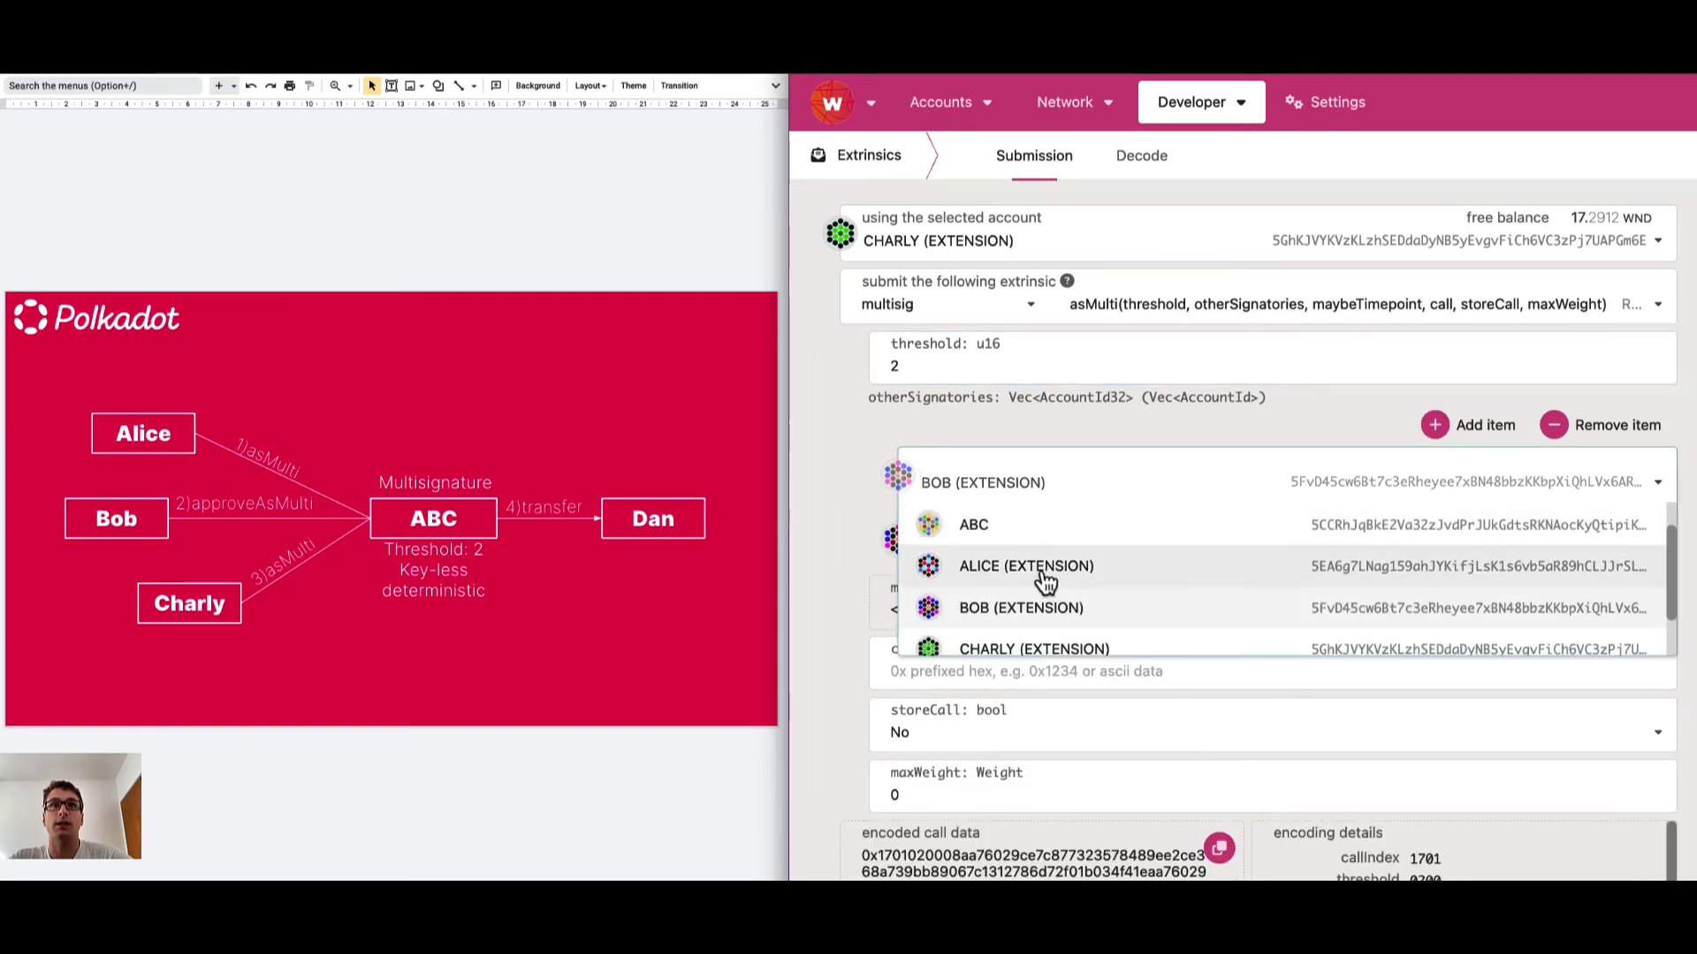
pyautogui.click(1025, 565)
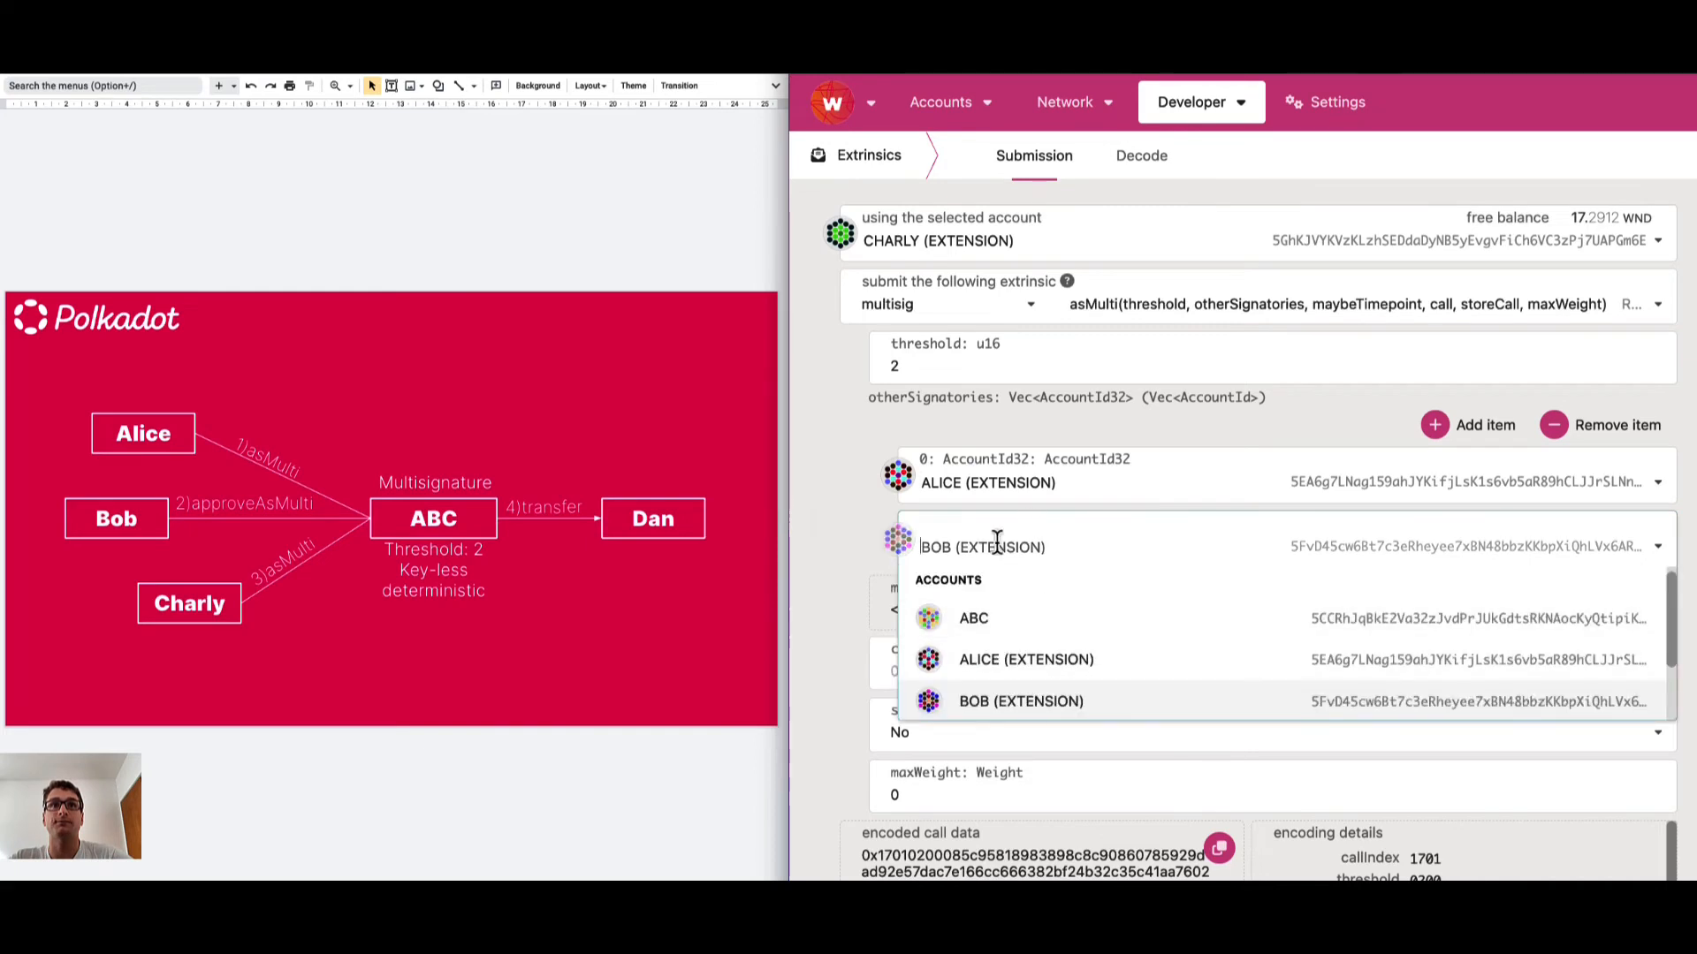
pyautogui.click(1020, 701)
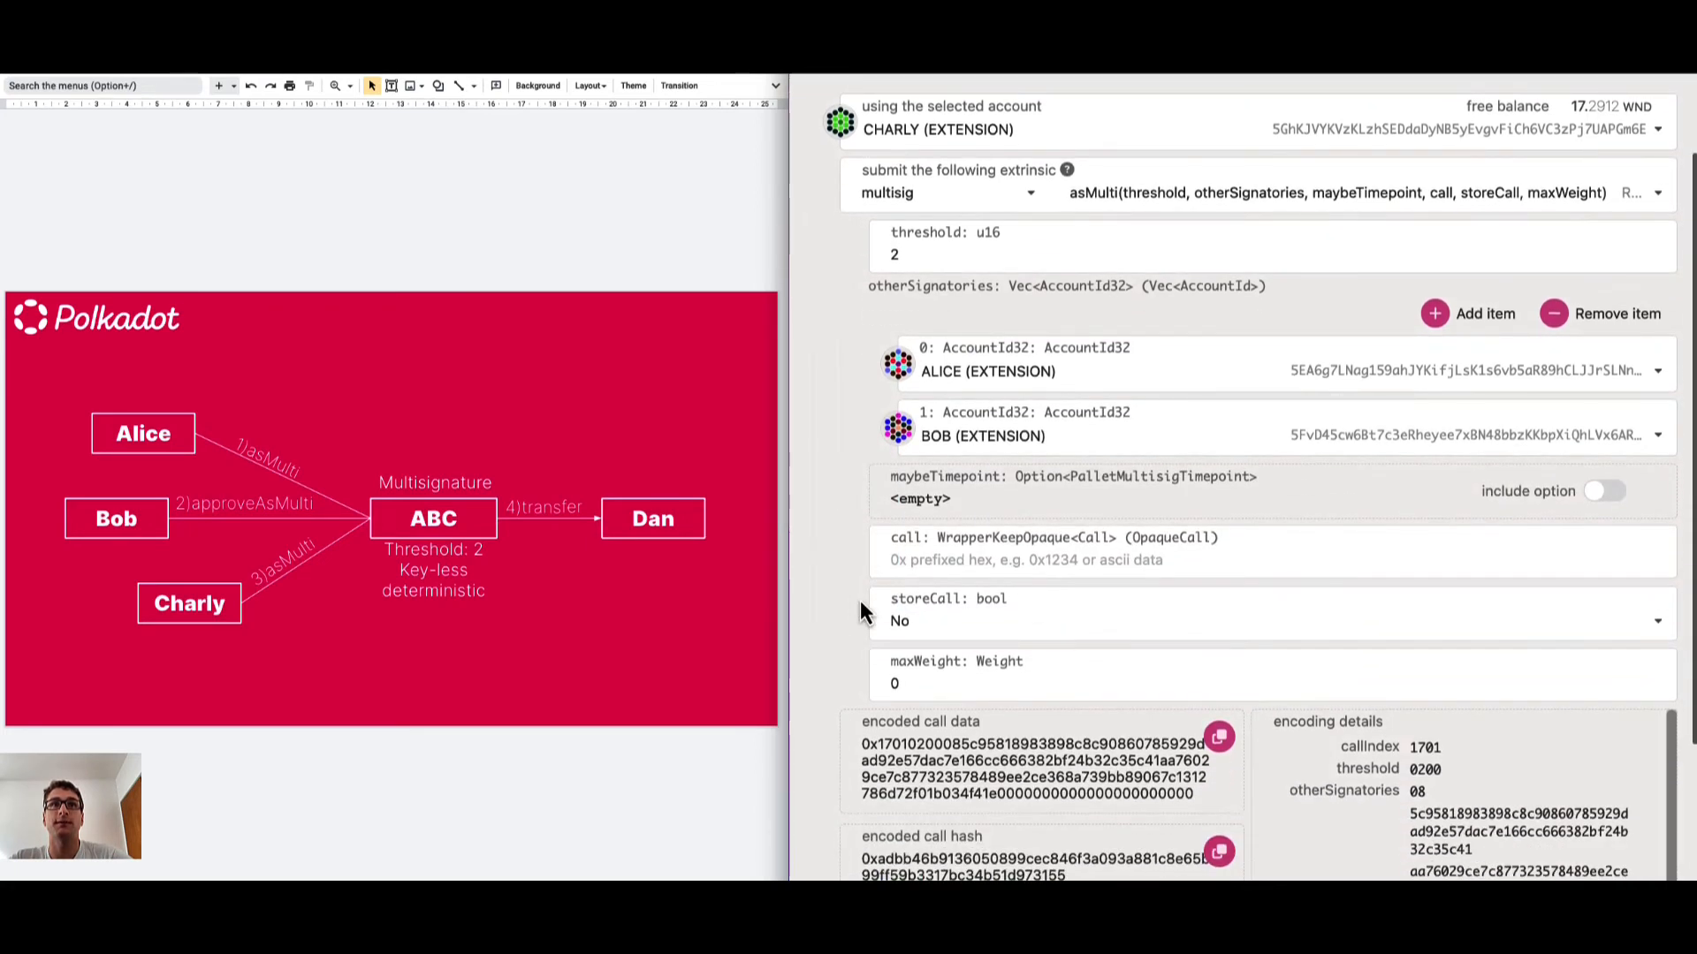
pyautogui.click(1603, 489)
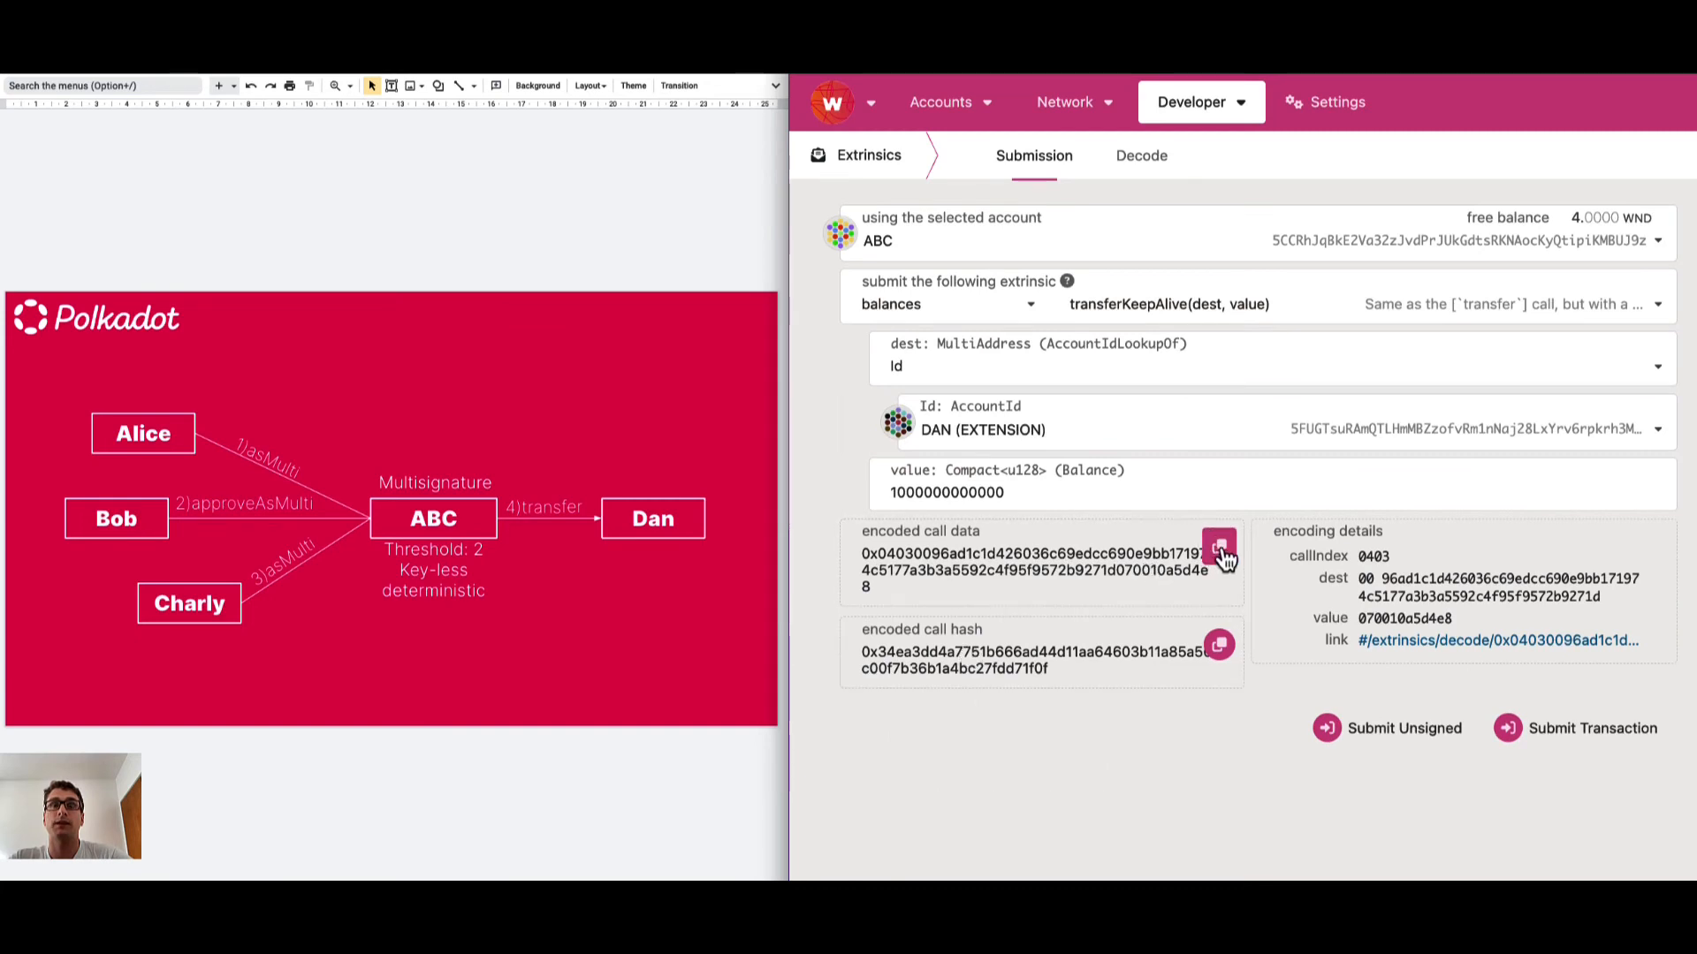
# Copy the transfer's encoded call data into Charly's asMulti call field
pyautogui.click(1218, 548)
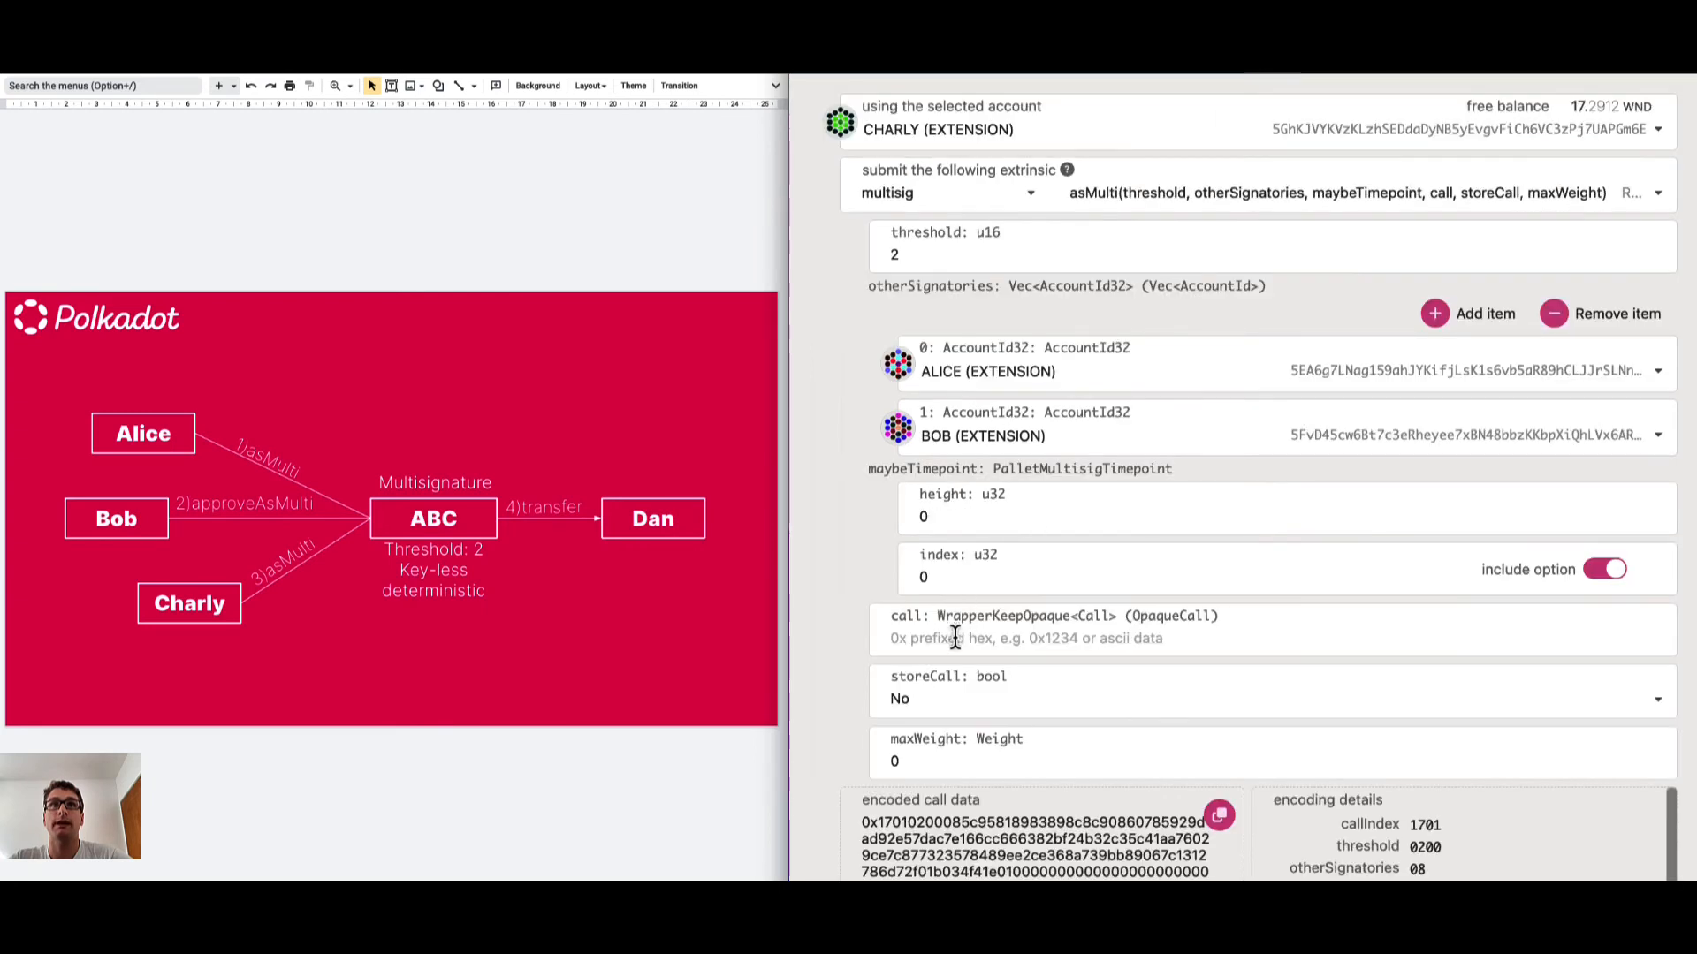
pyautogui.write('0x04030096ad1c1d426036c69edcc690e9bb171974c5177a3b3a5592c4f95f9572b9271d070010a5d4e8')
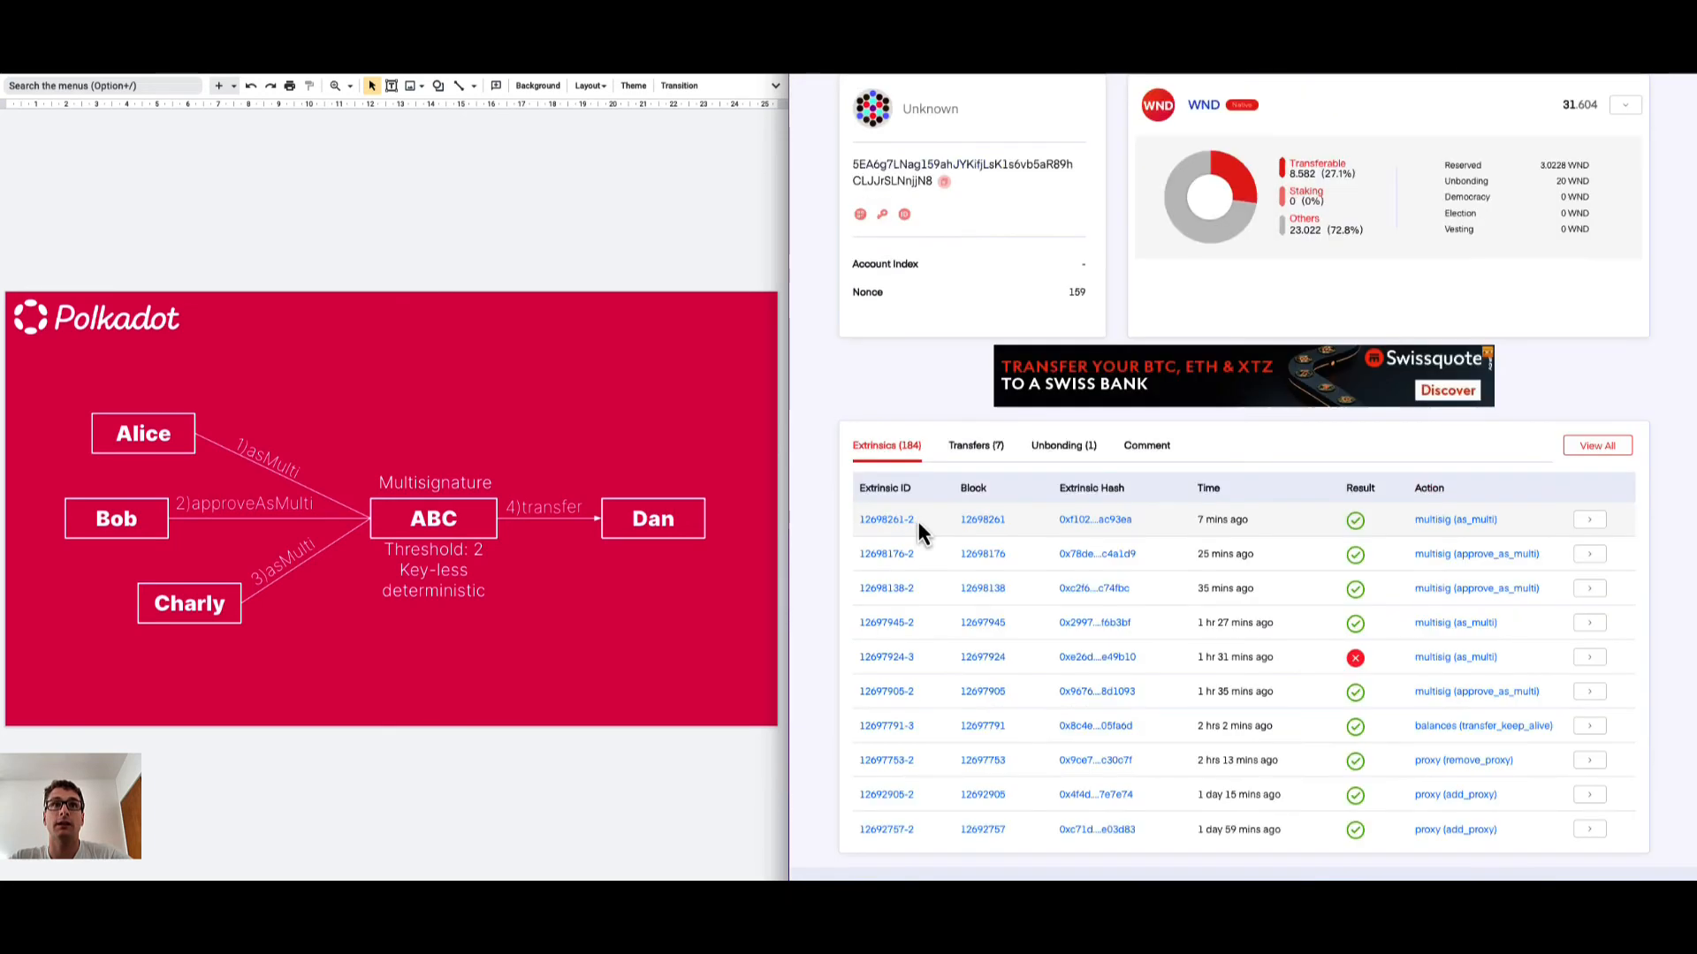
# View as_multi extrinsic 12698261-2 on Subscan and select its weight 185600000 to copy
pyautogui.doubleClick(885, 518)
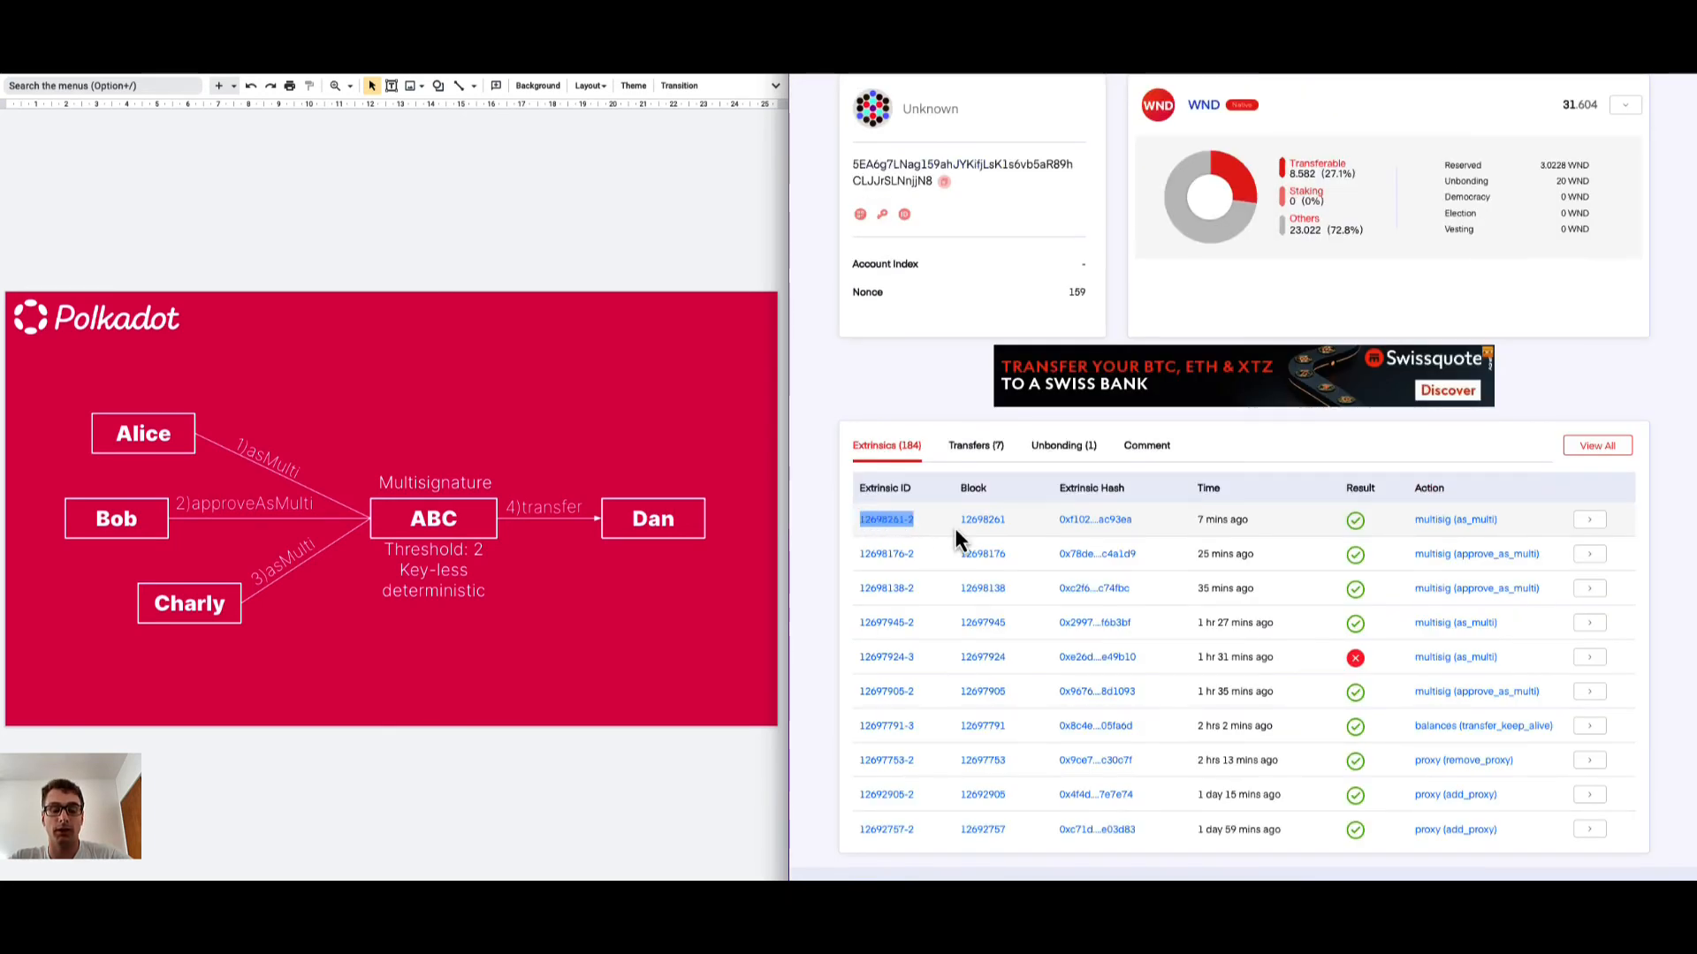
pyautogui.moveTo(1014, 493)
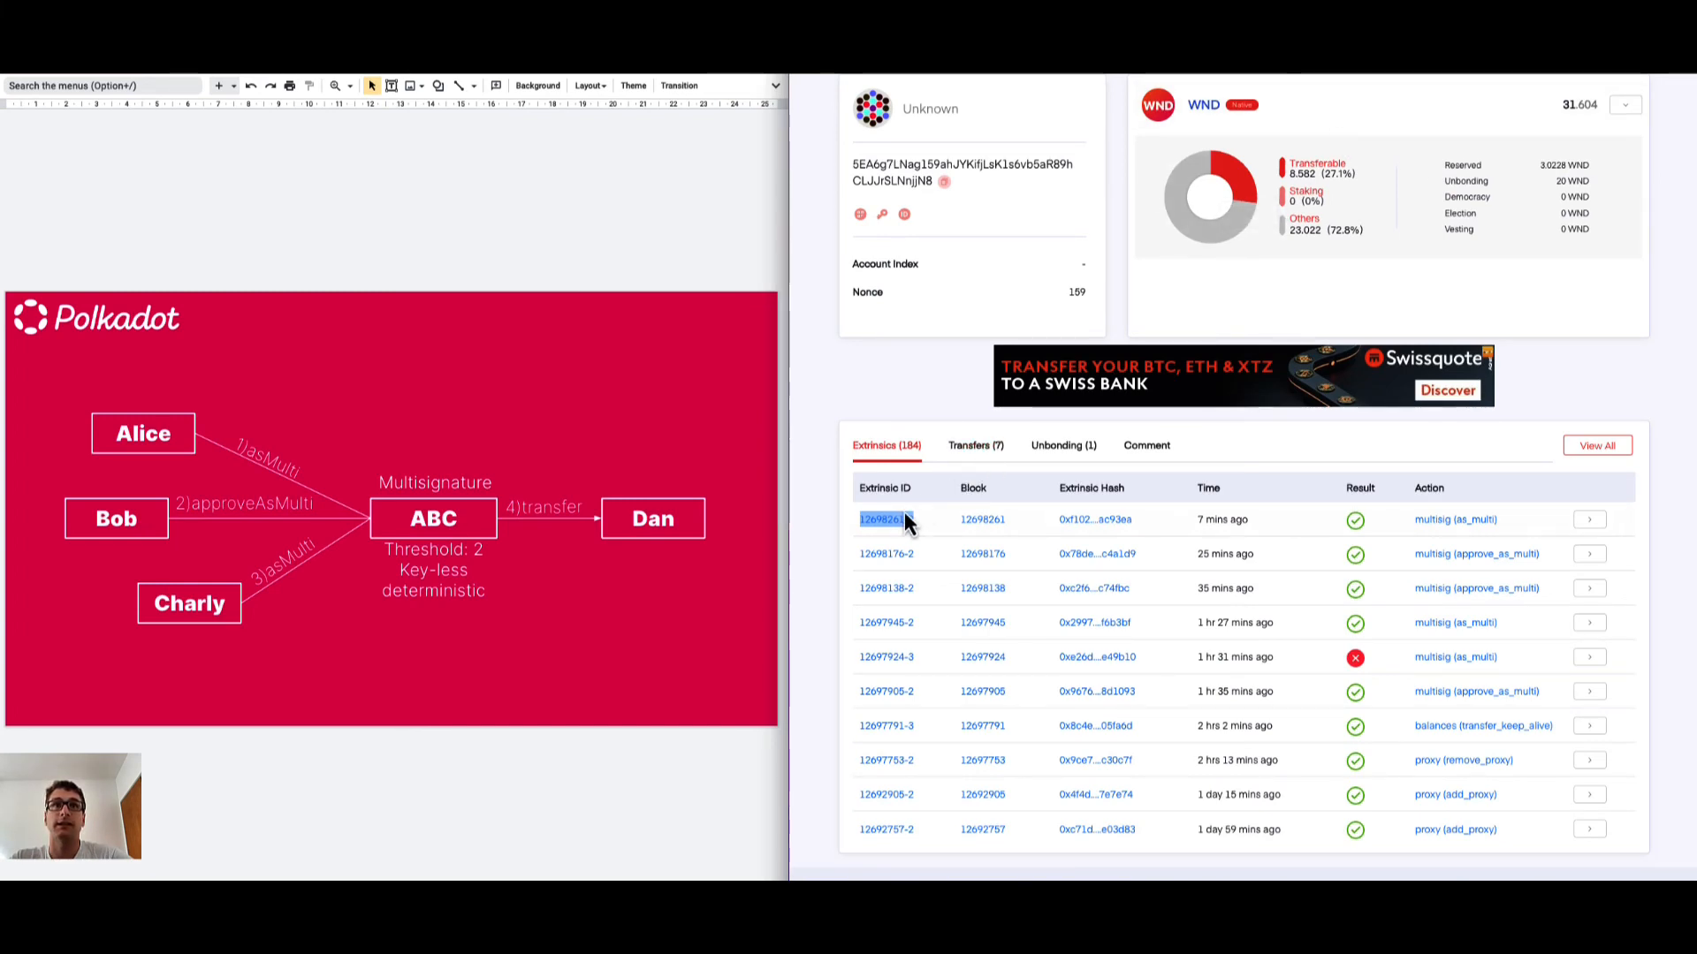
pyautogui.click(886, 520)
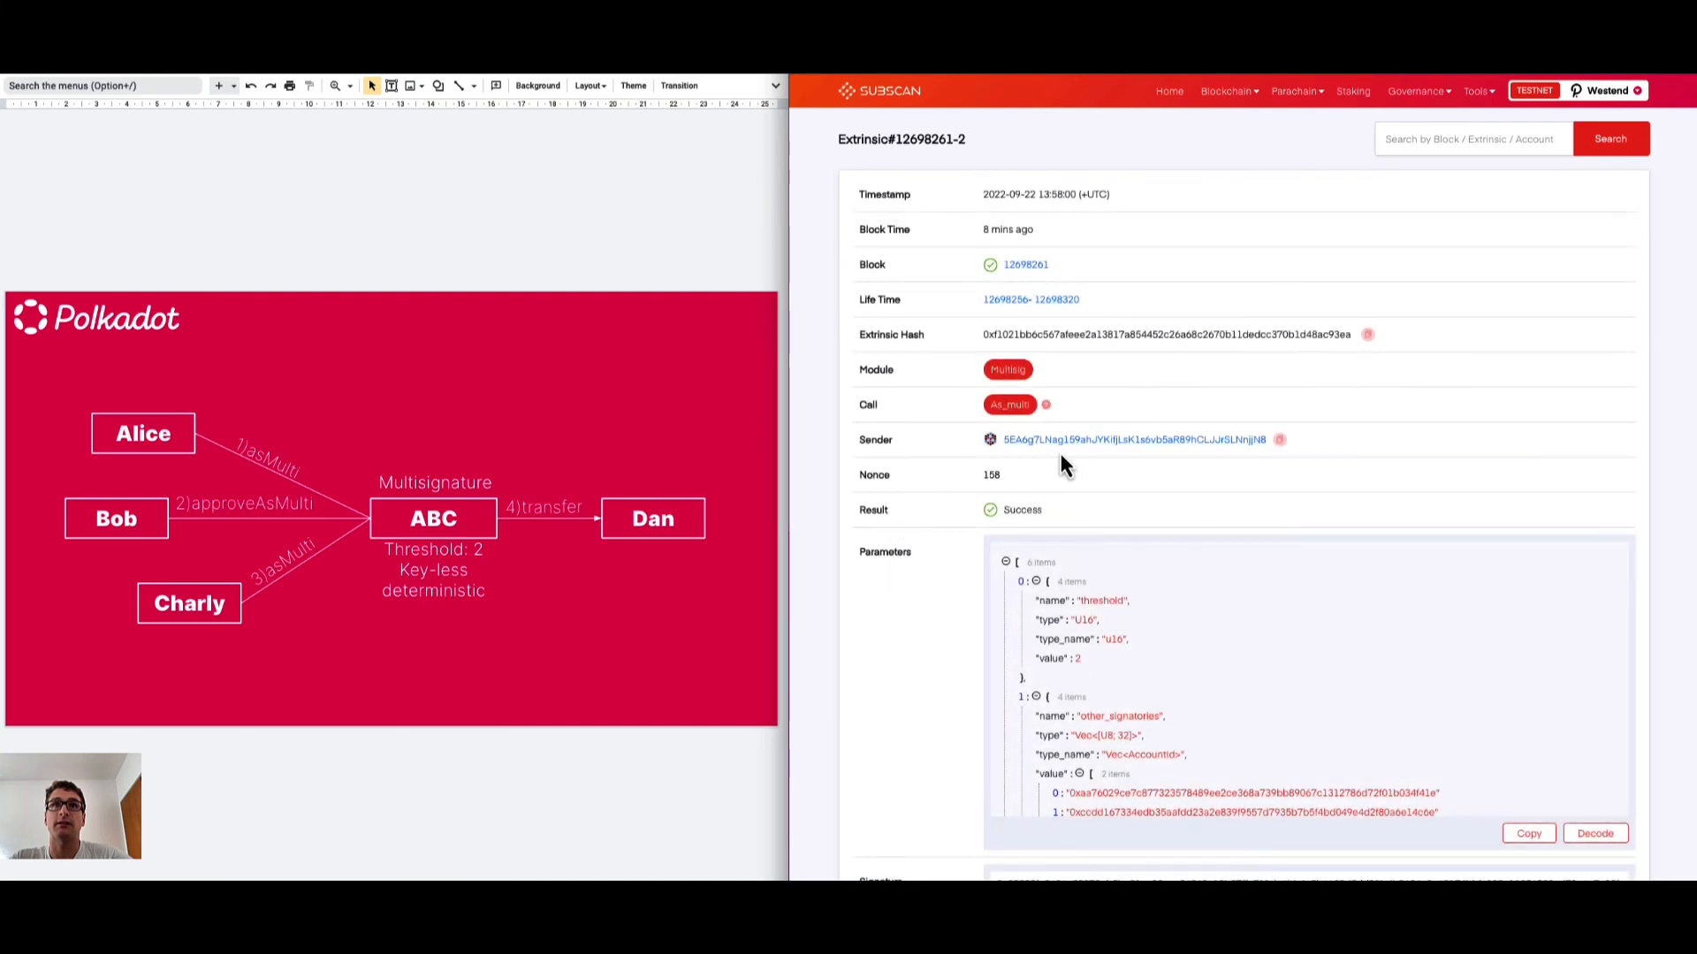
pyautogui.scroll(-3)
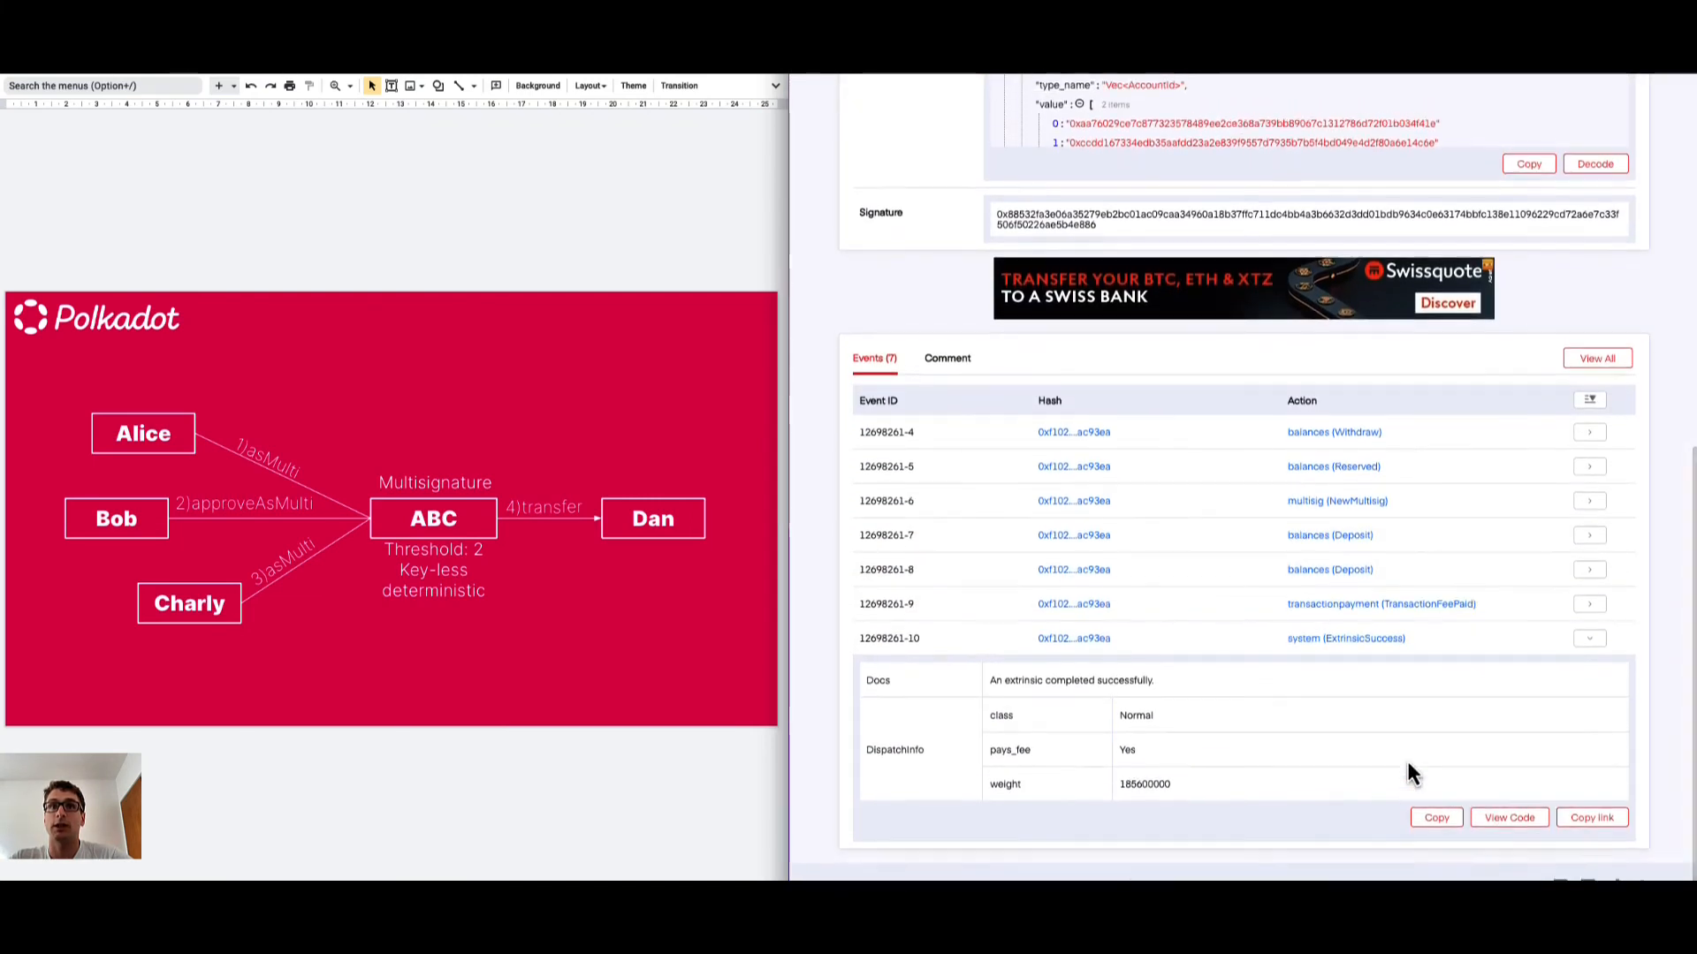
pyautogui.doubleClick(1145, 788)
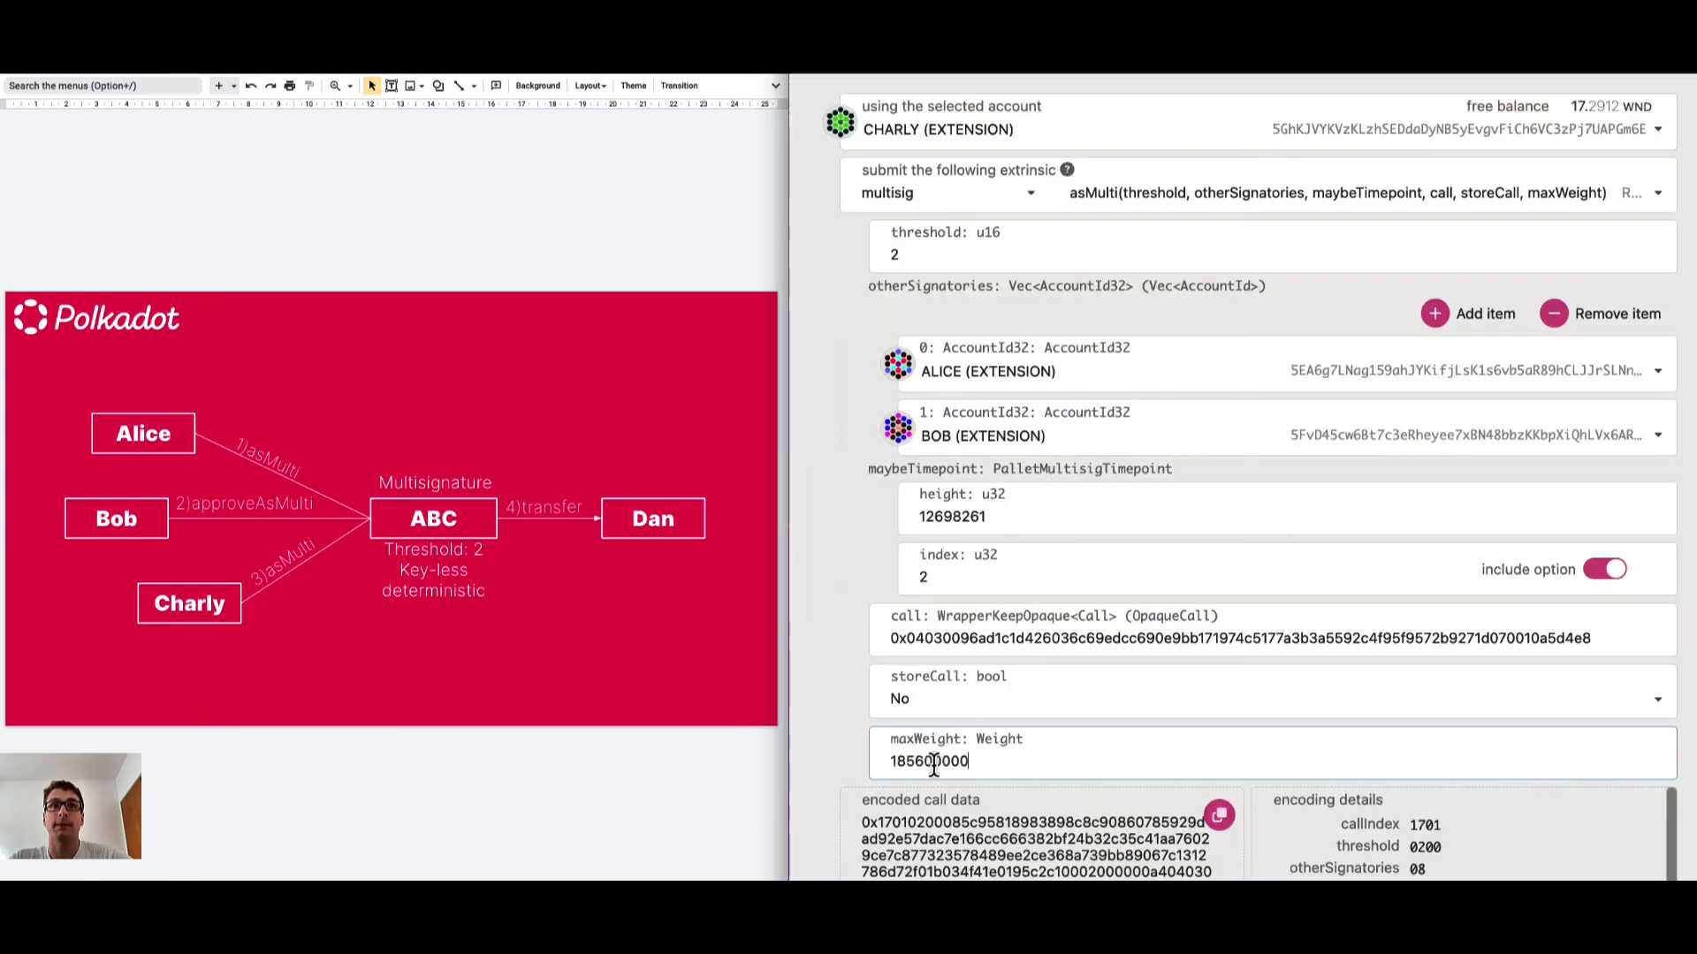
# Submit Charly's asMulti extrinsic with timepoint 12698261, index 2 and maxWeight 185600000
pyautogui.scroll(-3)
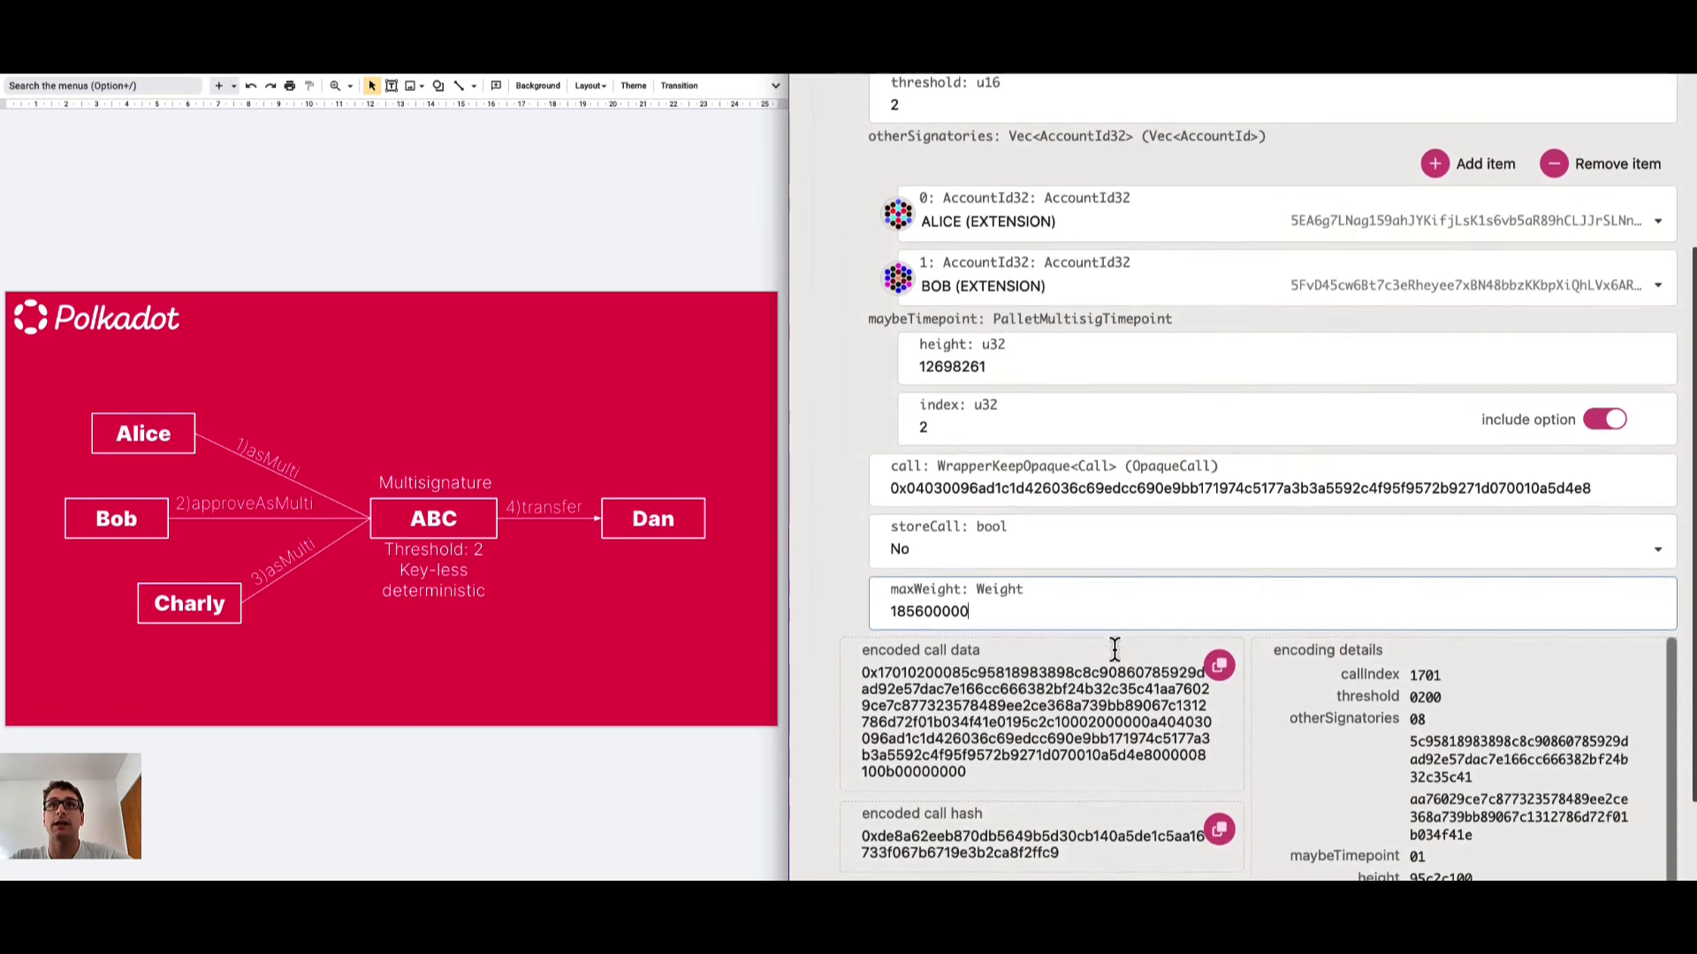
pyautogui.scroll(-3)
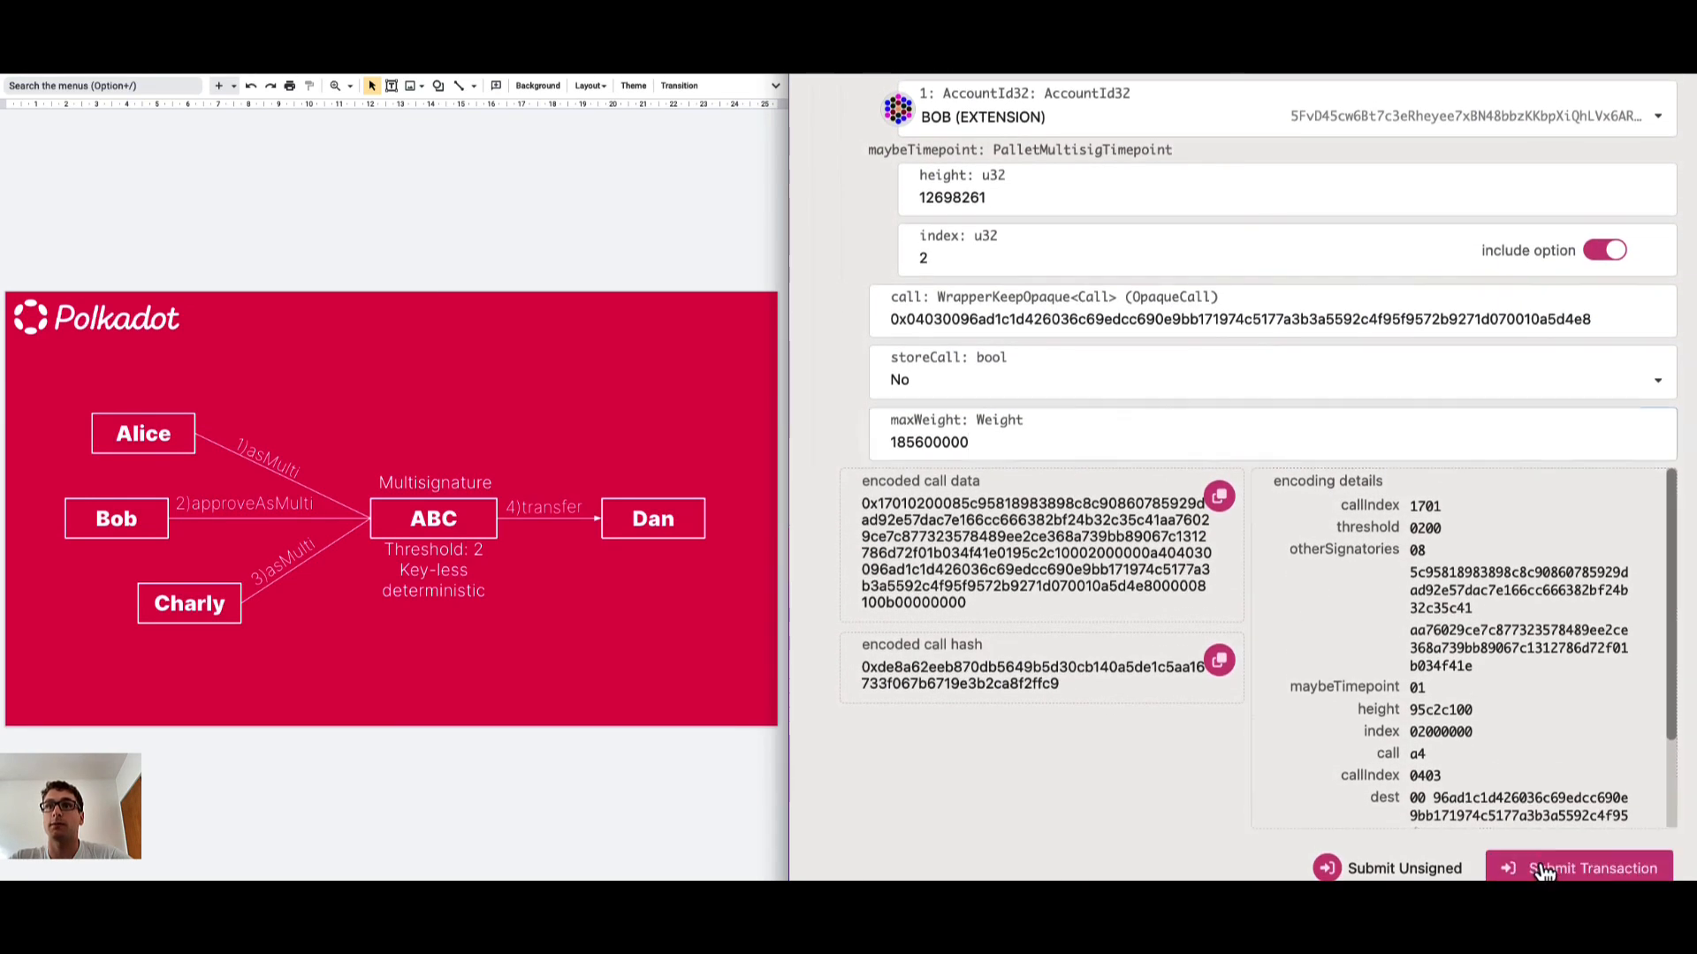
pyautogui.click(1590, 868)
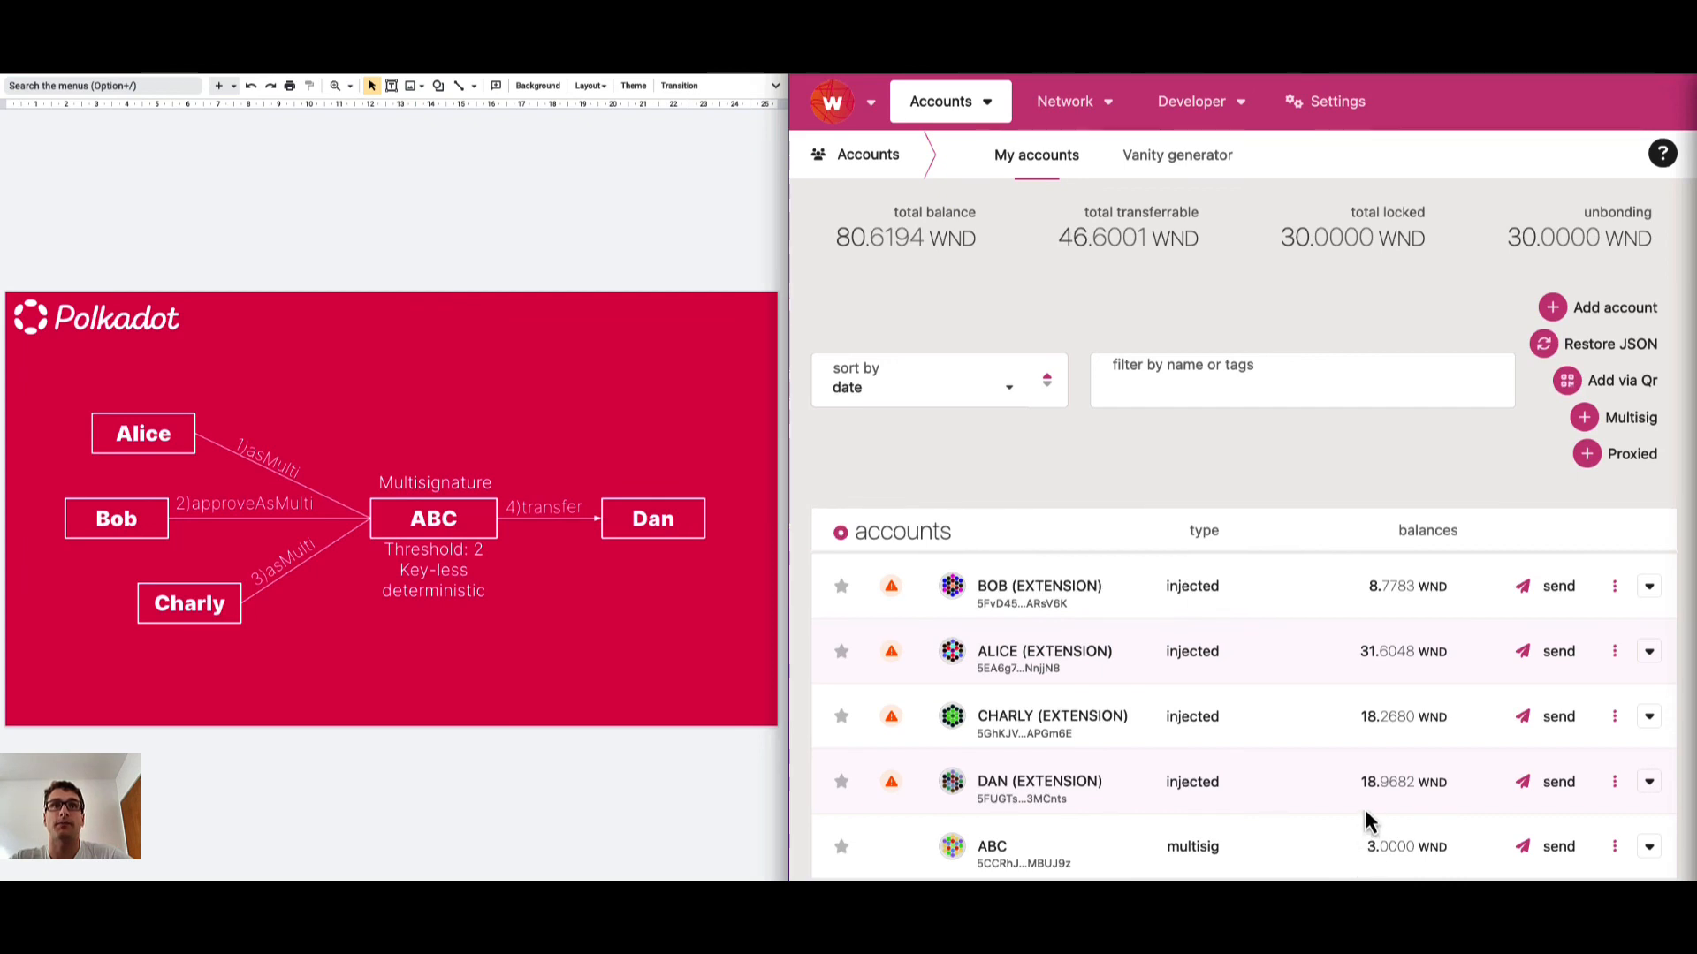
pyautogui.moveTo(1011, 454)
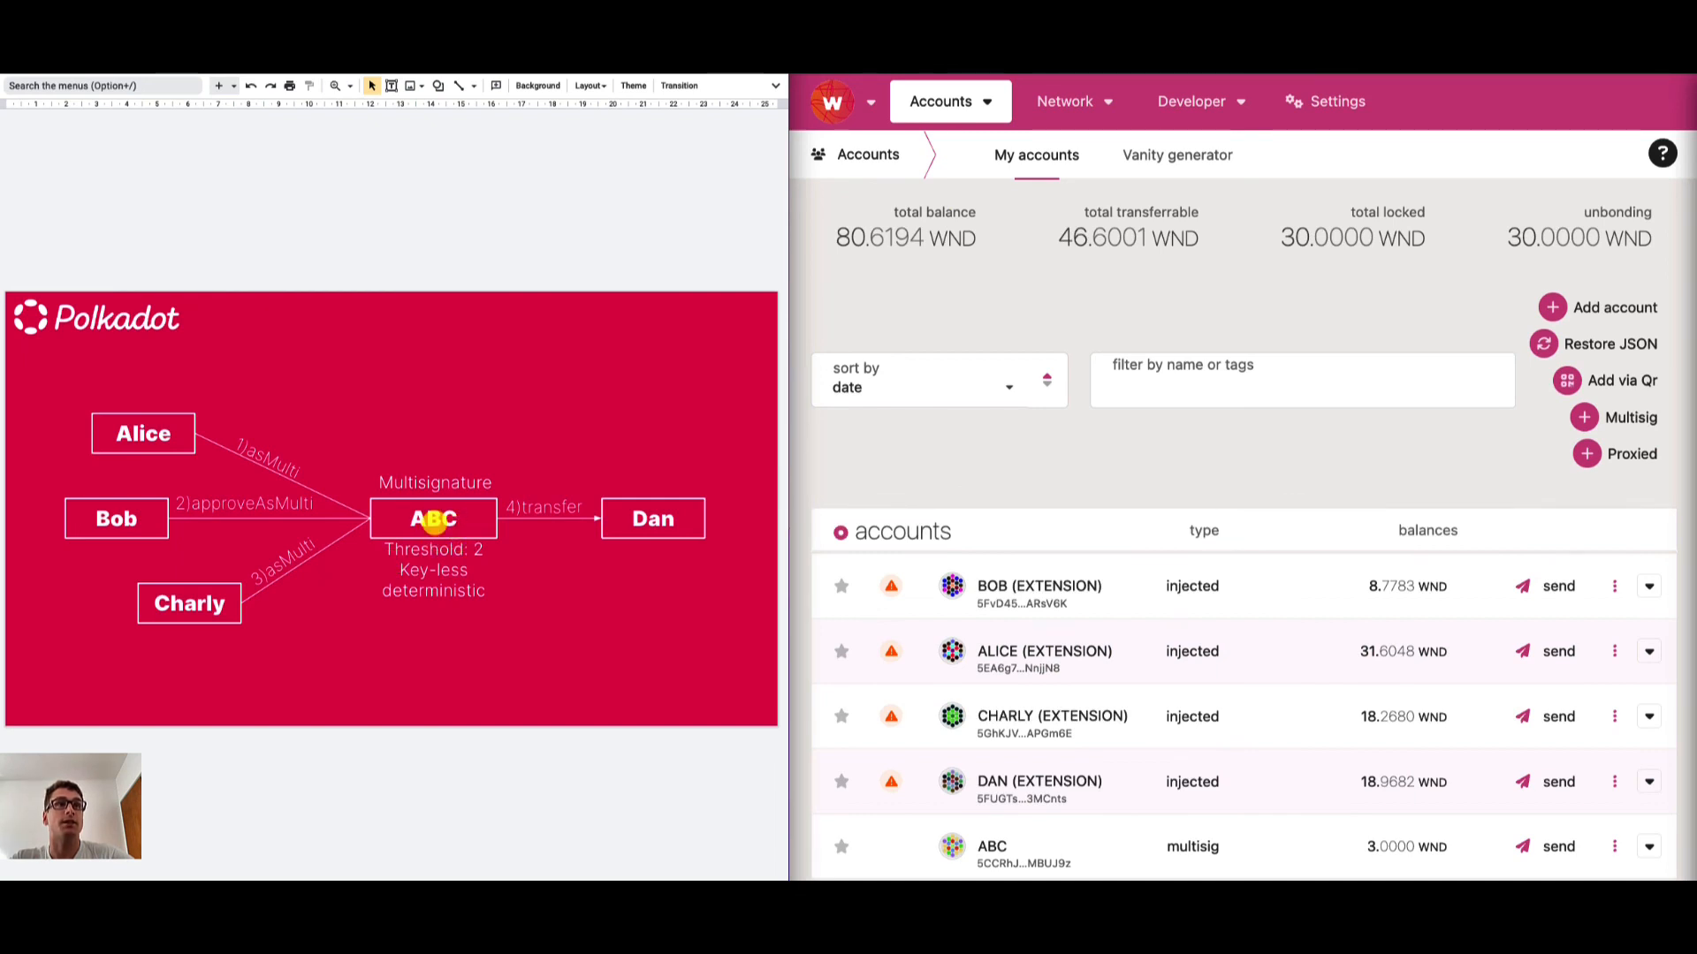
pyautogui.moveTo(589, 486)
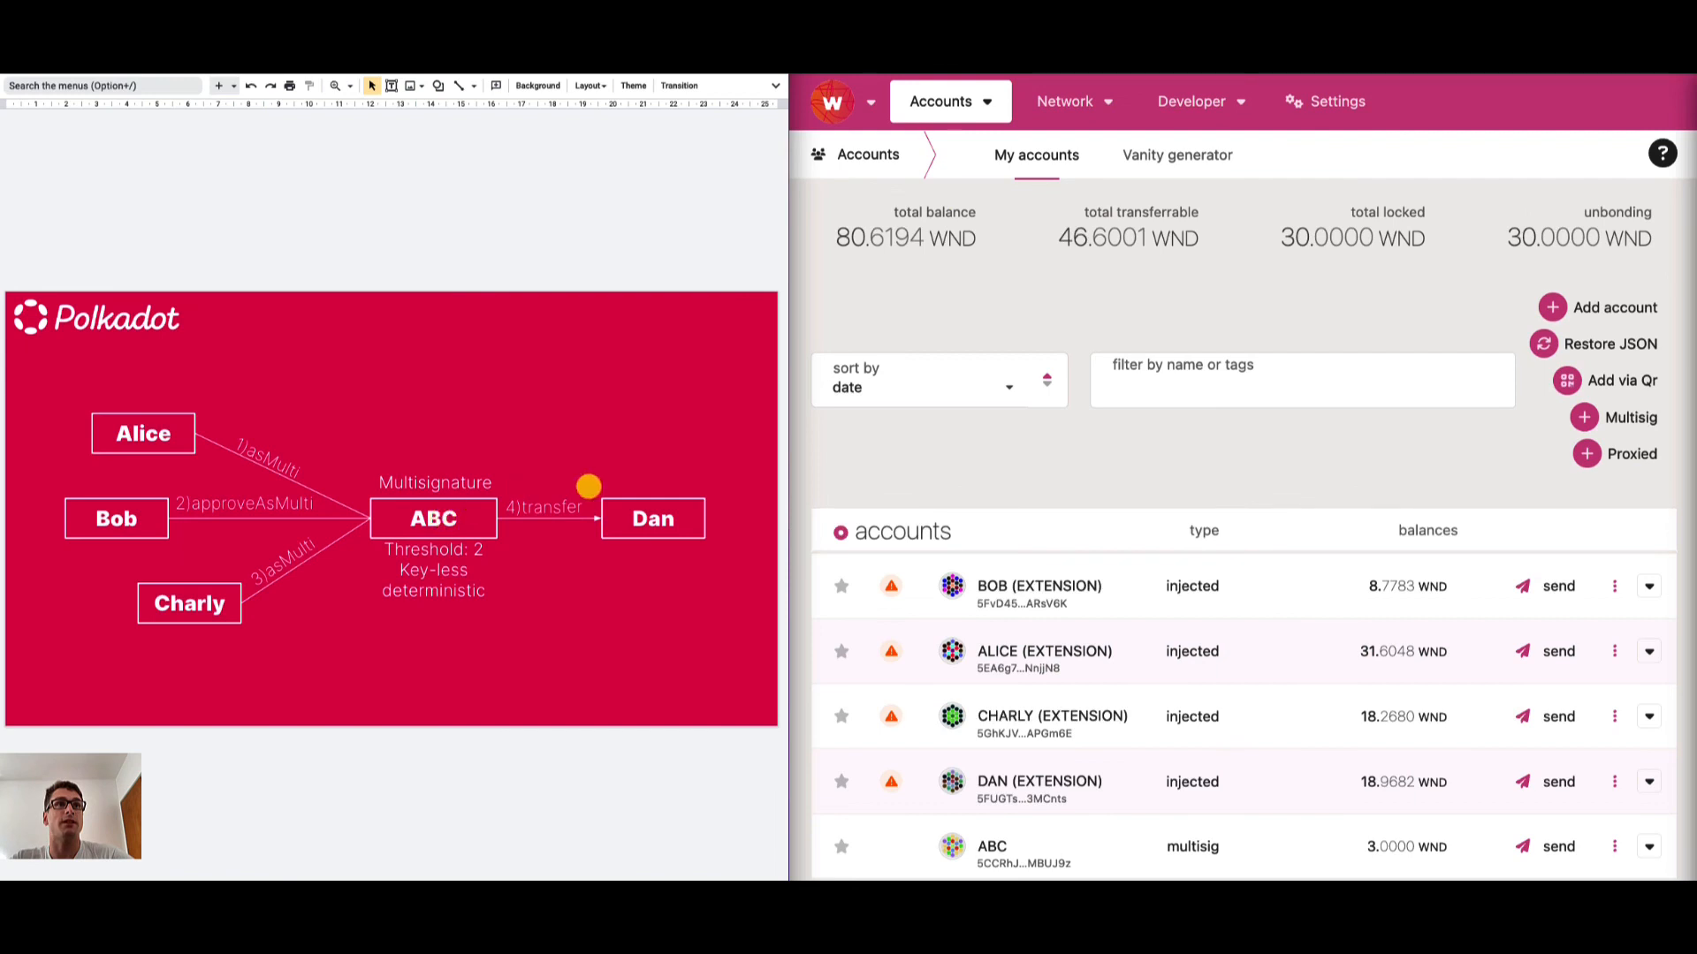